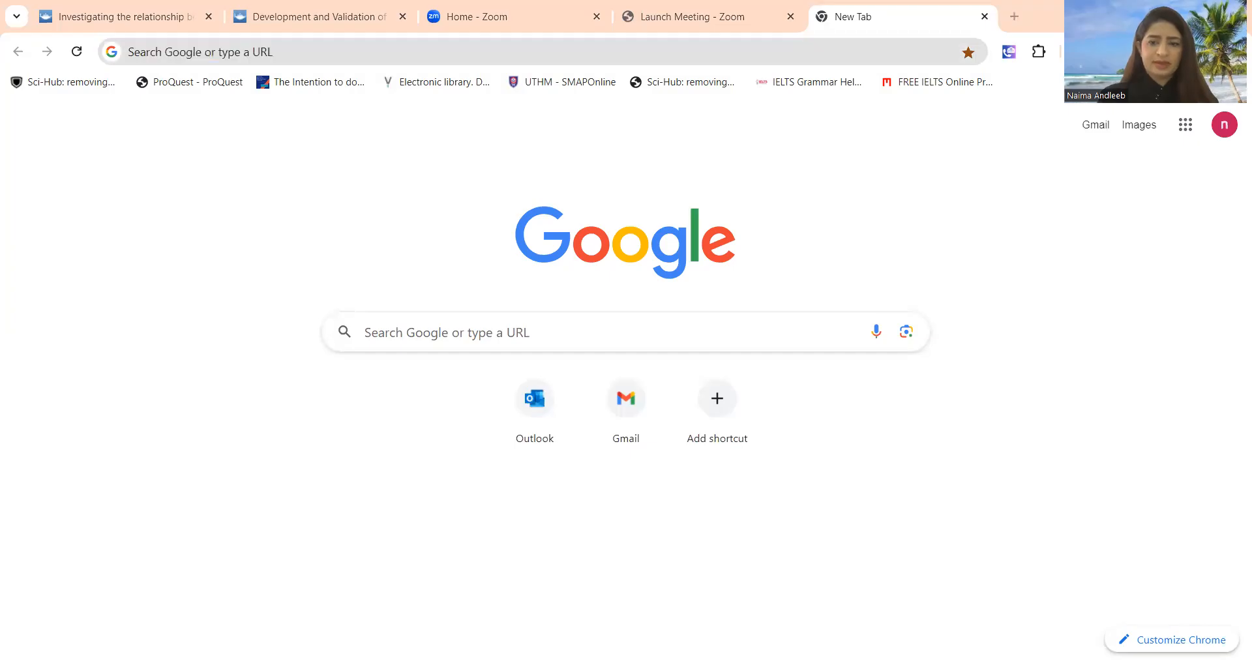
mouse_move(691, 179)
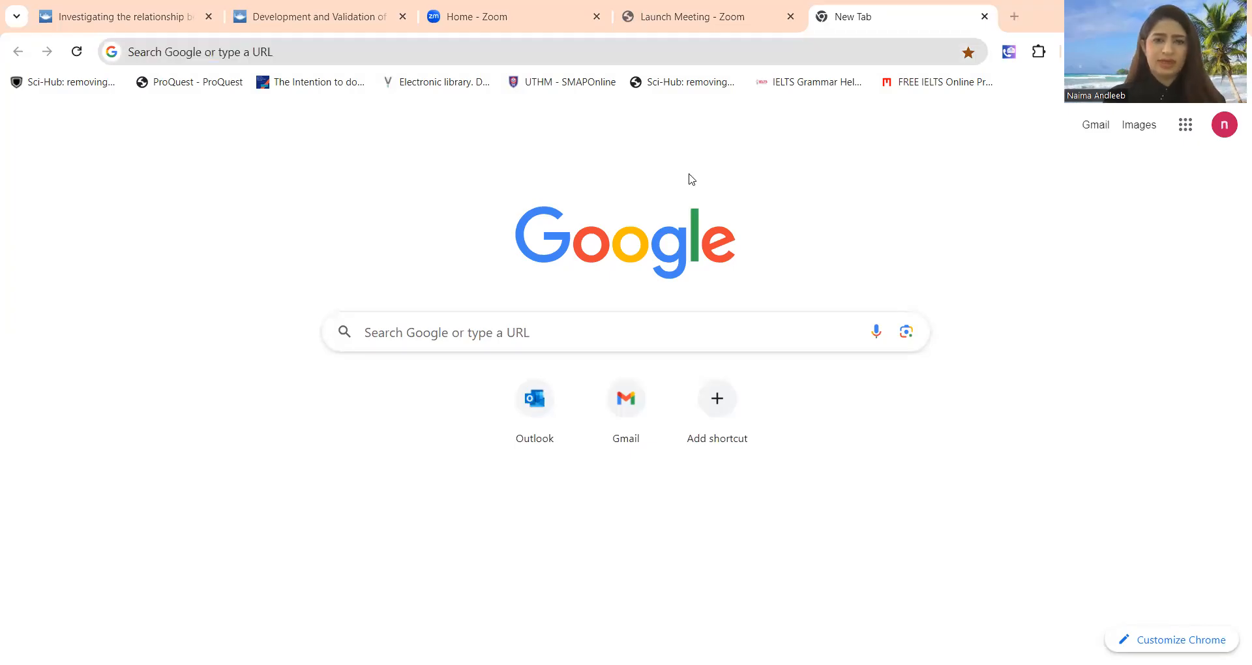
mouse_move(754, 56)
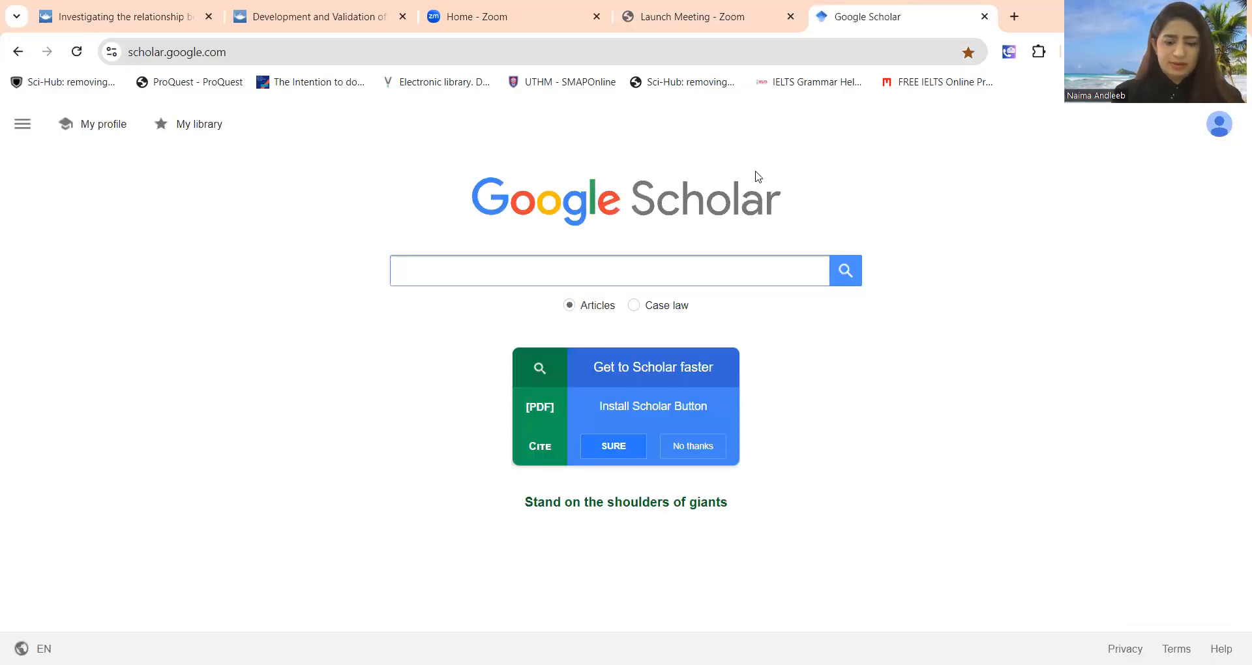
Enter 'organi' and pick the 'organisational development framework' suggestion
type("organisational")
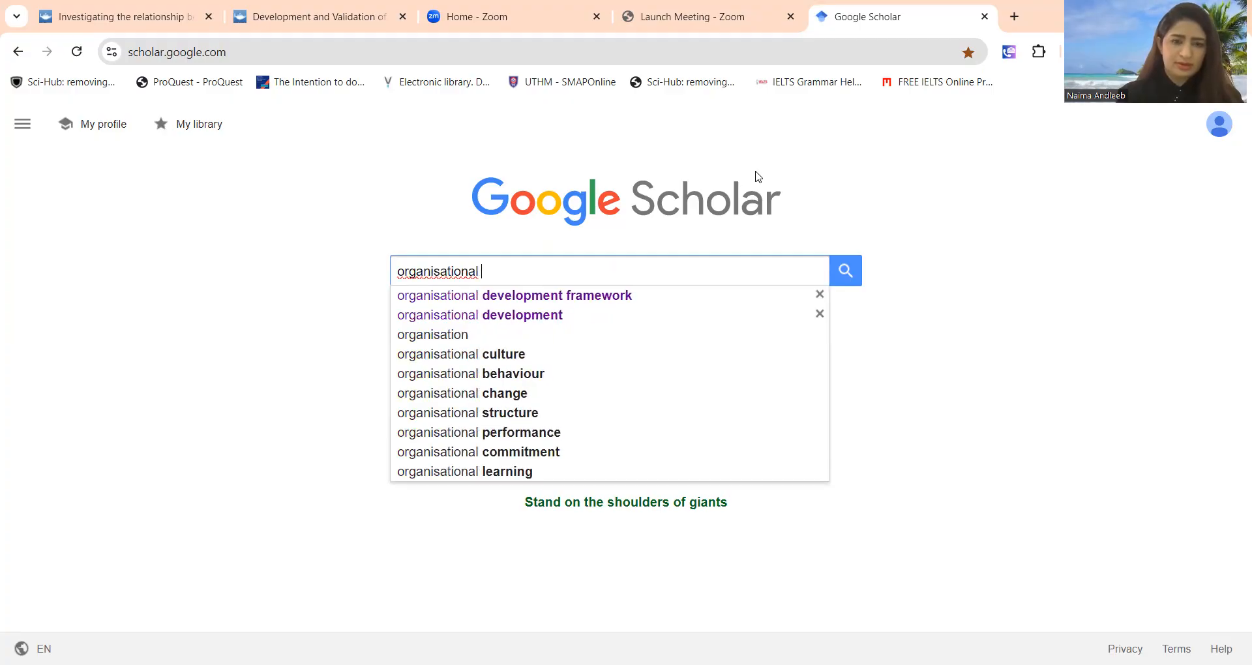
left_click(514, 295)
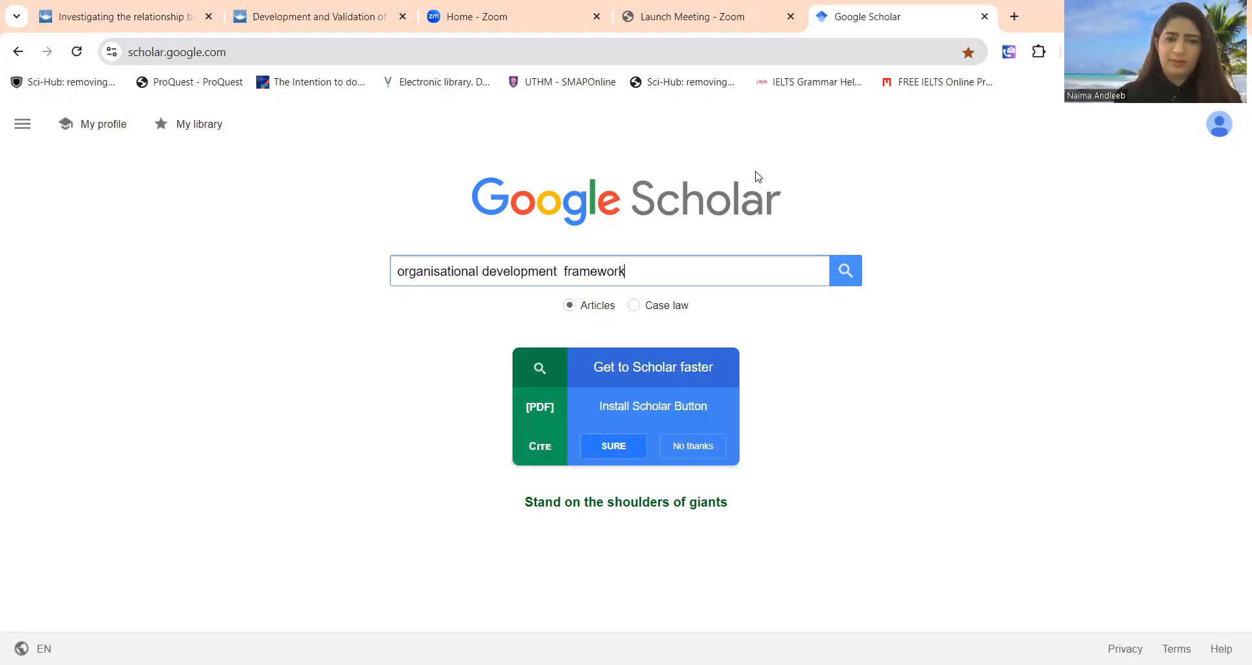
Run the search and limit results to papers published since 2024
left_click(845, 269)
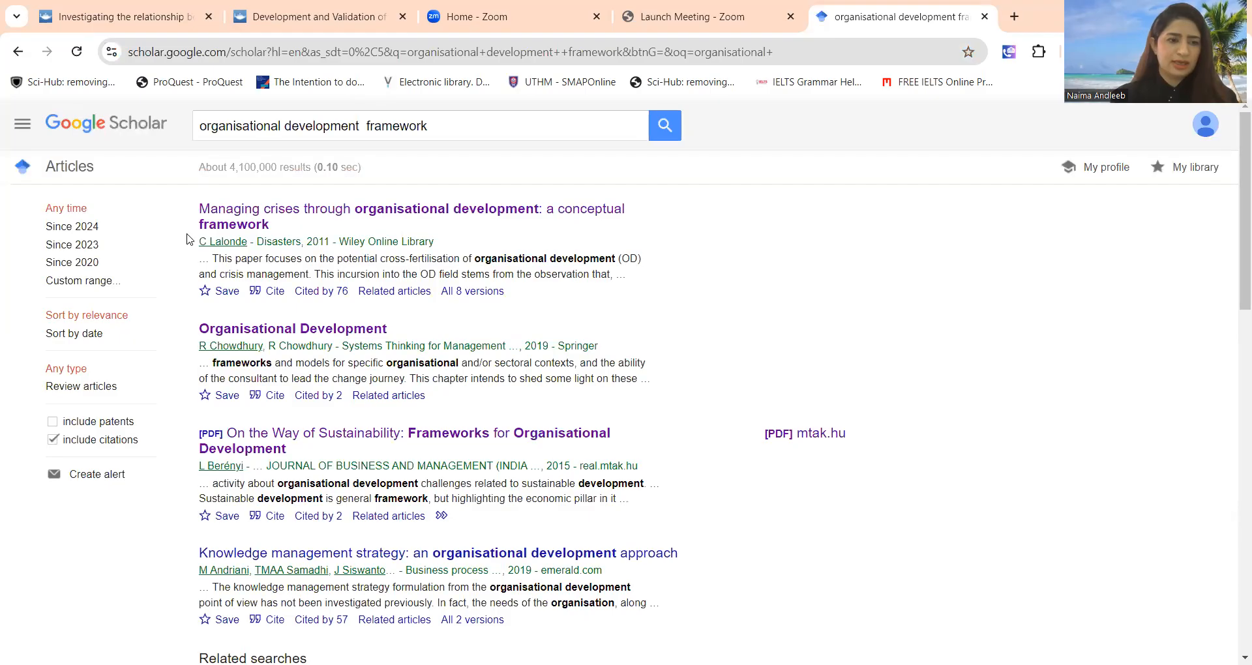
mouse_move(394, 185)
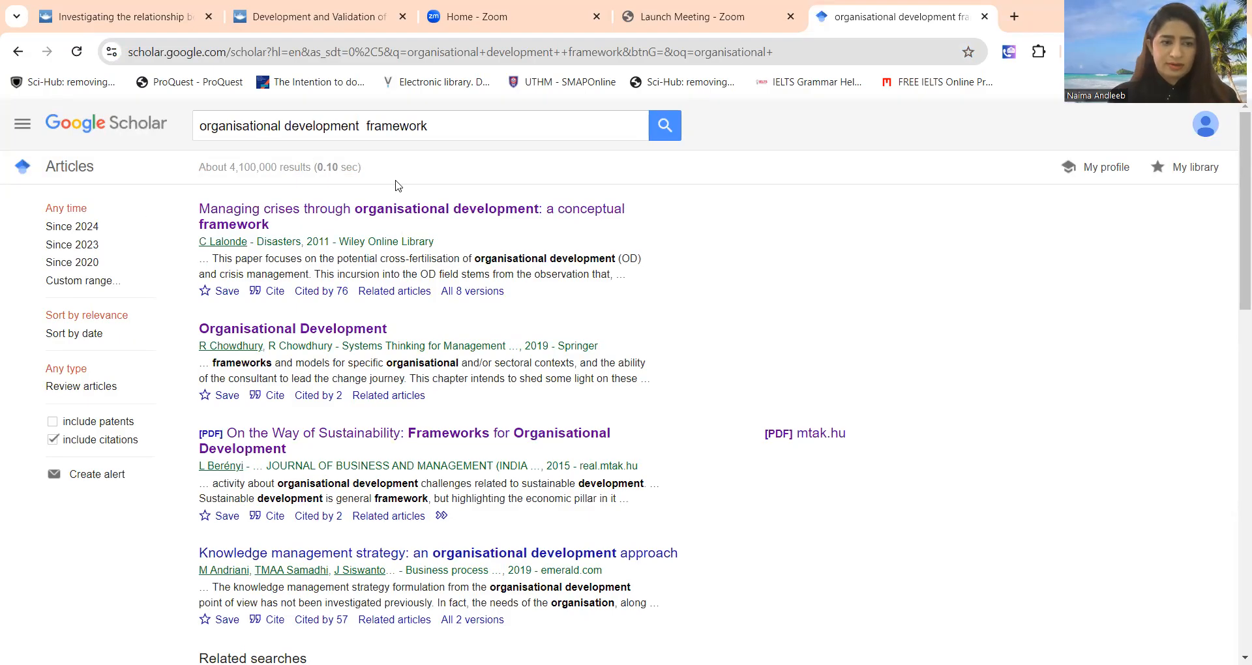
mouse_move(391, 175)
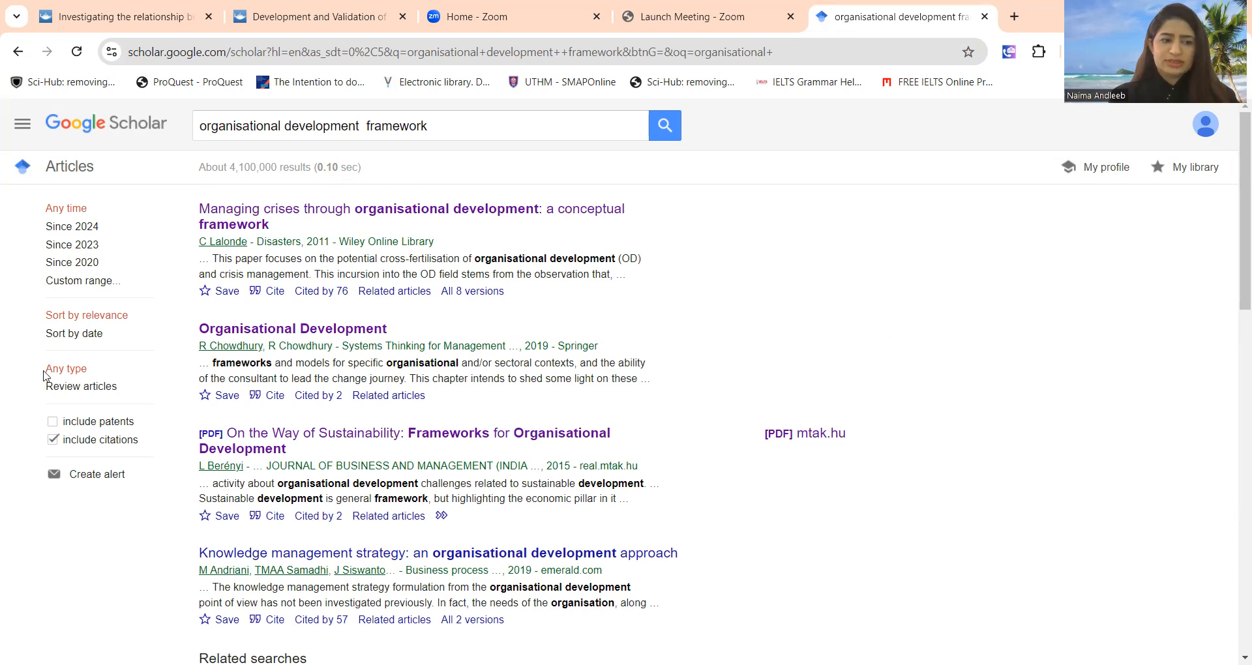
mouse_move(62, 241)
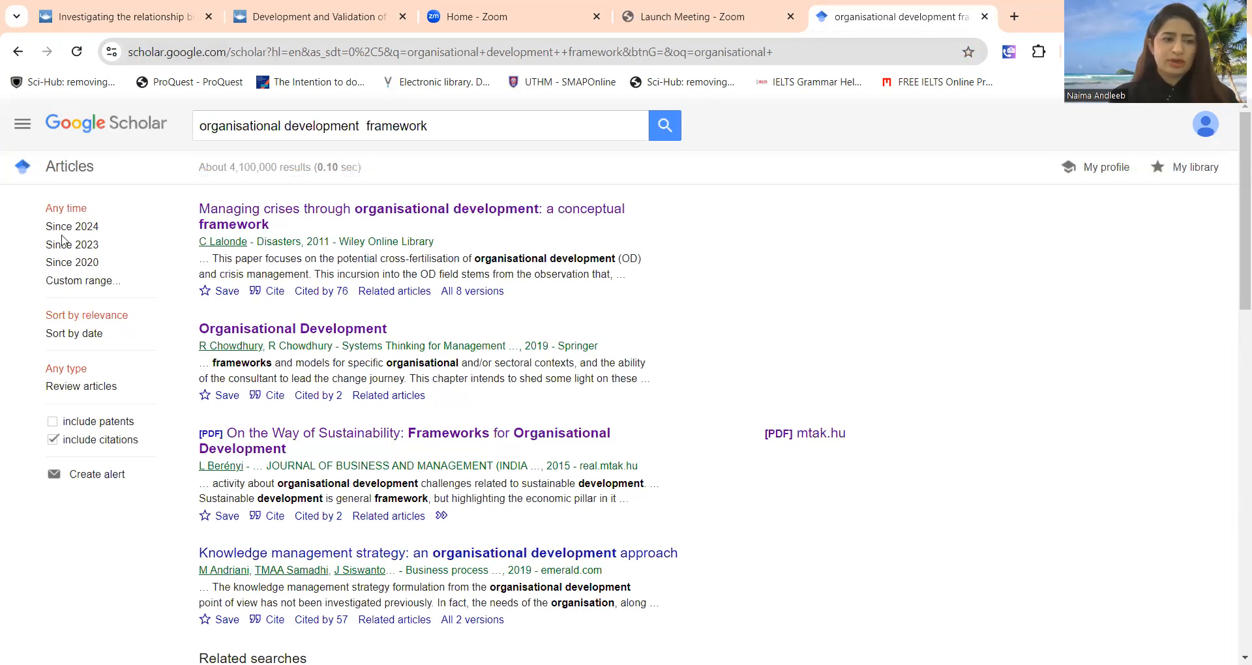
left_click(72, 226)
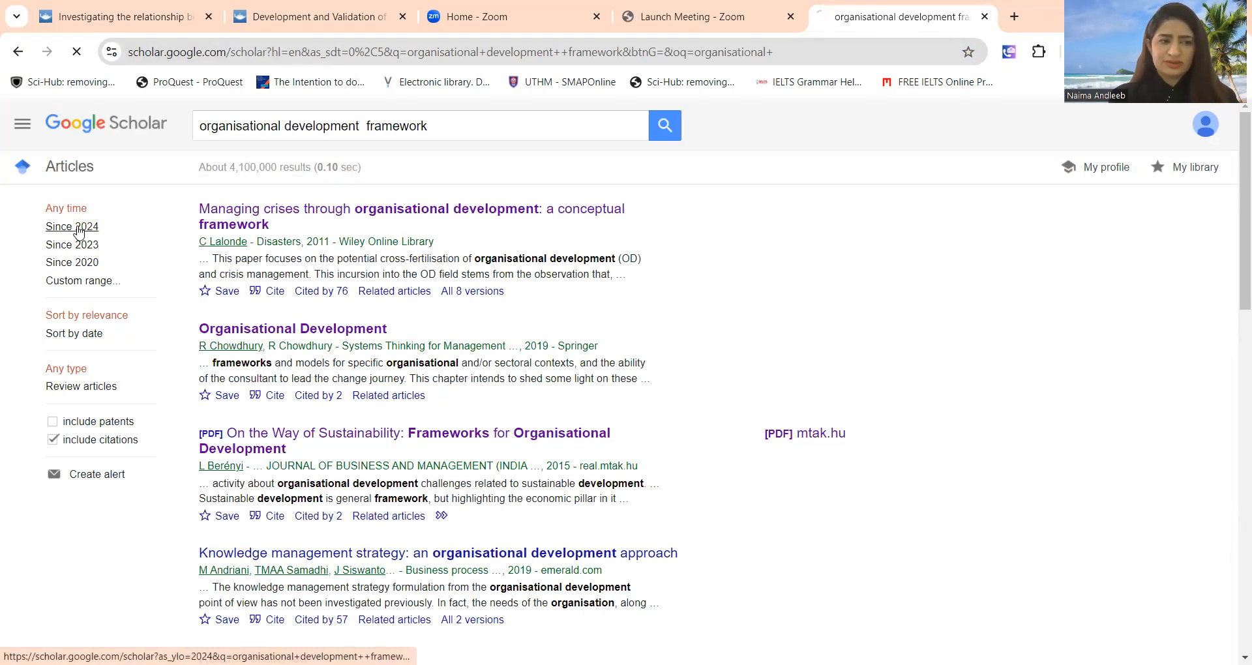
left_click(70, 226)
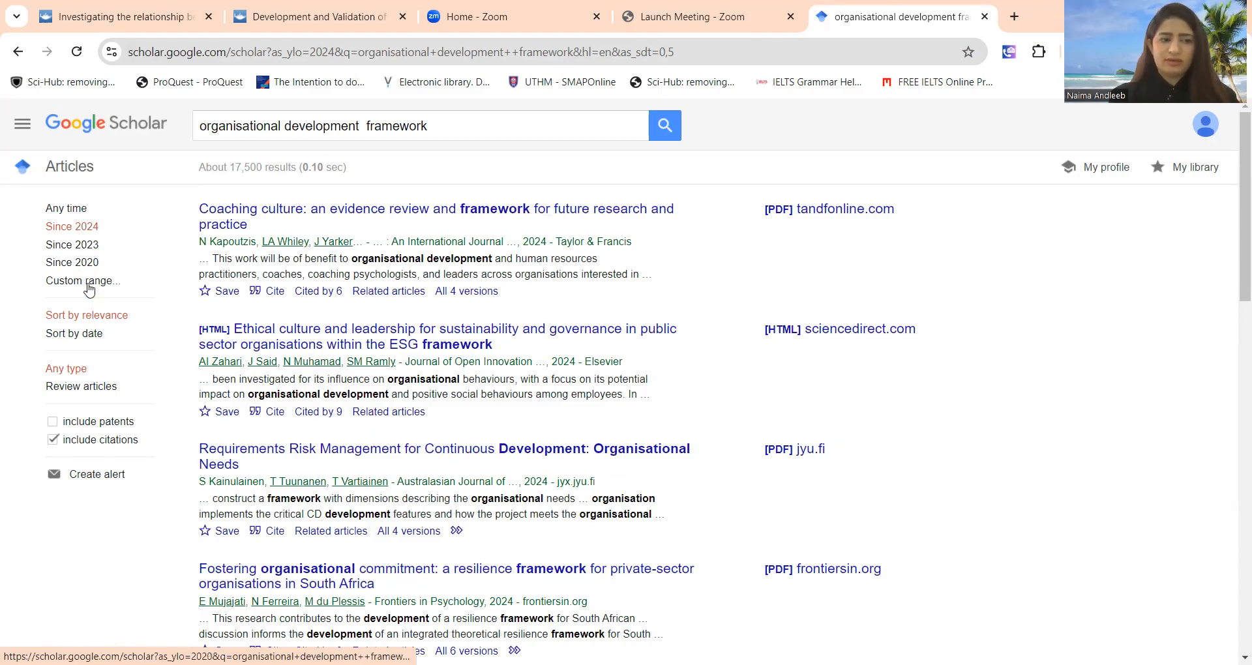
Apply a custom year range of 2021 to 2024 to the results
left_click(82, 280)
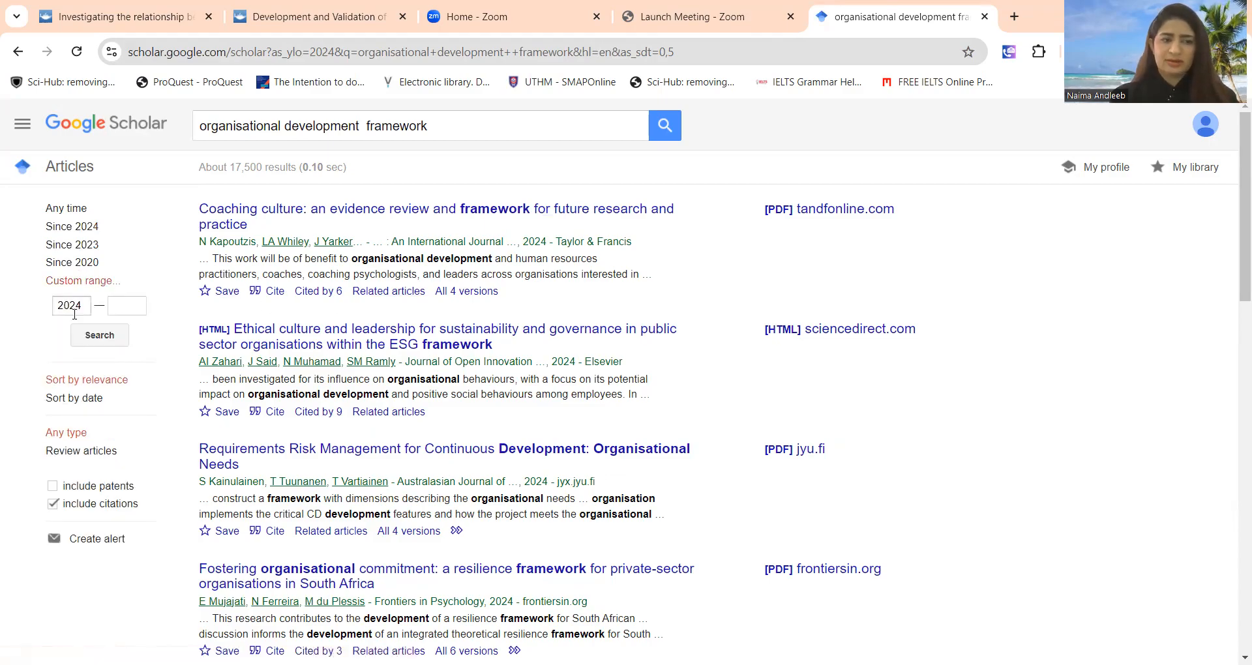
left_click(126, 306)
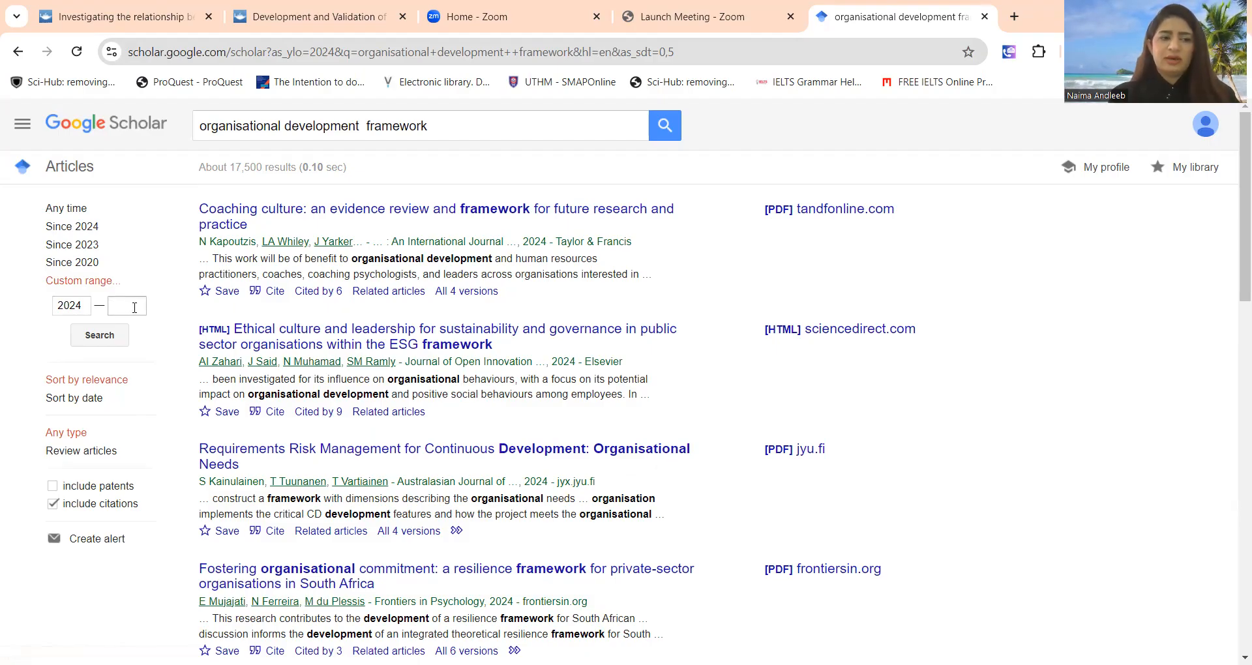
left_click(126, 305)
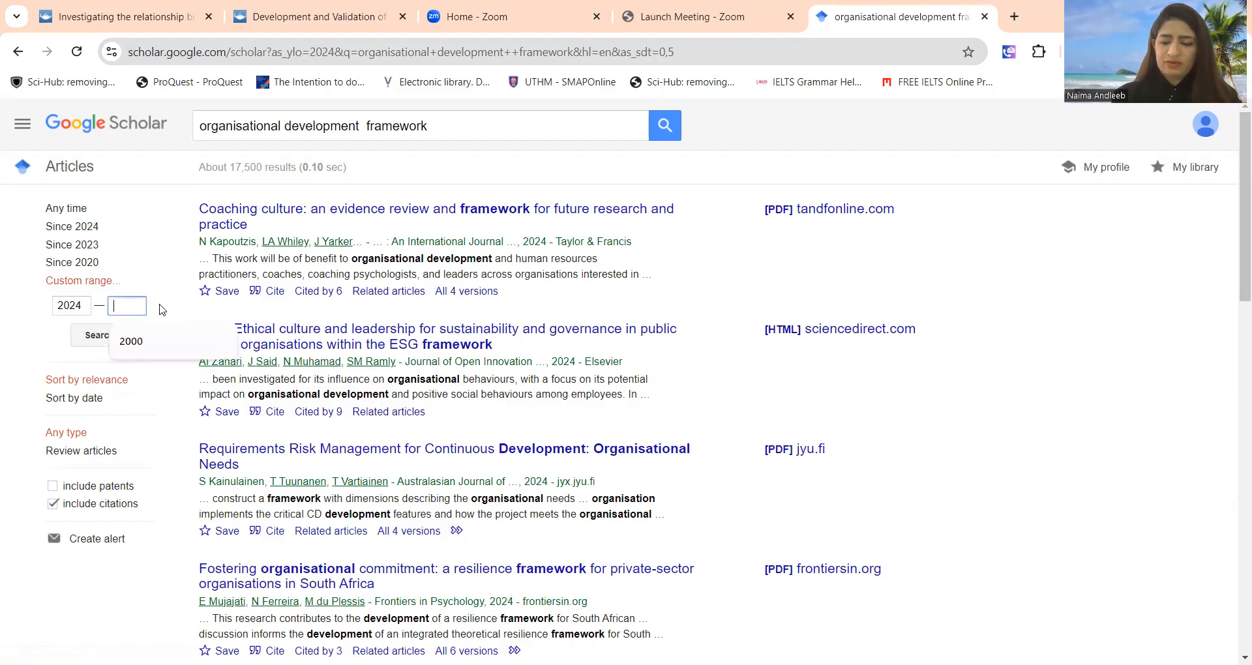
type("2021")
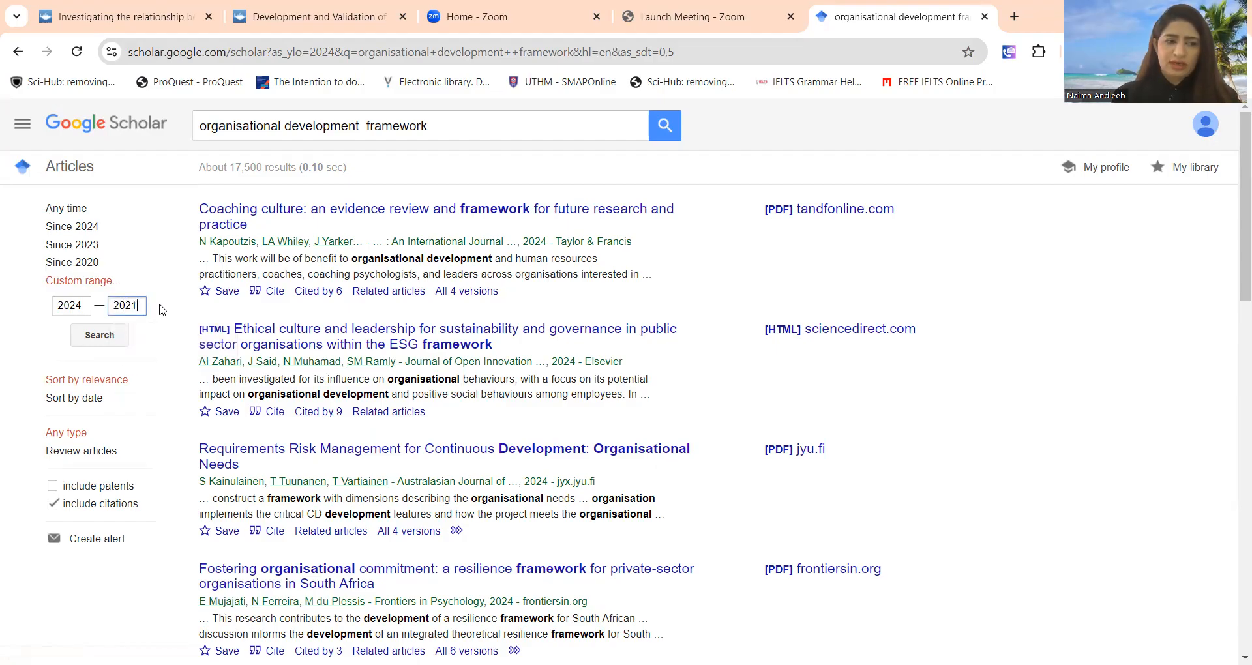
left_click(99, 335)
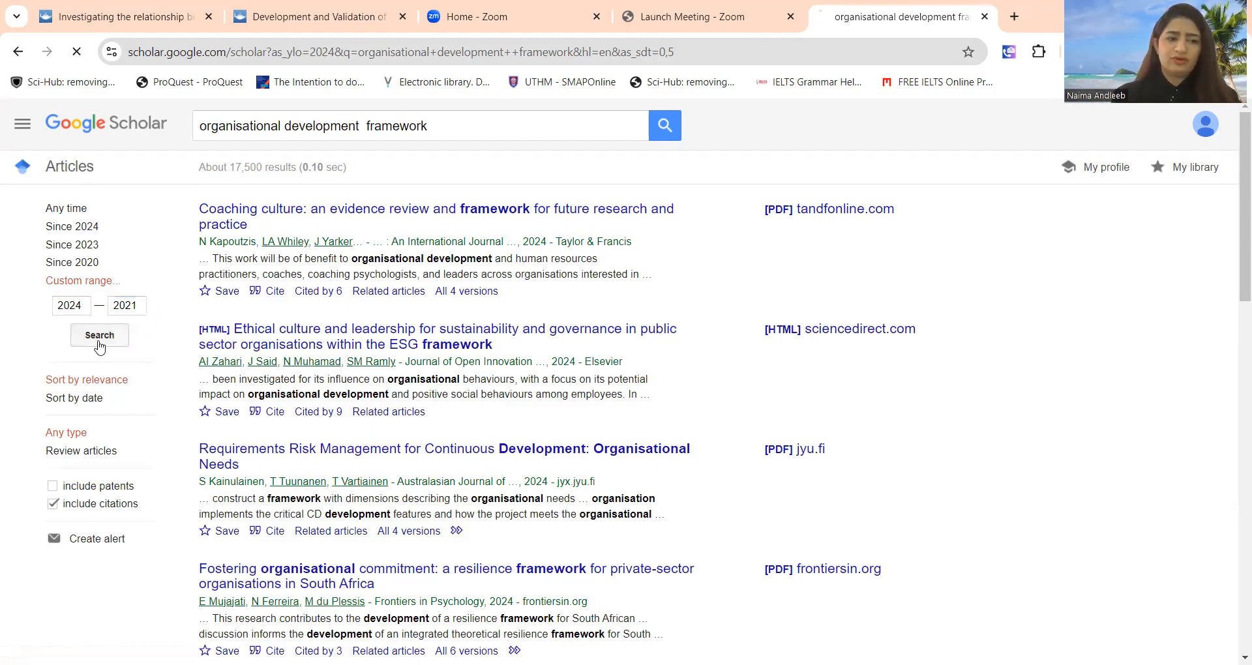
left_click(99, 335)
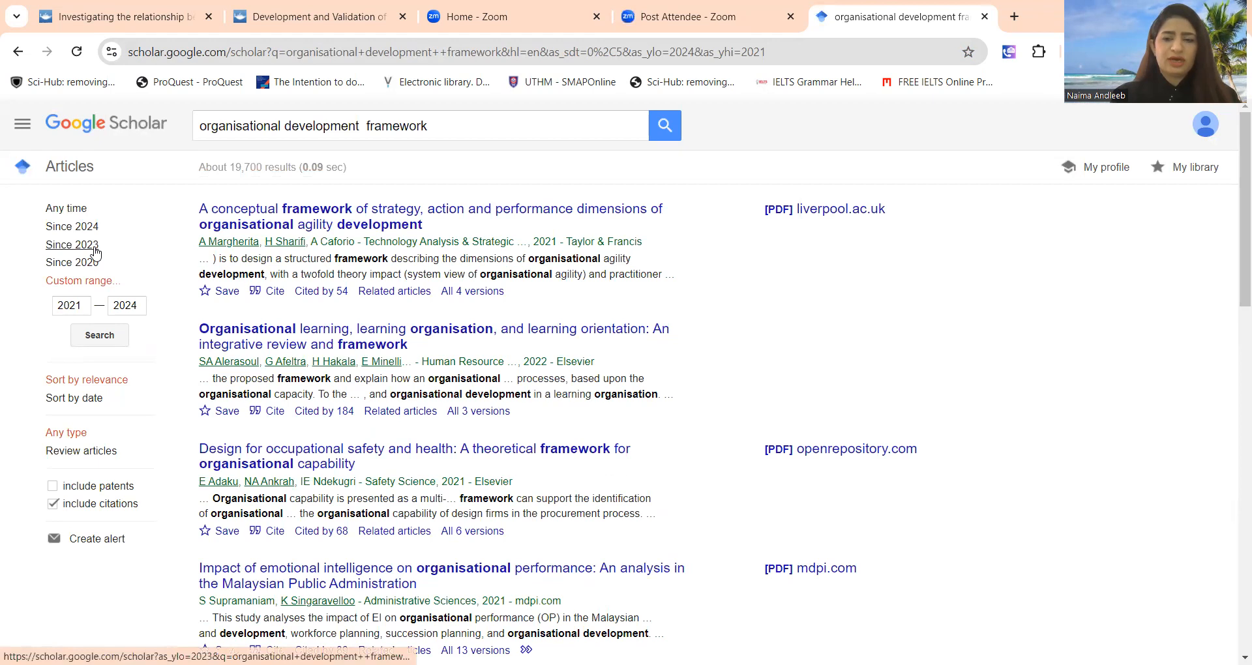
Try Since 2023 and Since 2020, then settle on Since 2024 sorted by relevance
left_click(72, 244)
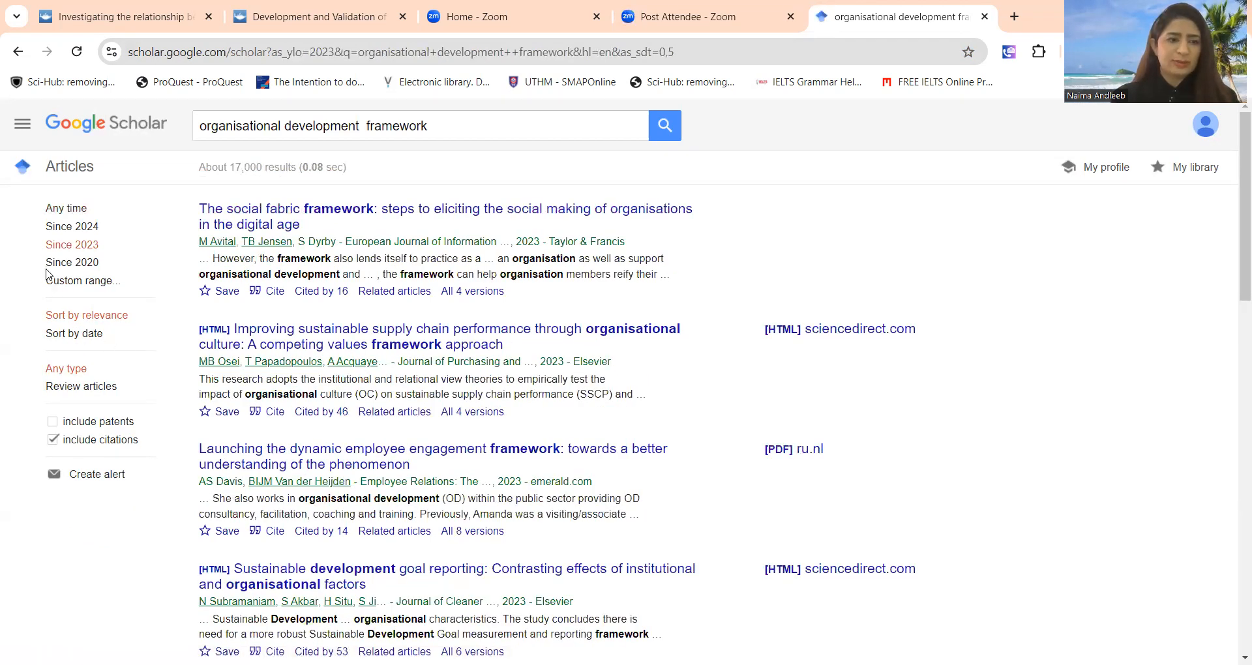
left_click(72, 262)
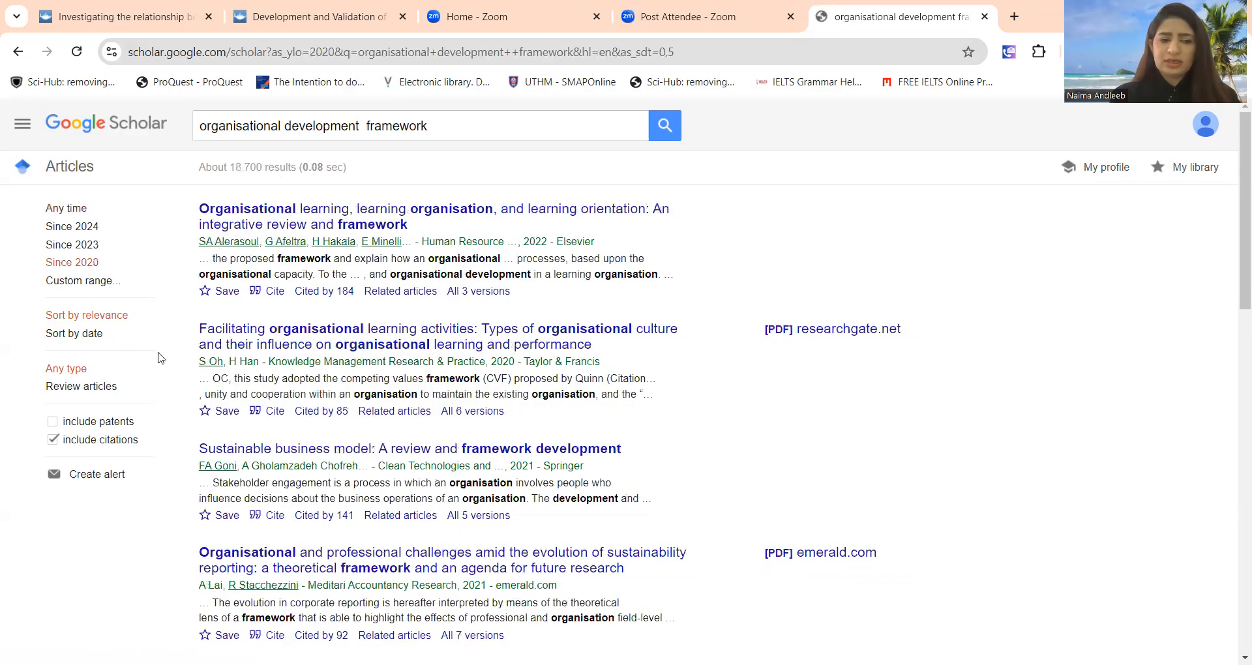
mouse_move(125, 217)
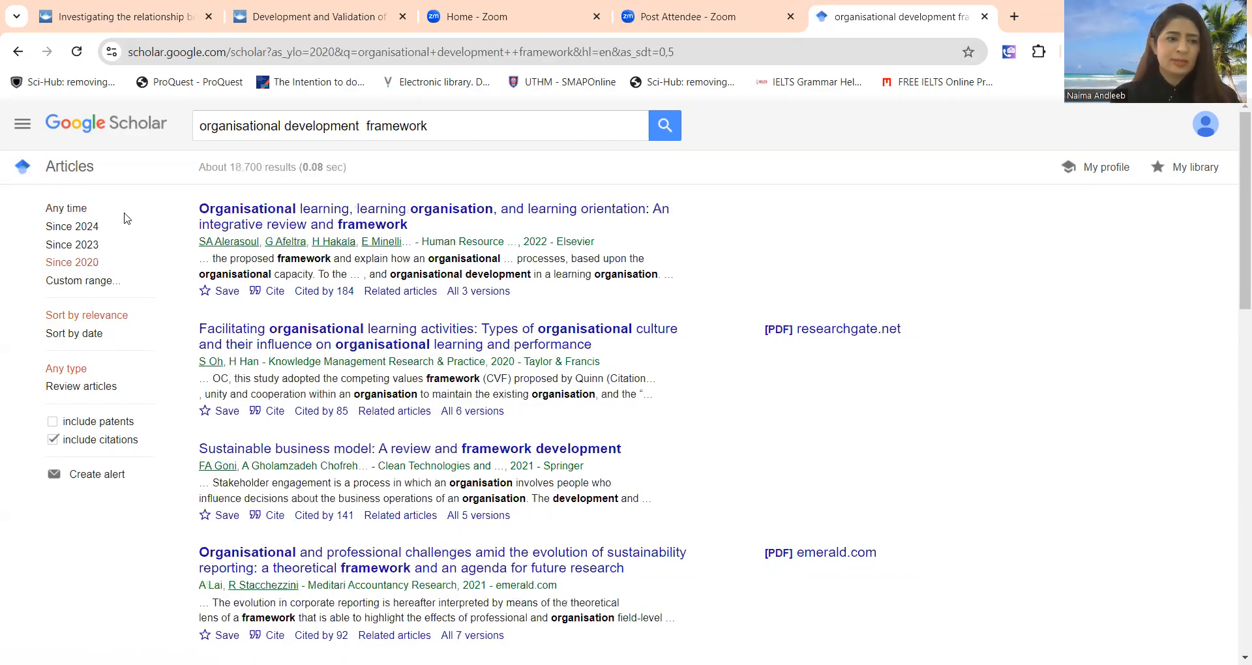
left_click(72, 225)
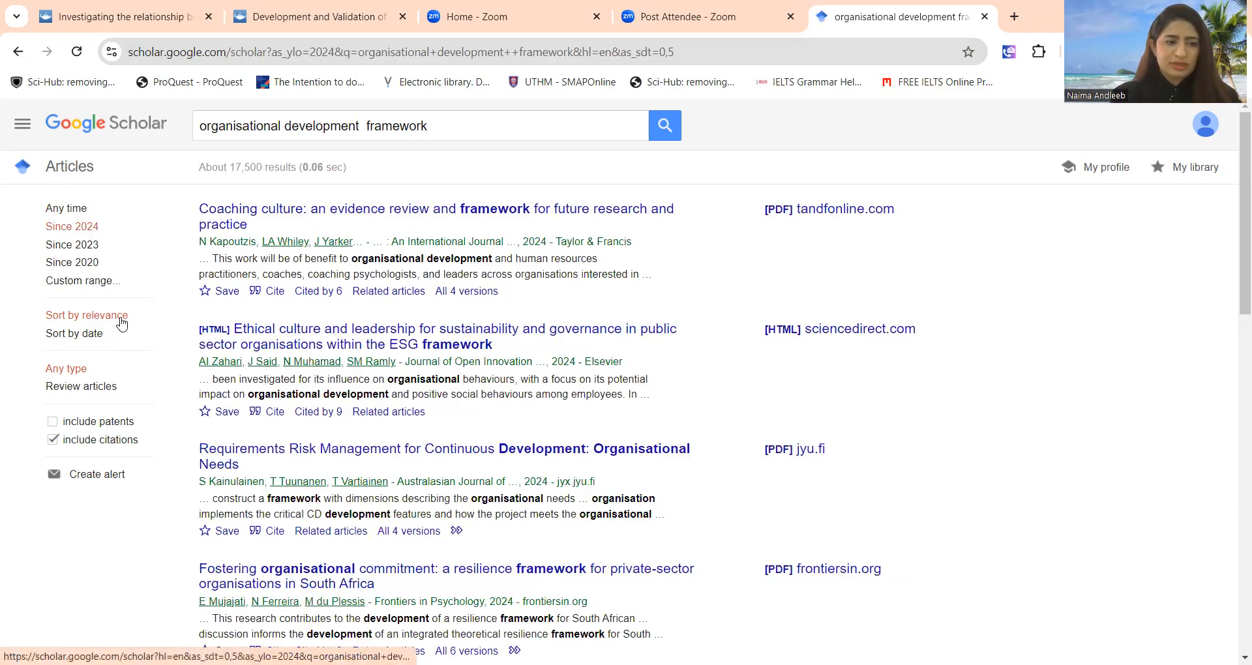
scroll("down", 3)
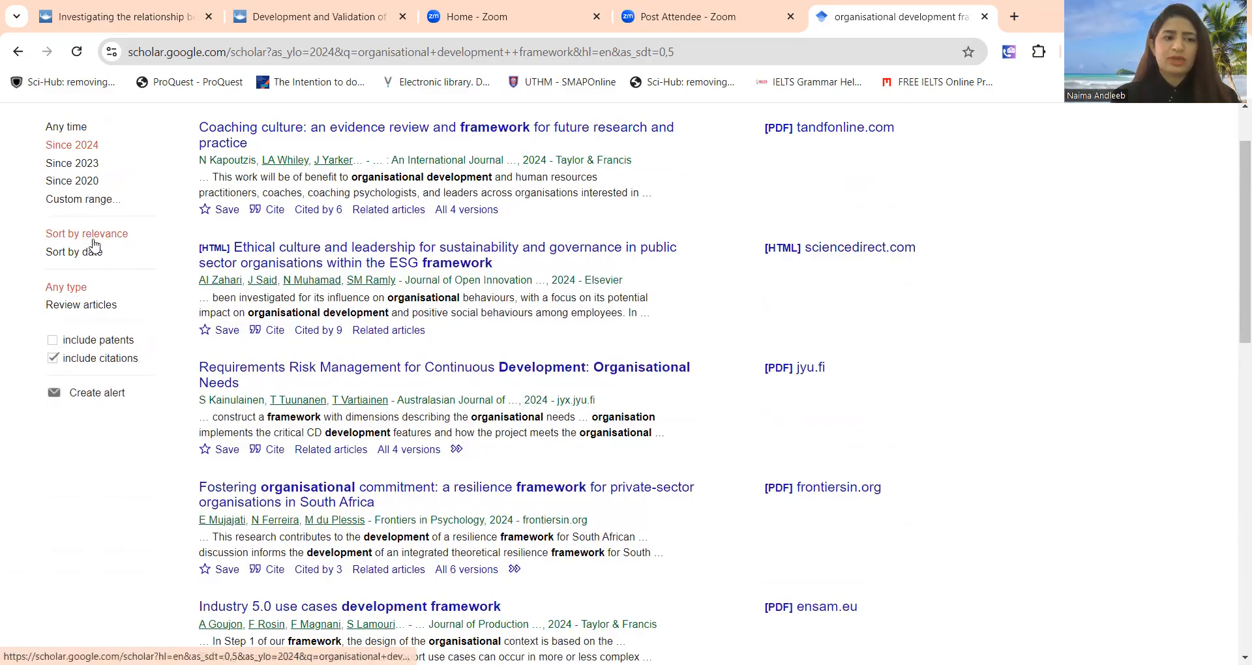
left_click(73, 252)
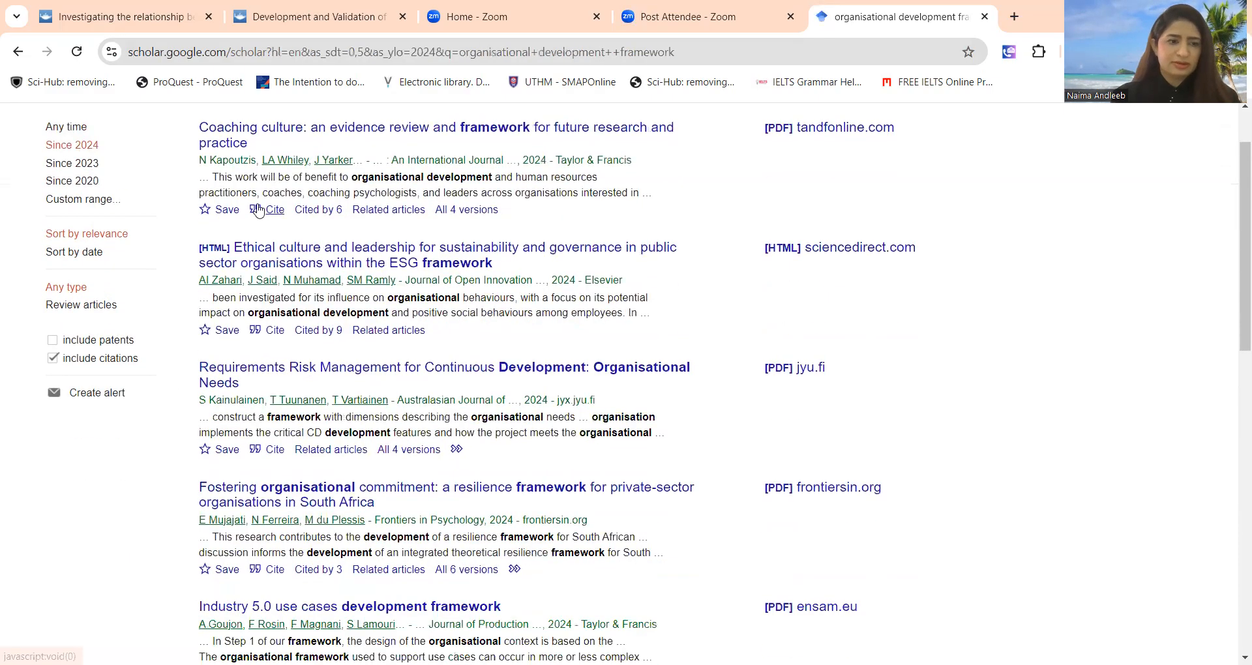
scroll("up", 3)
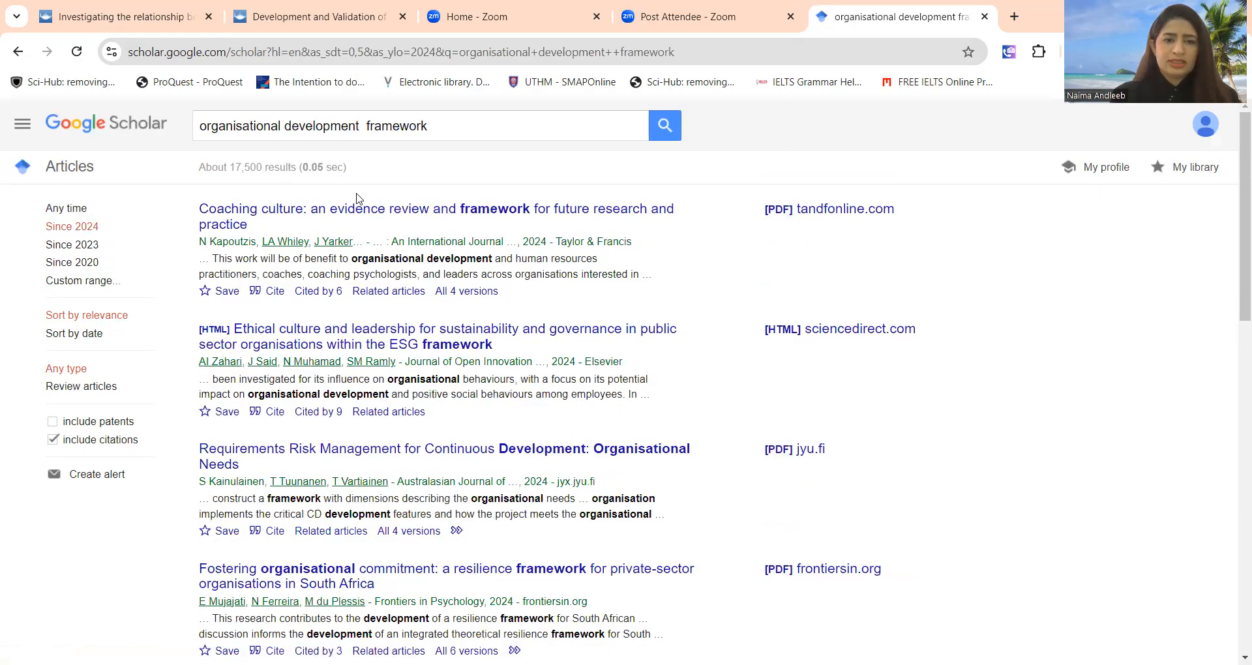
mouse_move(356, 237)
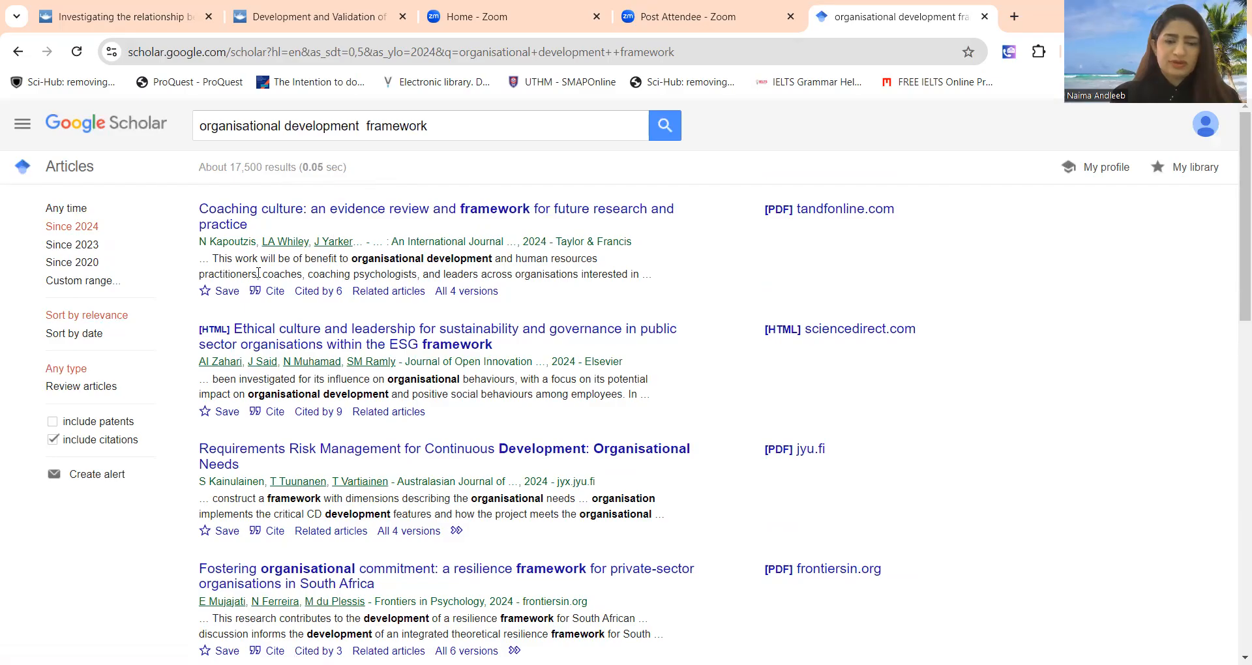
mouse_move(287, 314)
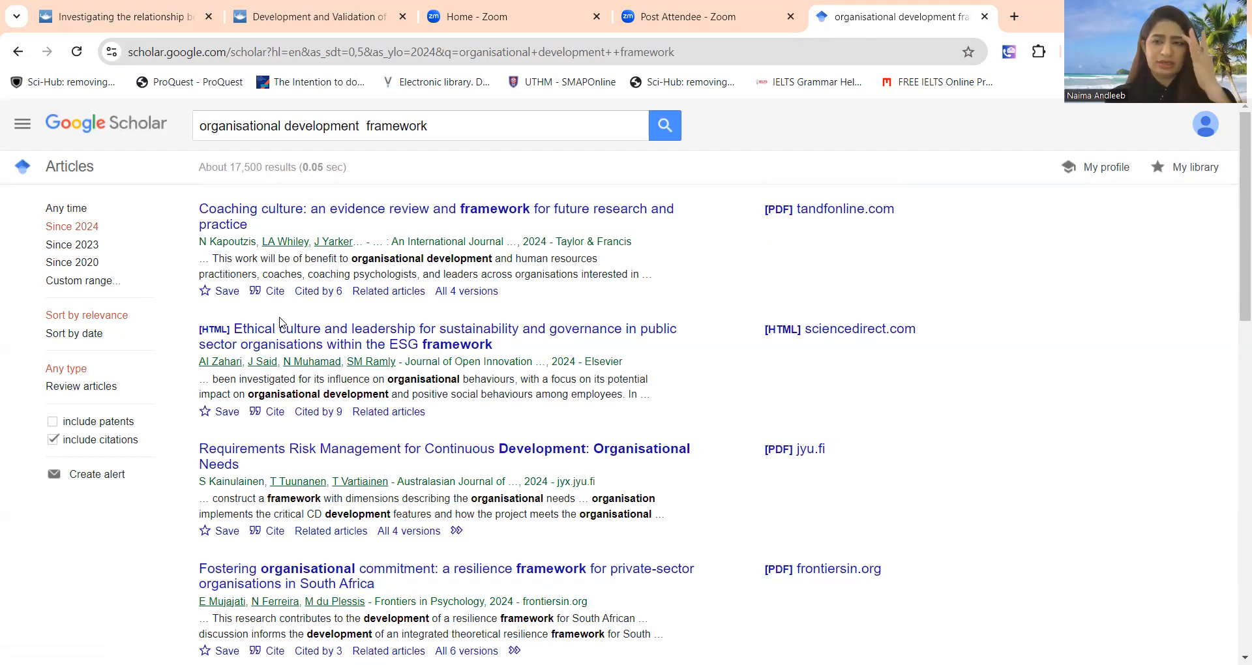
mouse_move(165, 305)
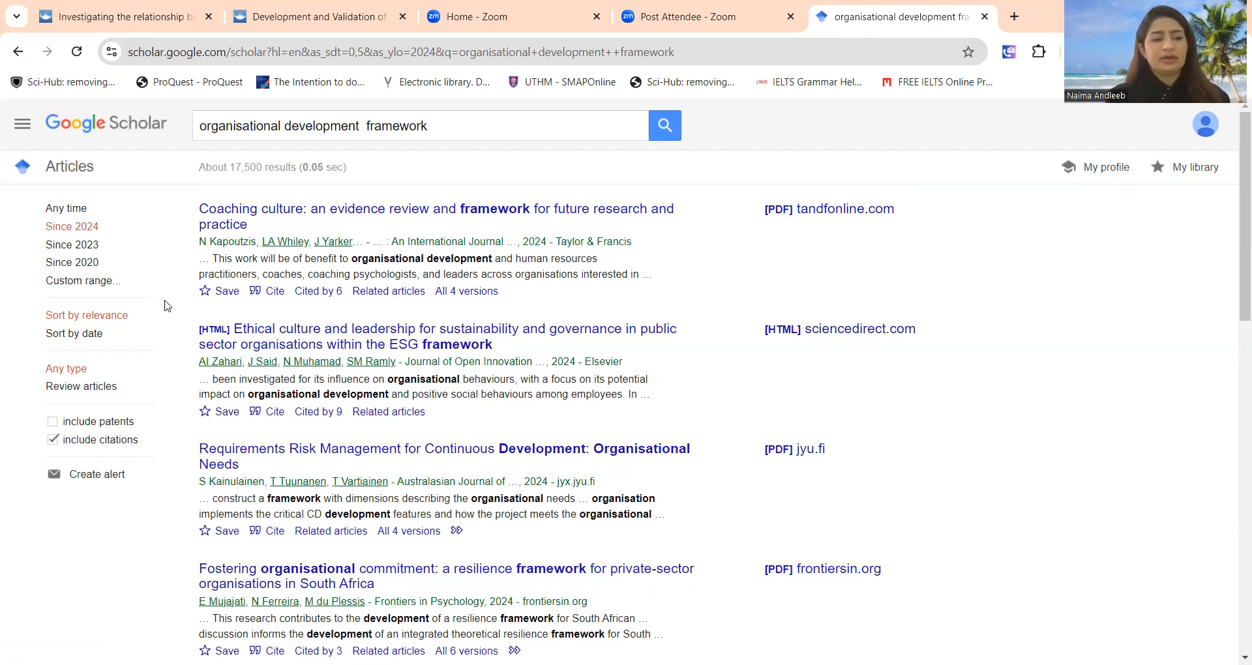
mouse_move(158, 368)
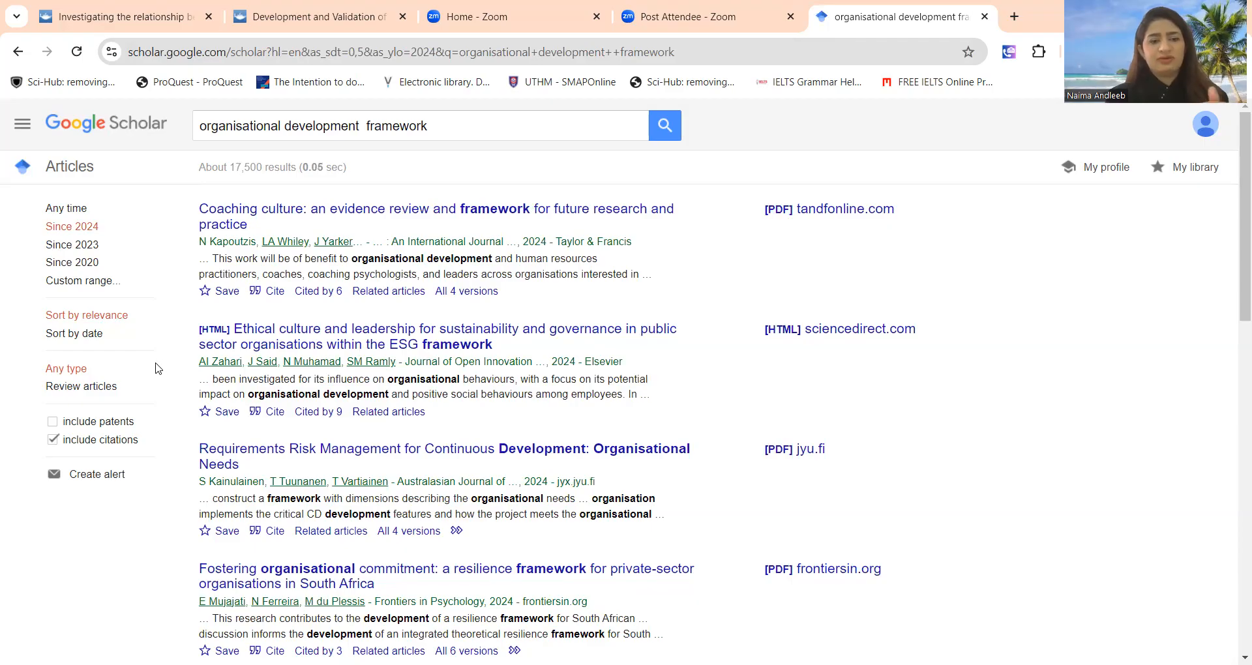
mouse_move(90, 411)
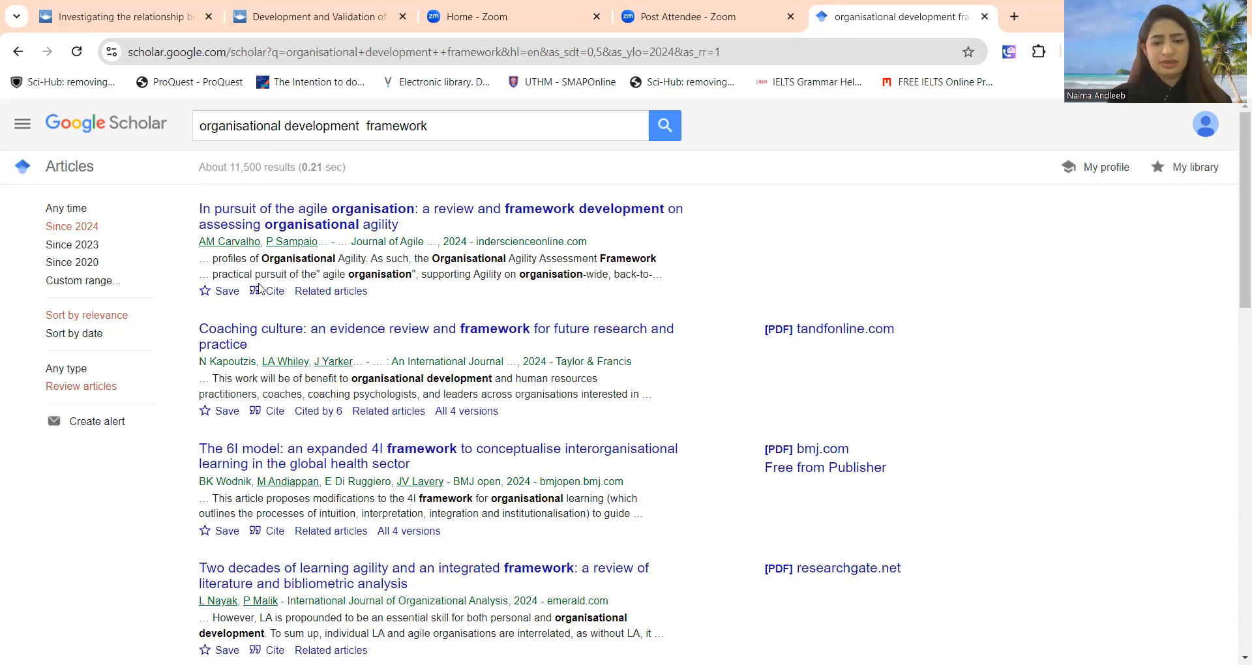
mouse_move(179, 399)
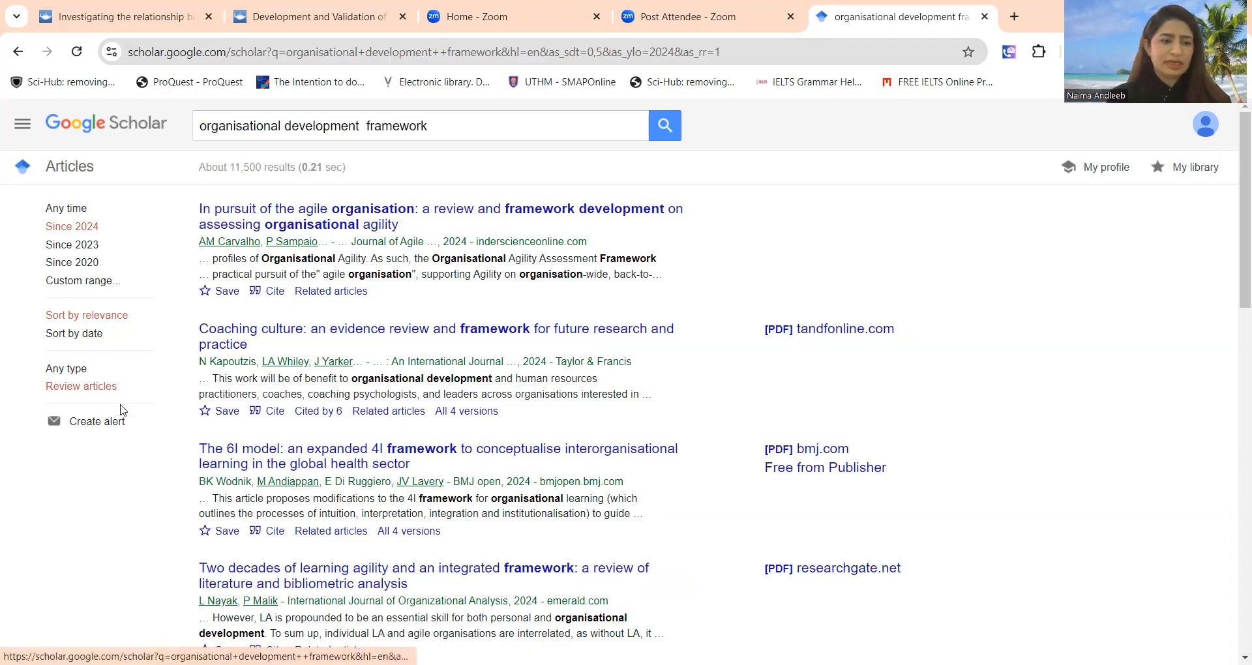
mouse_move(316, 360)
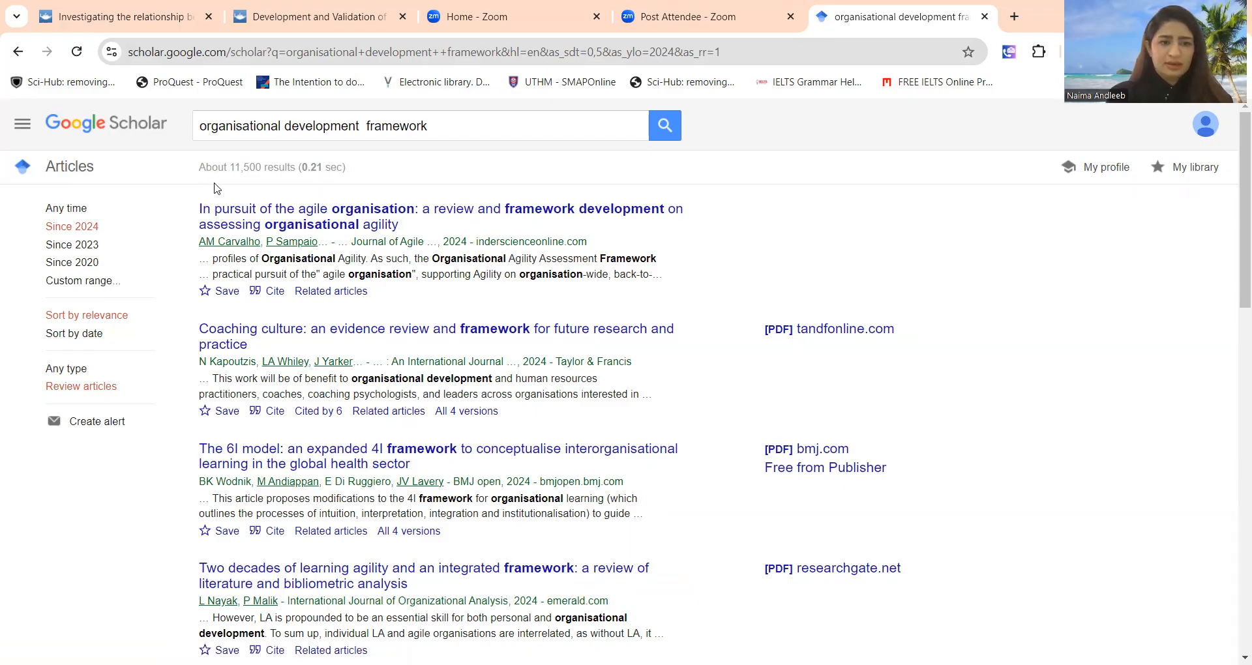
Rewrite the query as 'organisational development AND culture OR Creativity'
double_click(386, 126)
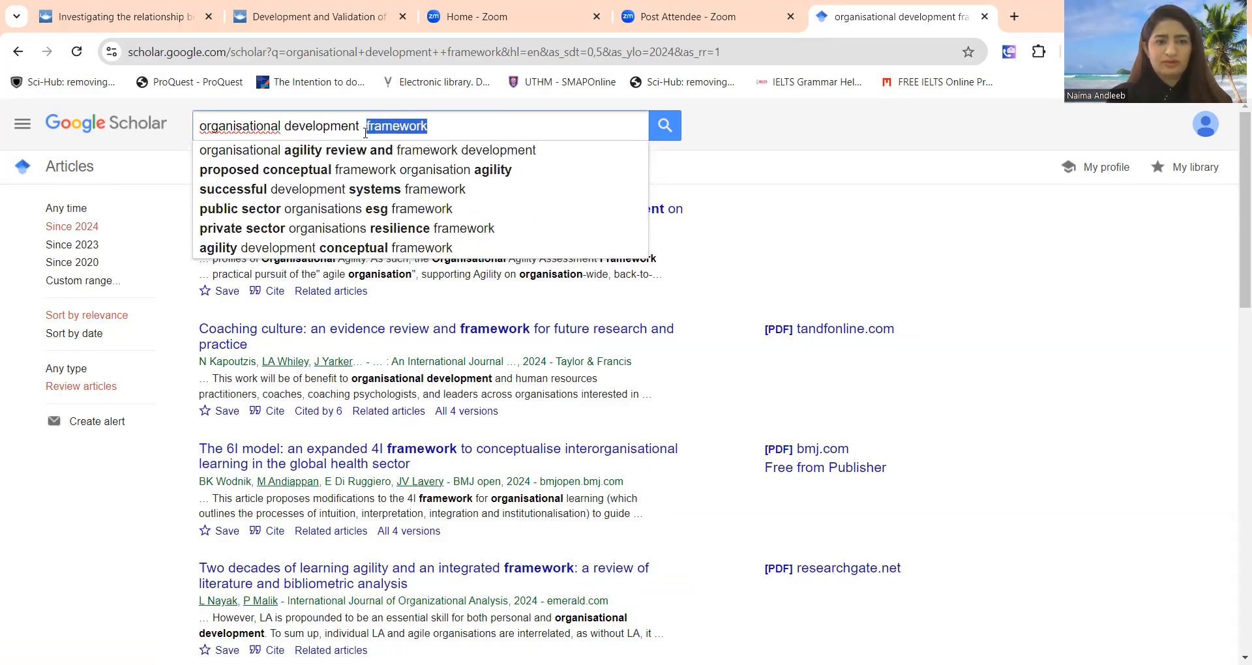
key("Backspace")
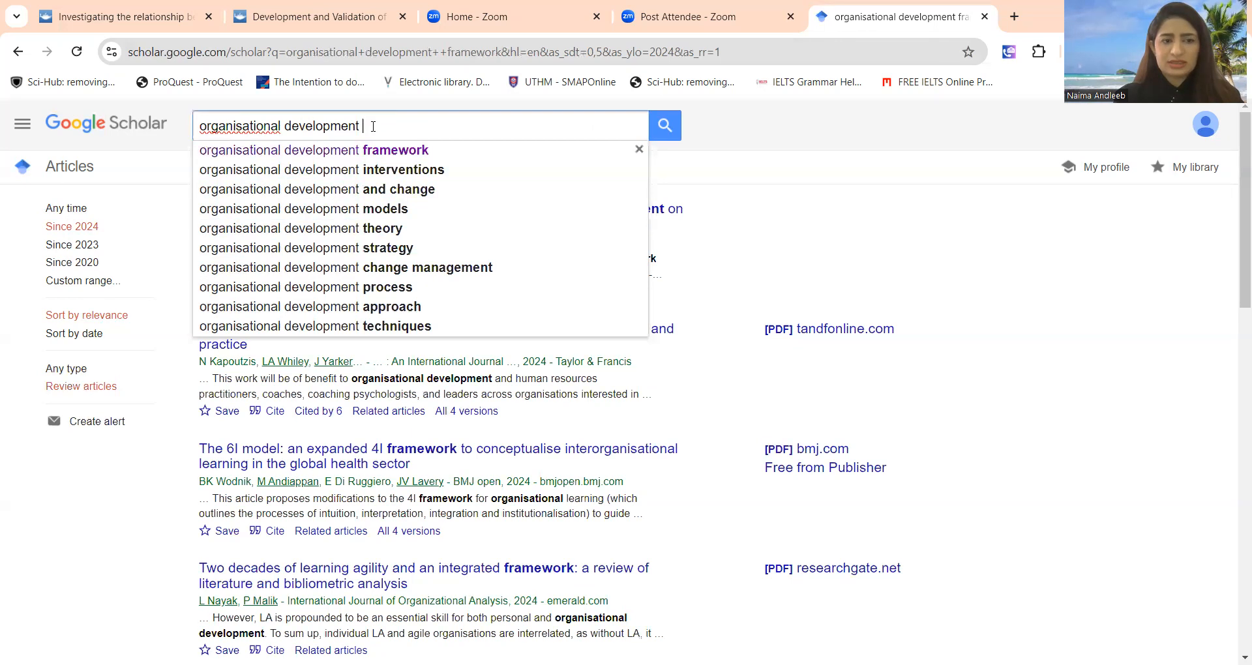
type("AND")
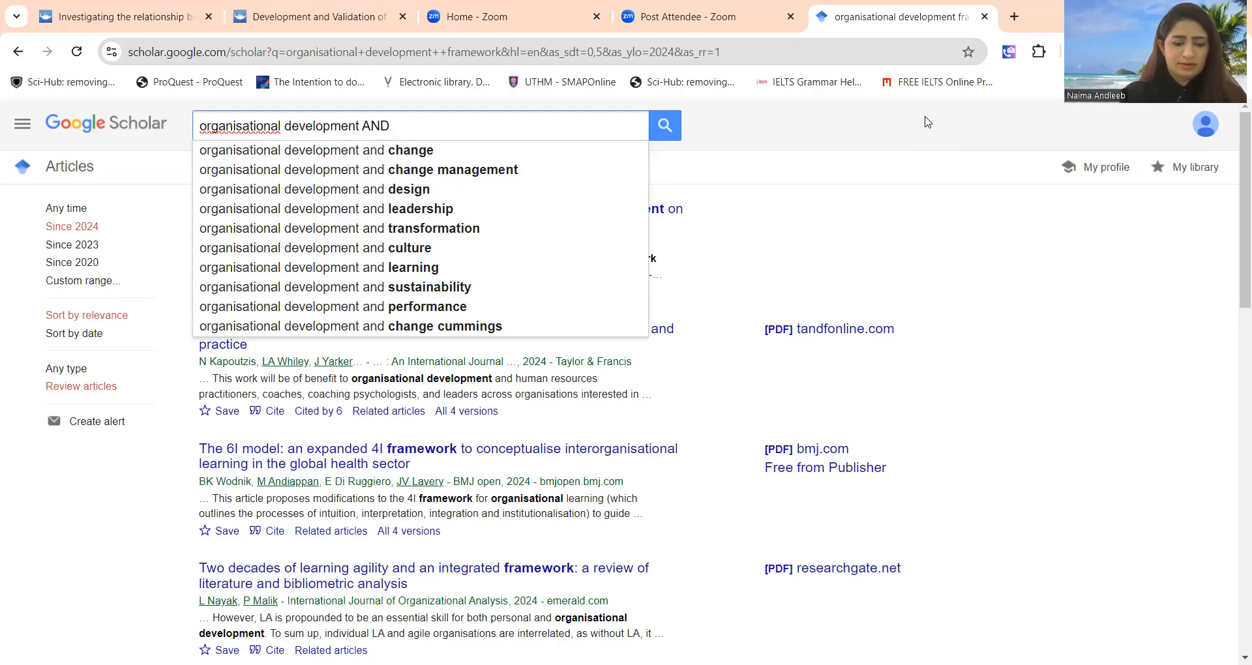
type("cul")
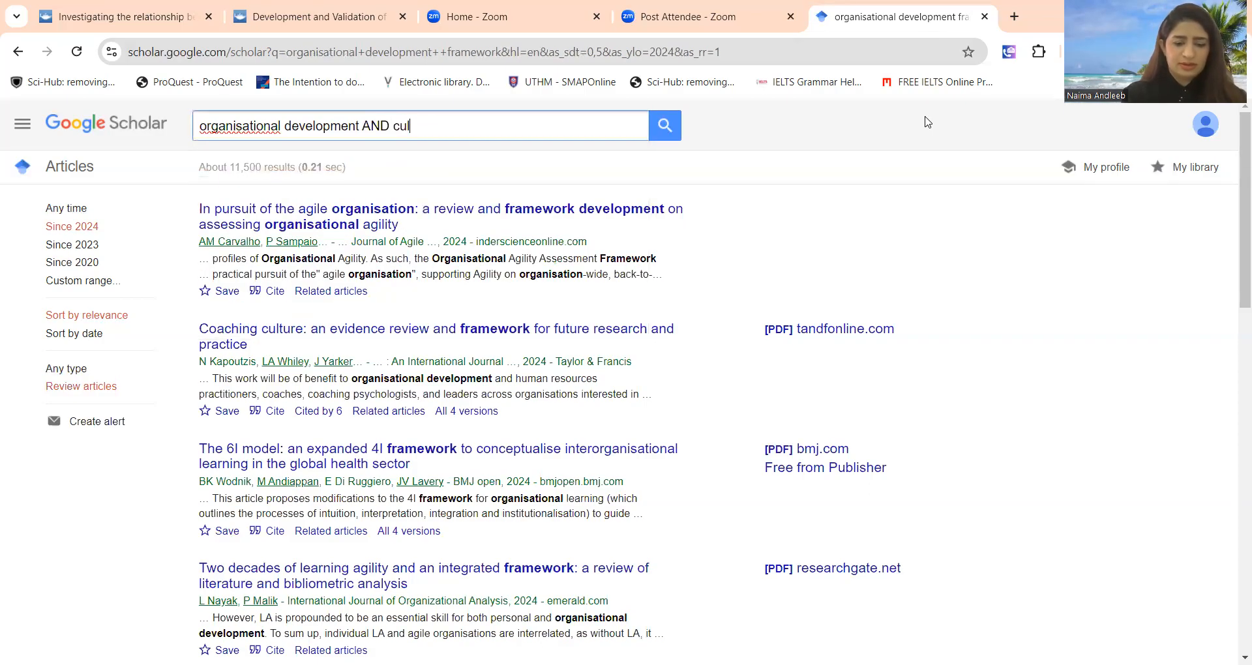
type("ture")
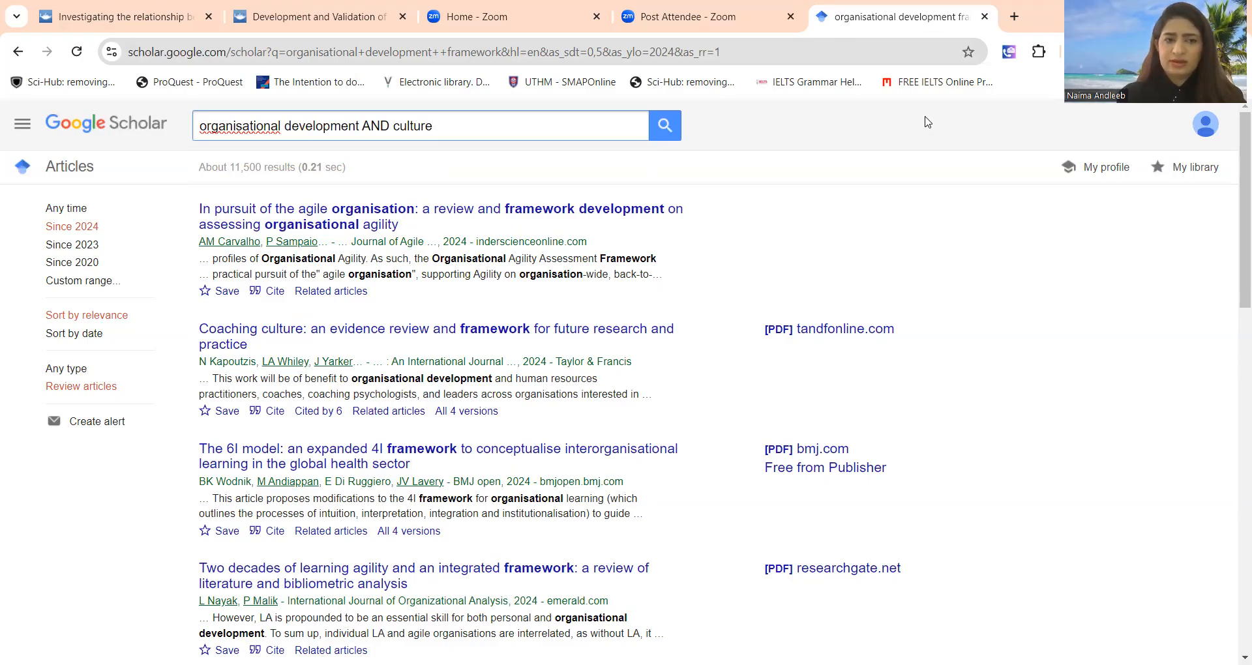
type("O")
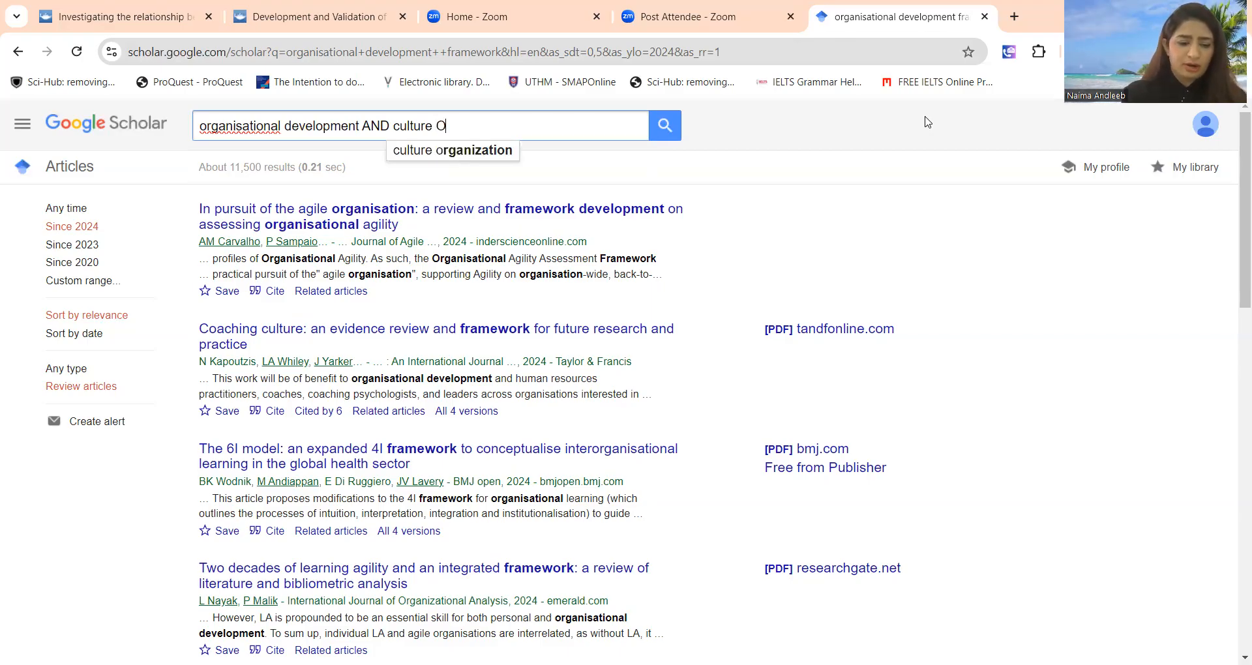
type("R")
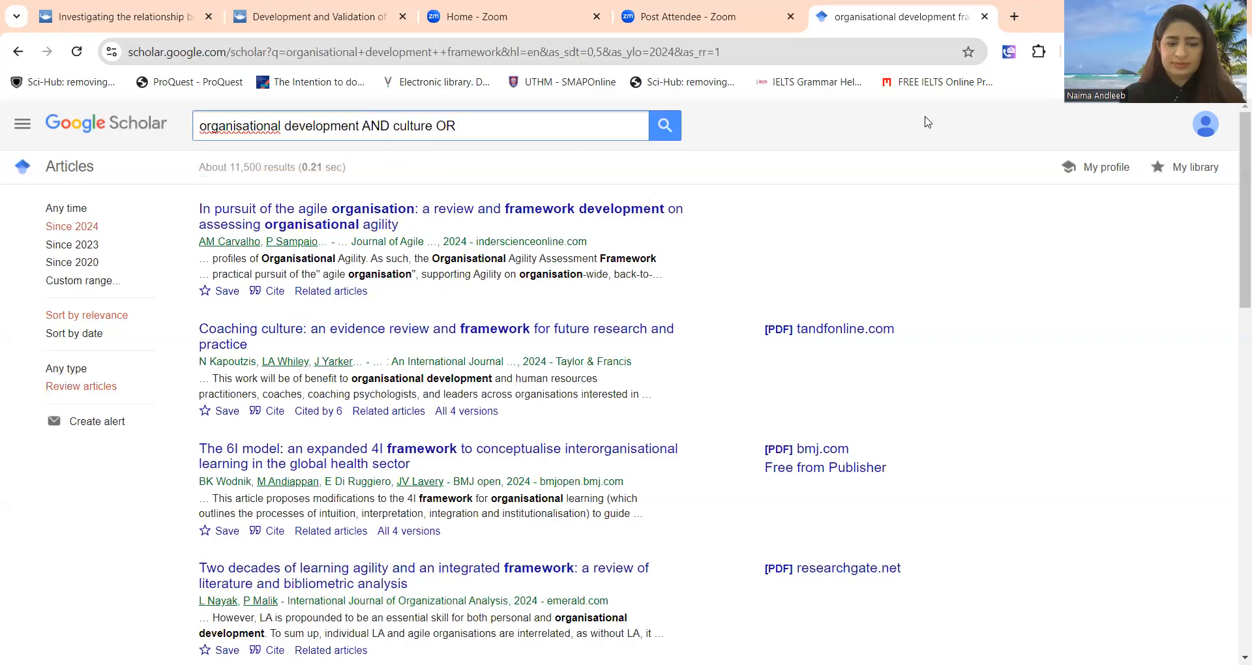
type("C")
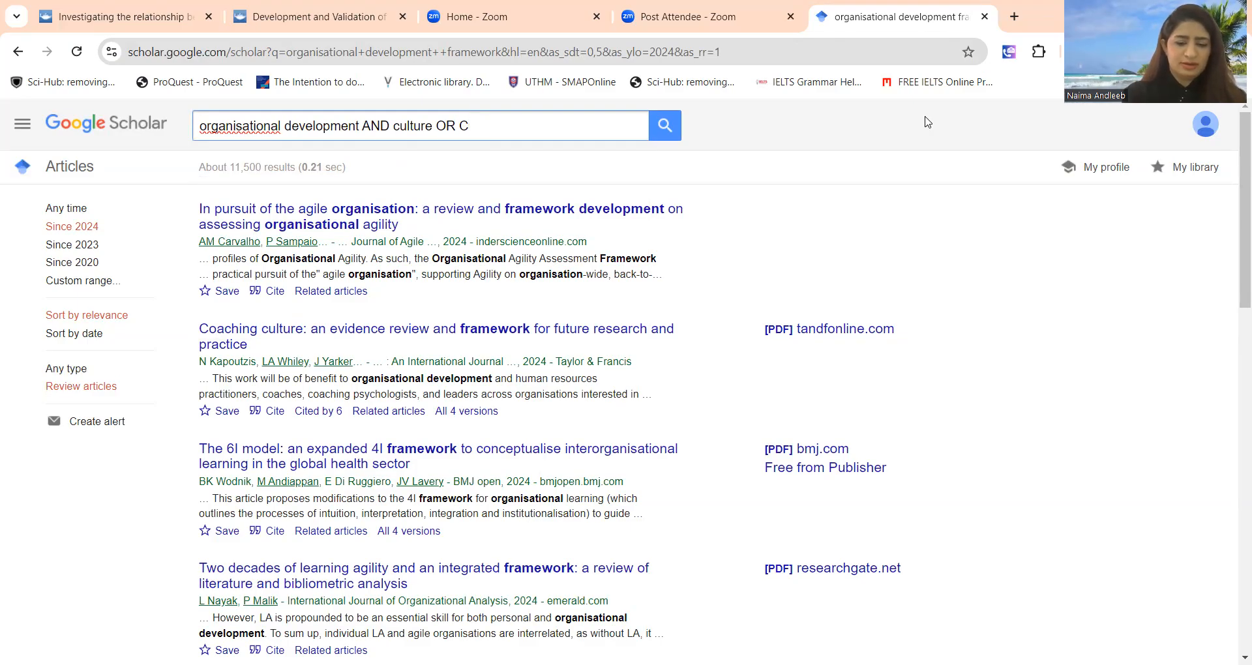
type("reativi")
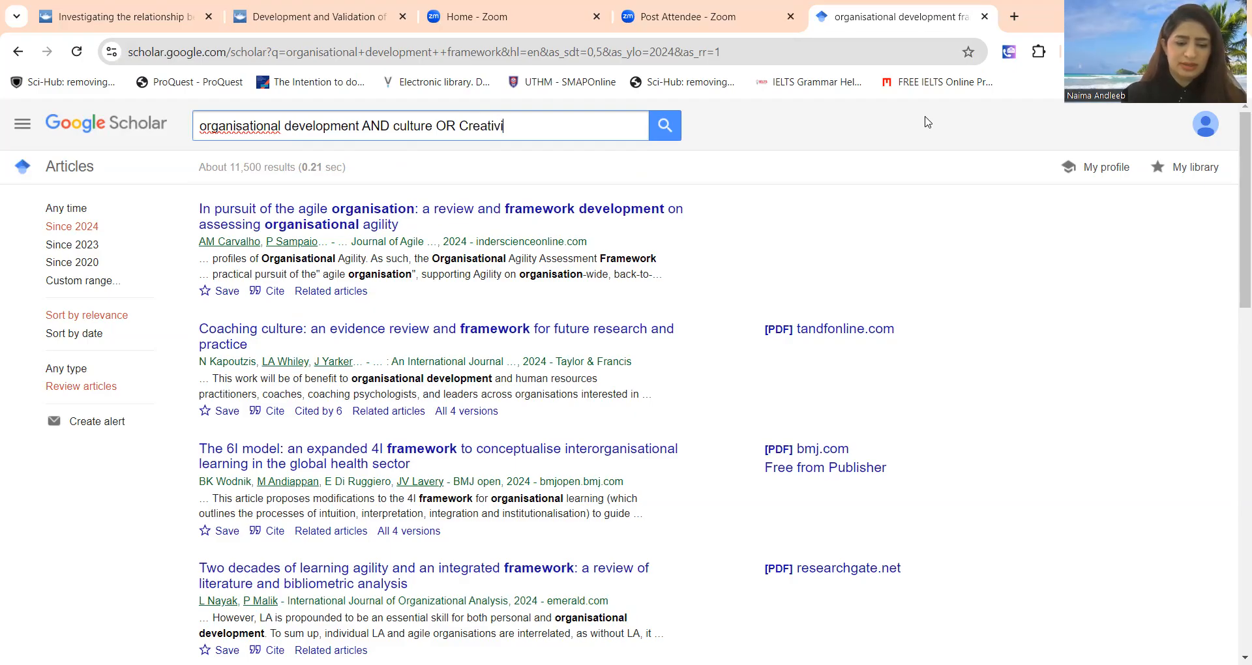
type("ty")
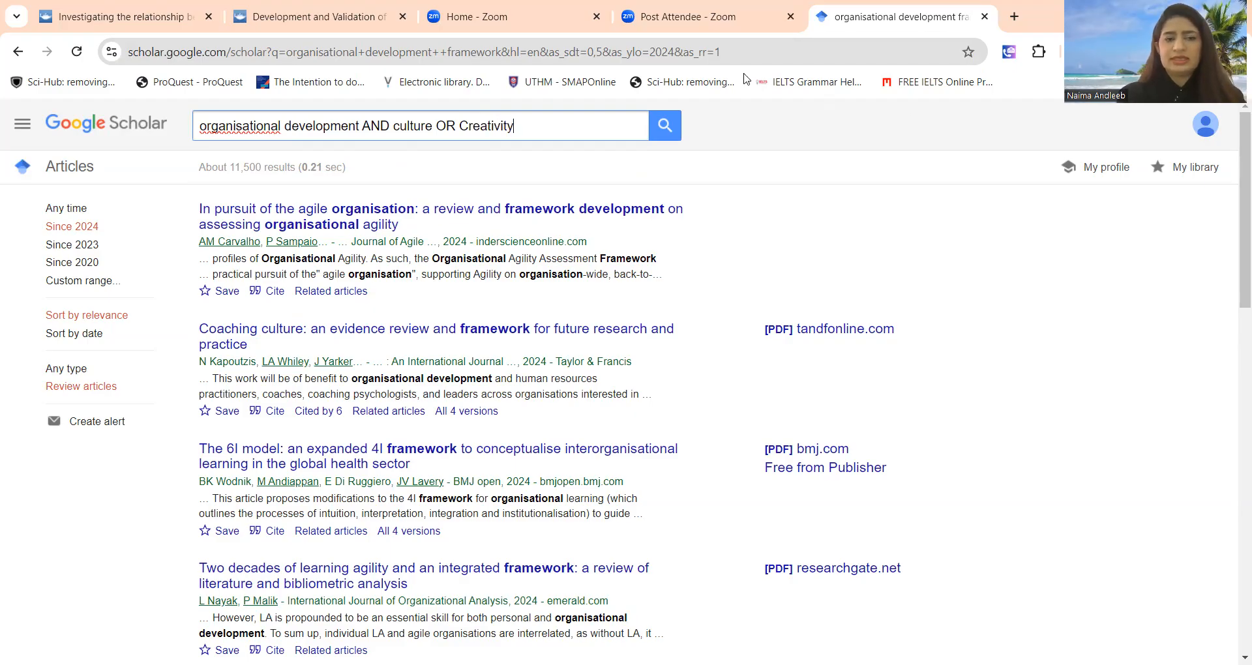
mouse_move(549, 158)
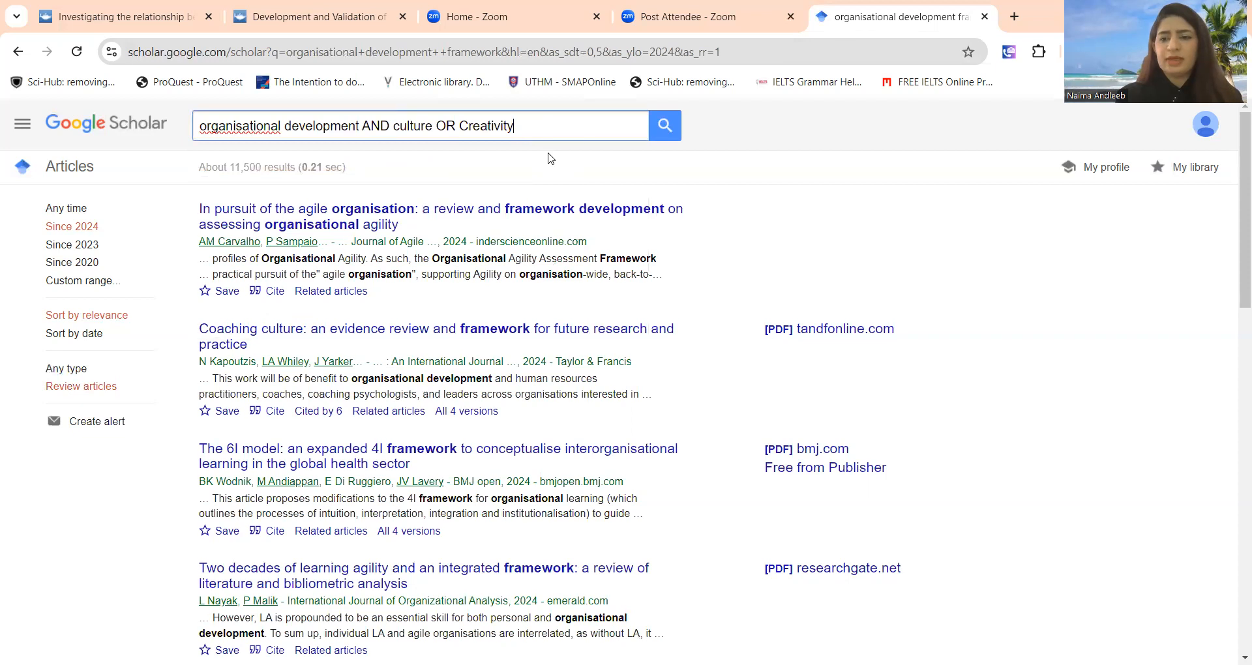
mouse_move(531, 115)
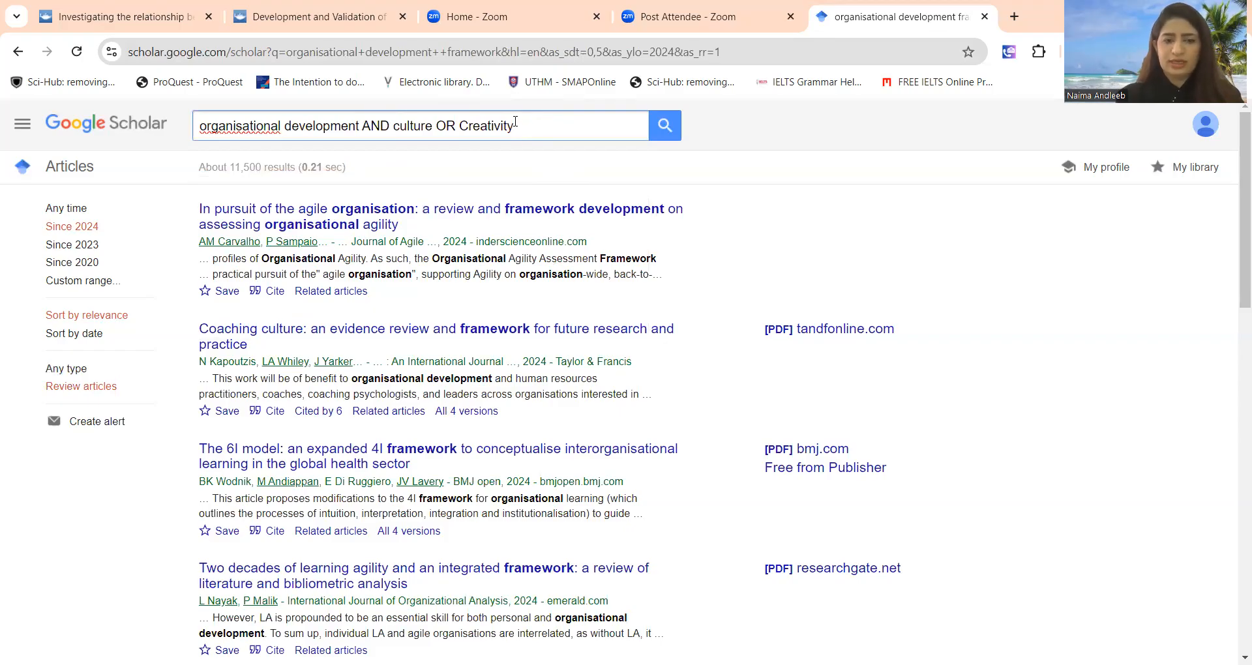
Run the updated search and look through the roughly 8,040 review results
left_click(664, 125)
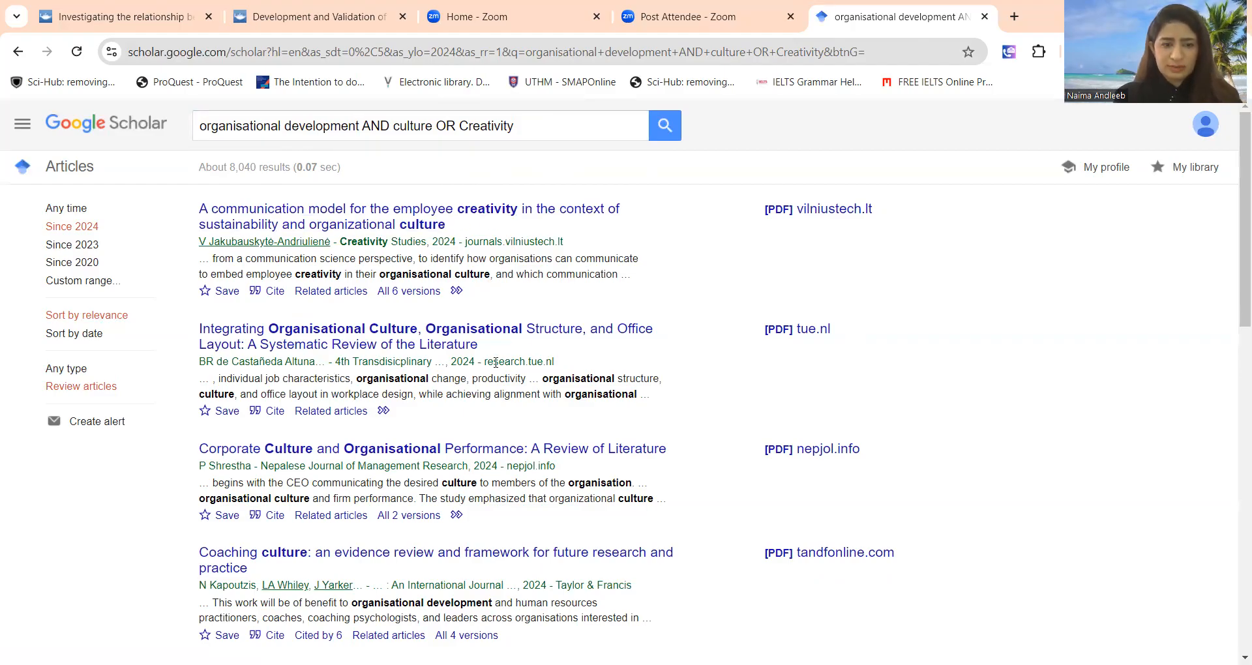
mouse_move(400, 337)
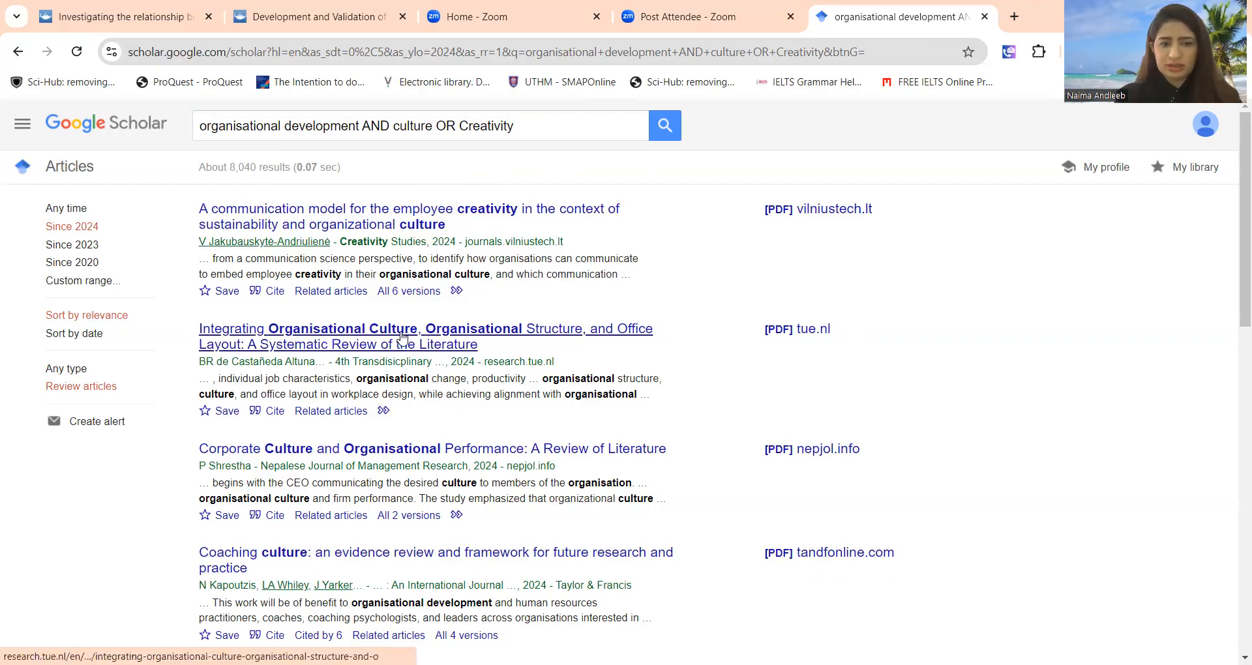
mouse_move(606, 340)
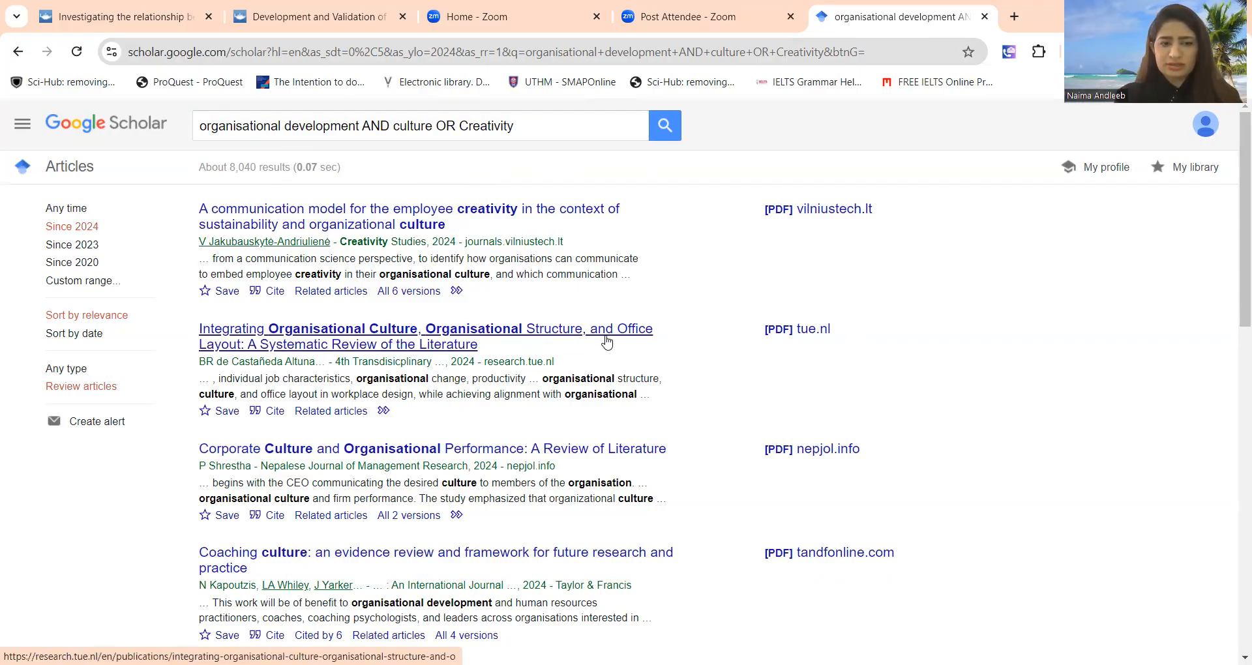
scroll("down", 3)
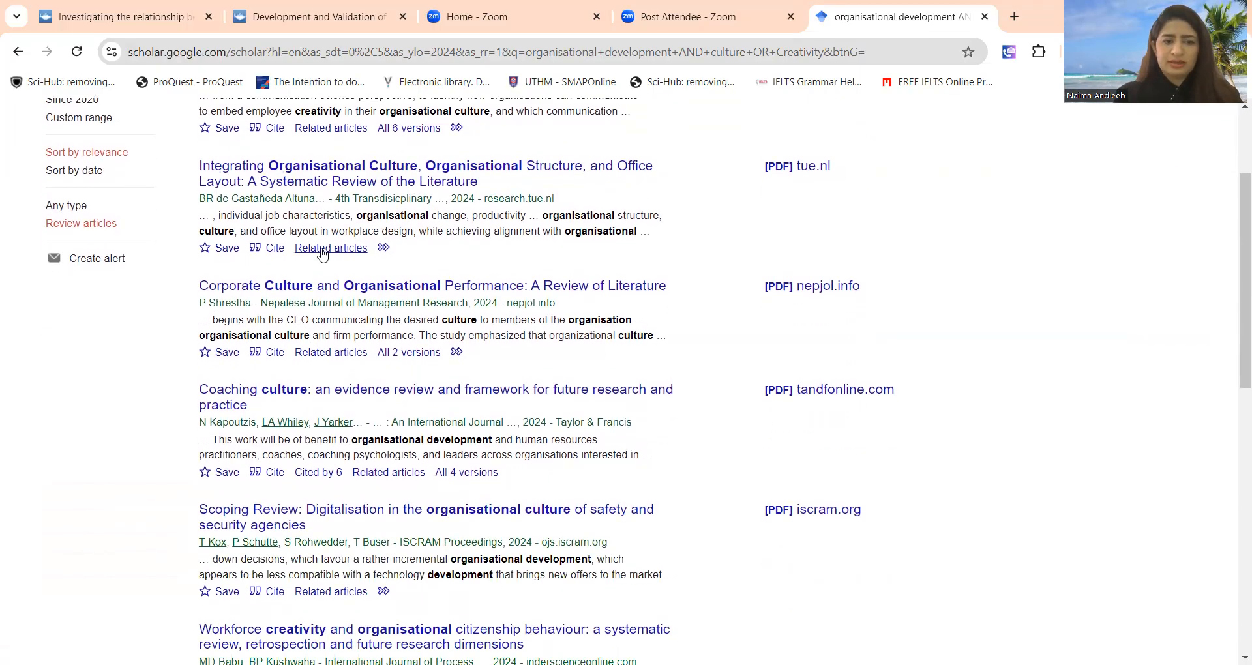
mouse_move(453, 298)
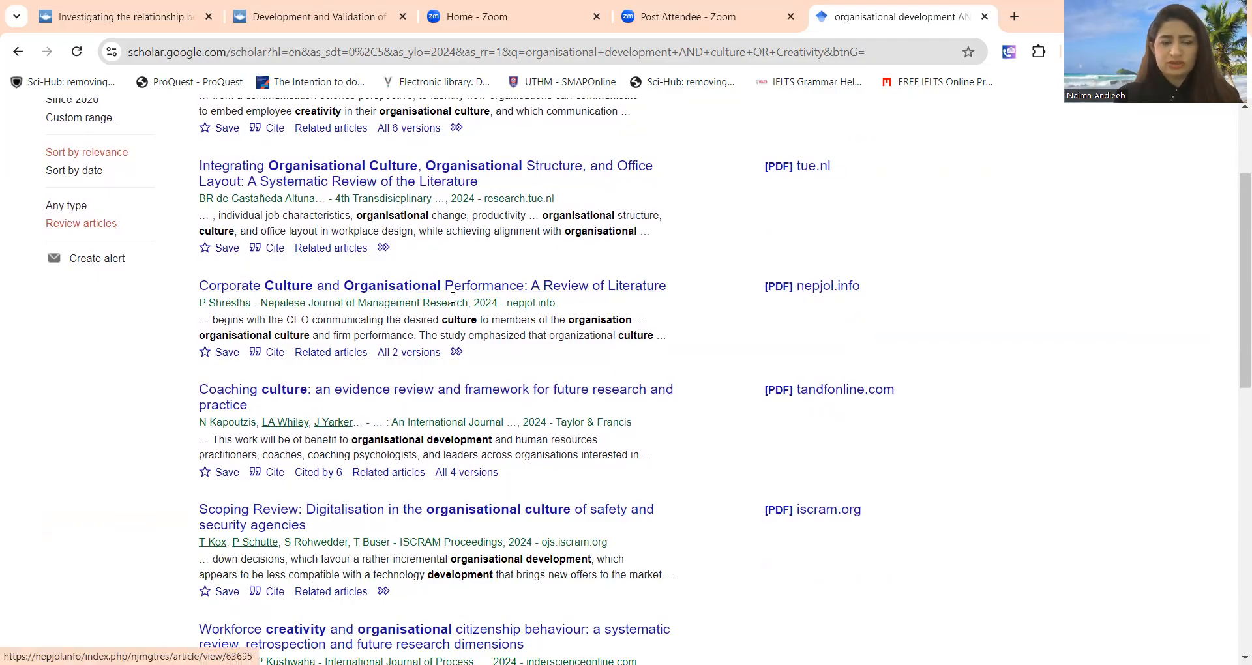
scroll("down", 3)
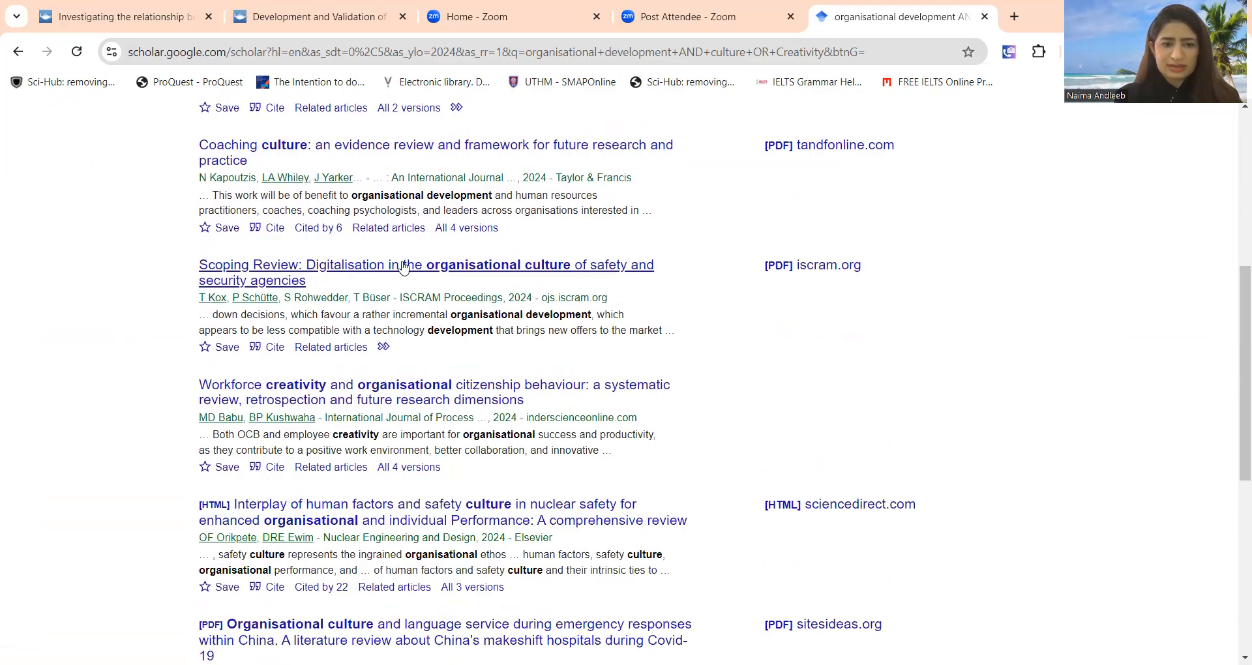
scroll("up", 3)
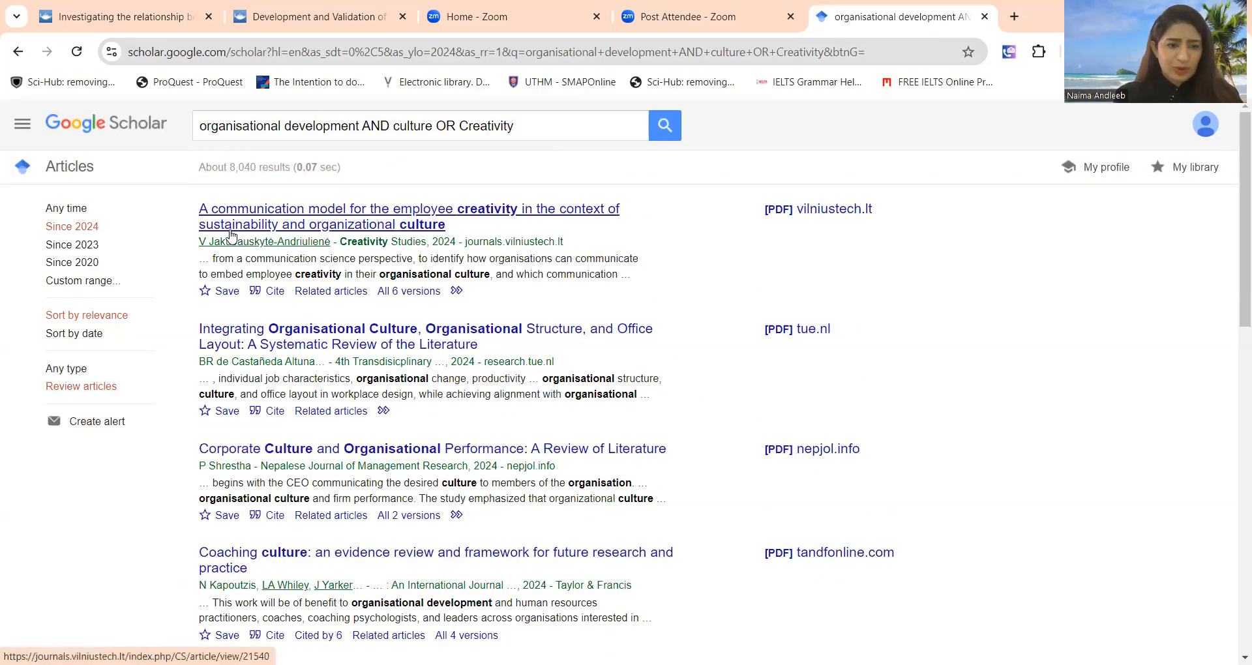
scroll("down", 3)
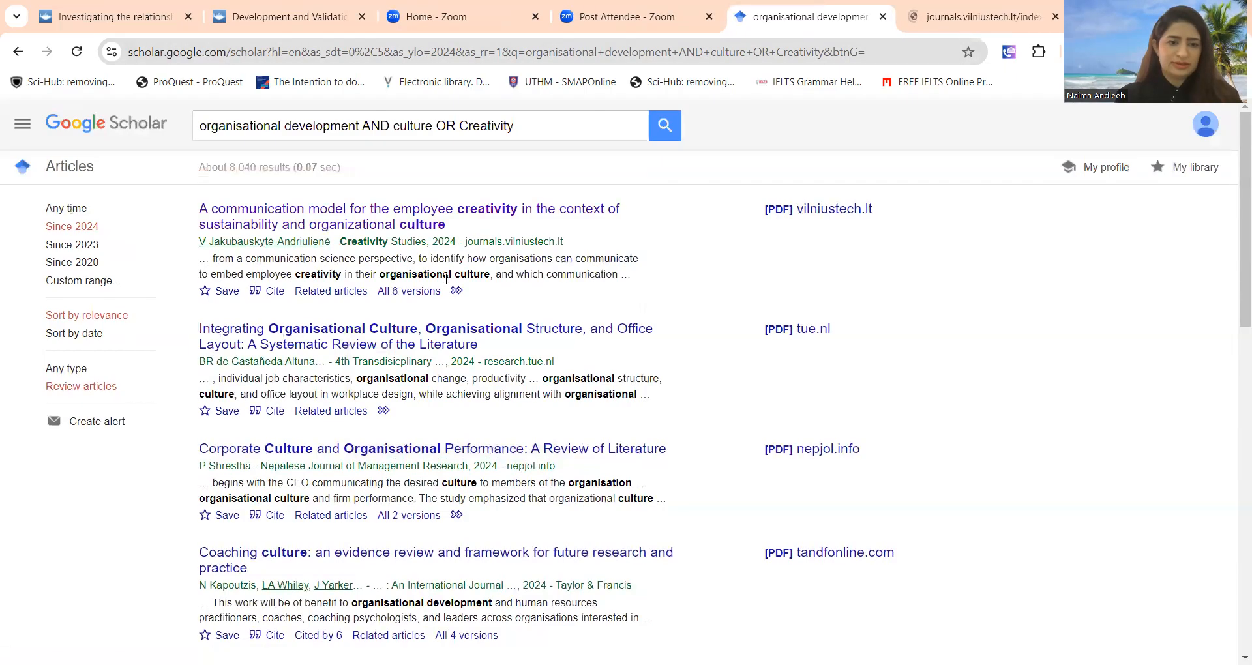
Open the office layout review and the Scoping Review results in separate tabs
left_click(425, 329)
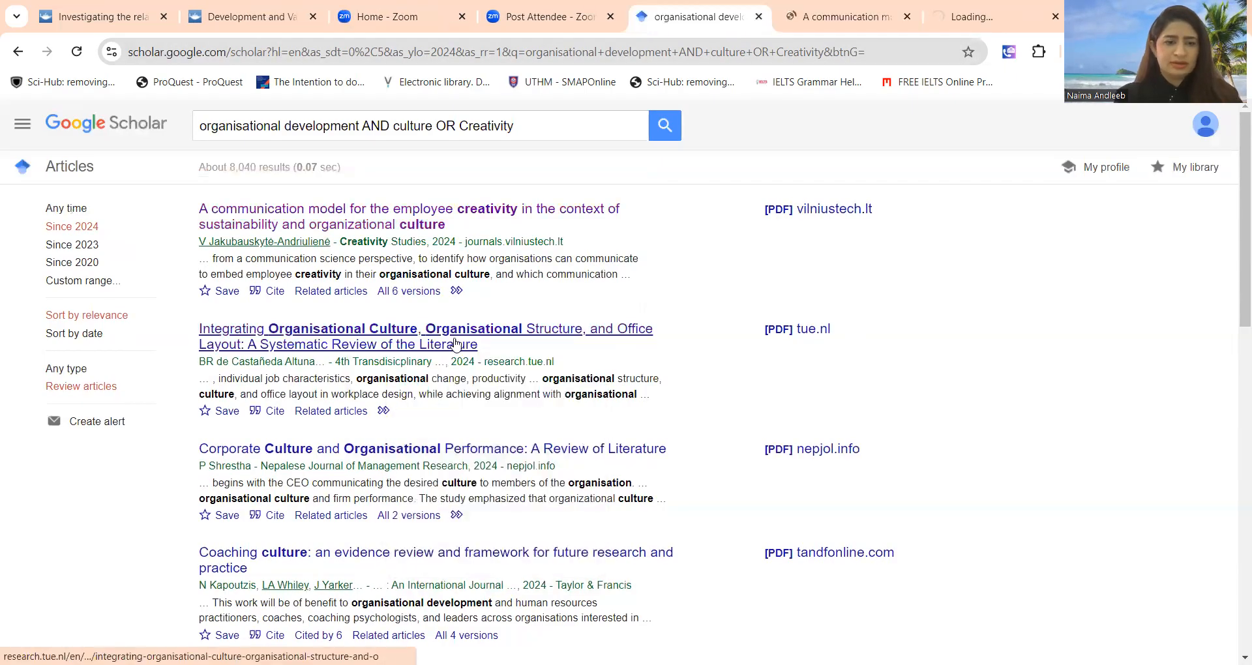
scroll("down", 3)
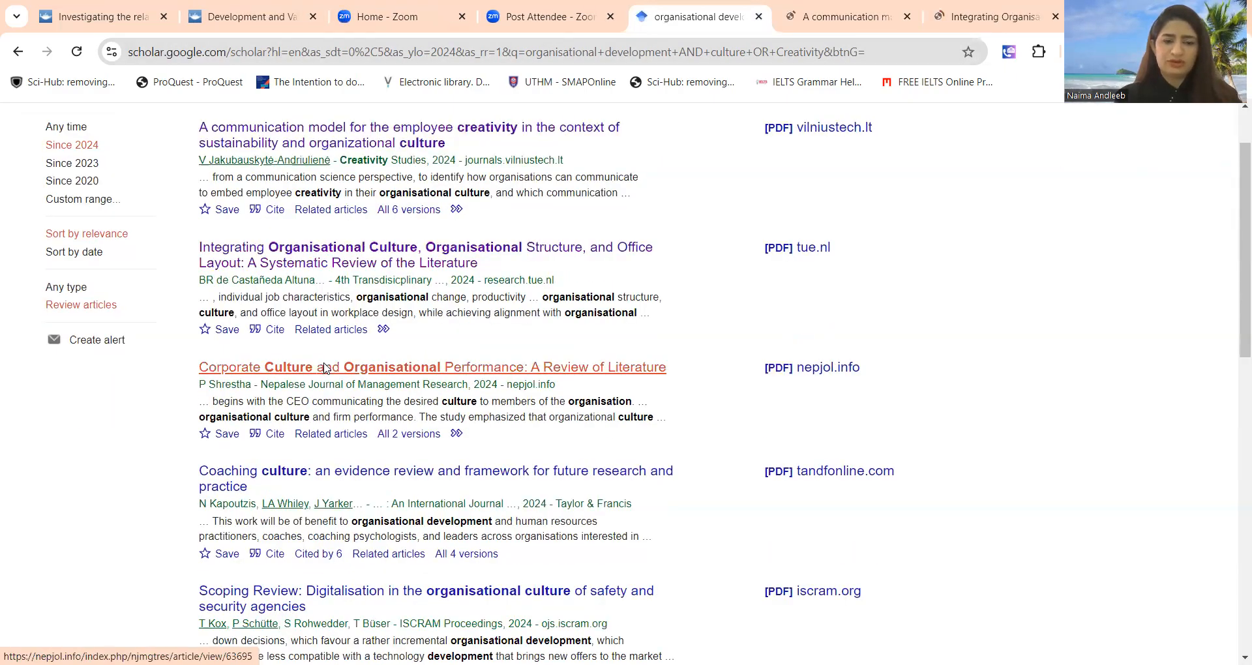
scroll("down", 3)
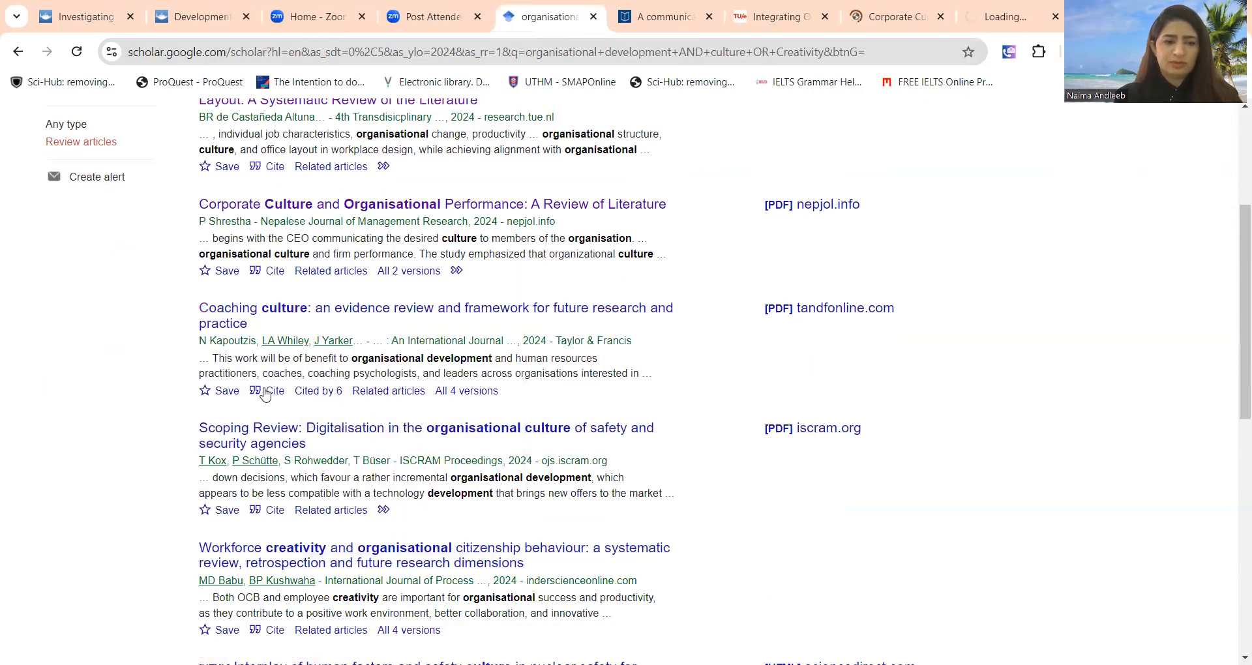
right_click(422, 273)
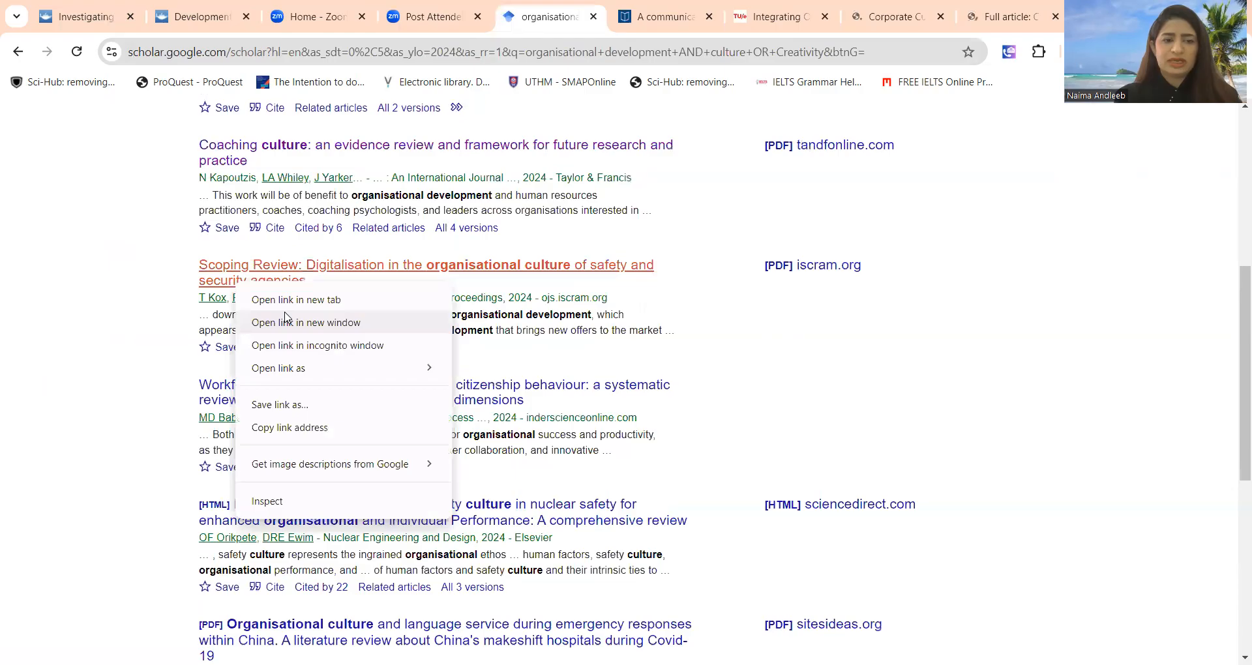
left_click(296, 300)
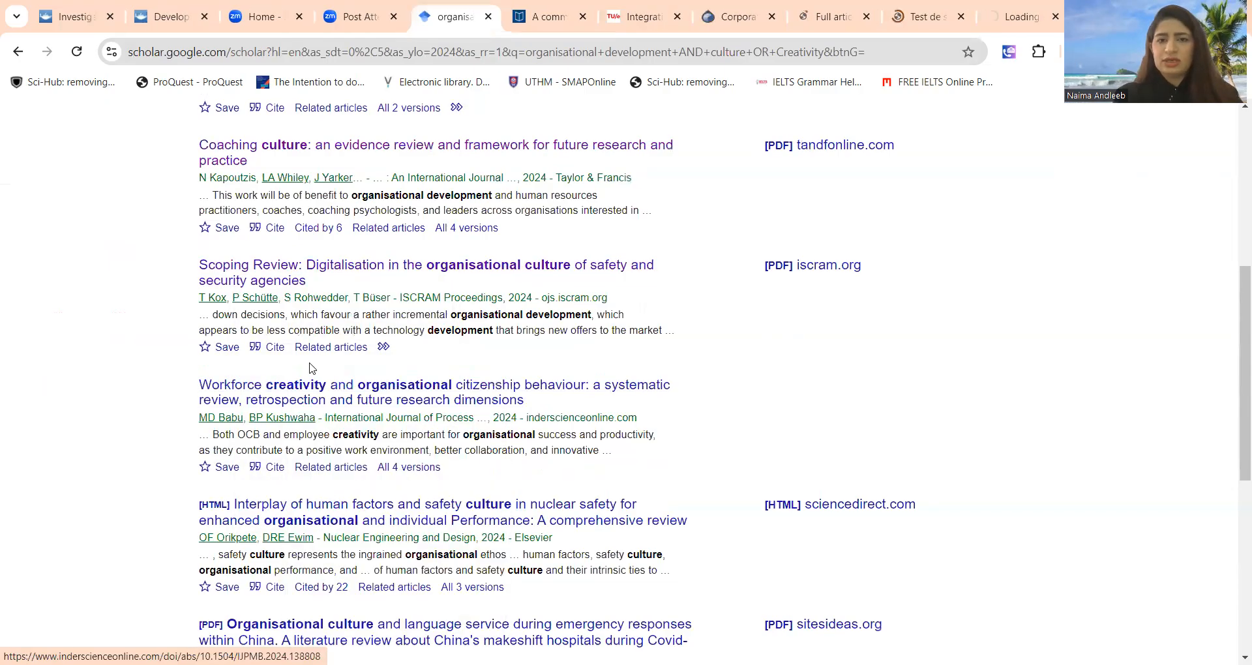
View the Creativity Studies communication model article's PDF, then bring the TU/e article tab forward
left_click(543, 16)
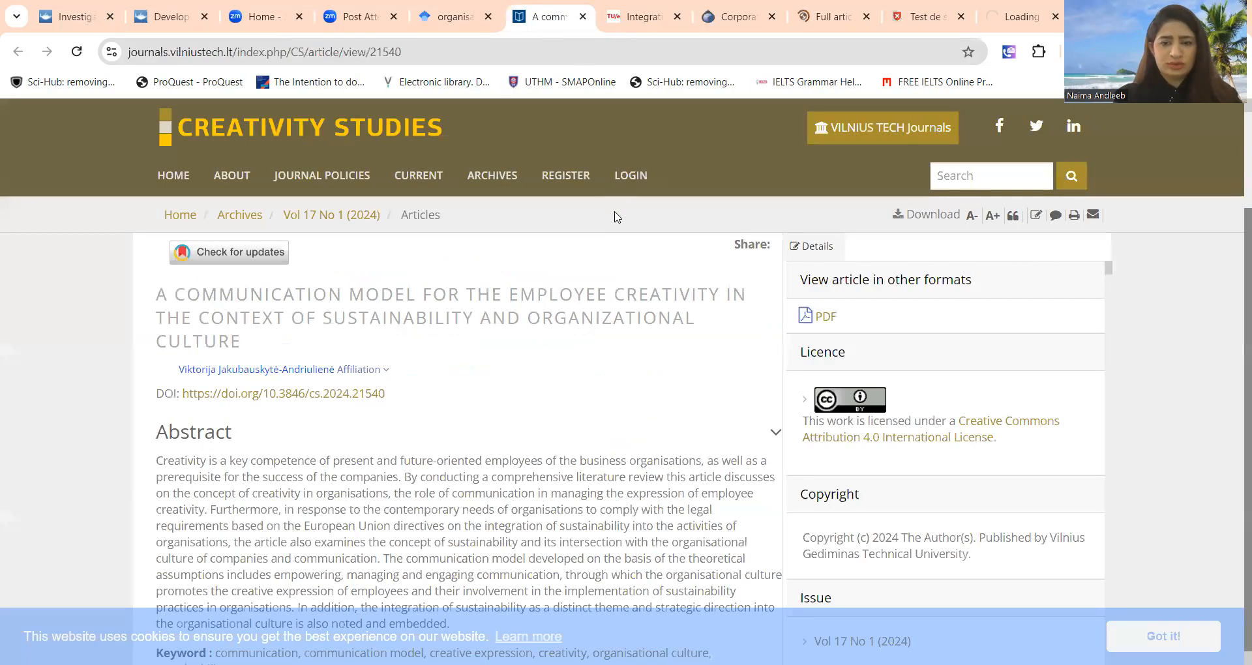
scroll("down", 3)
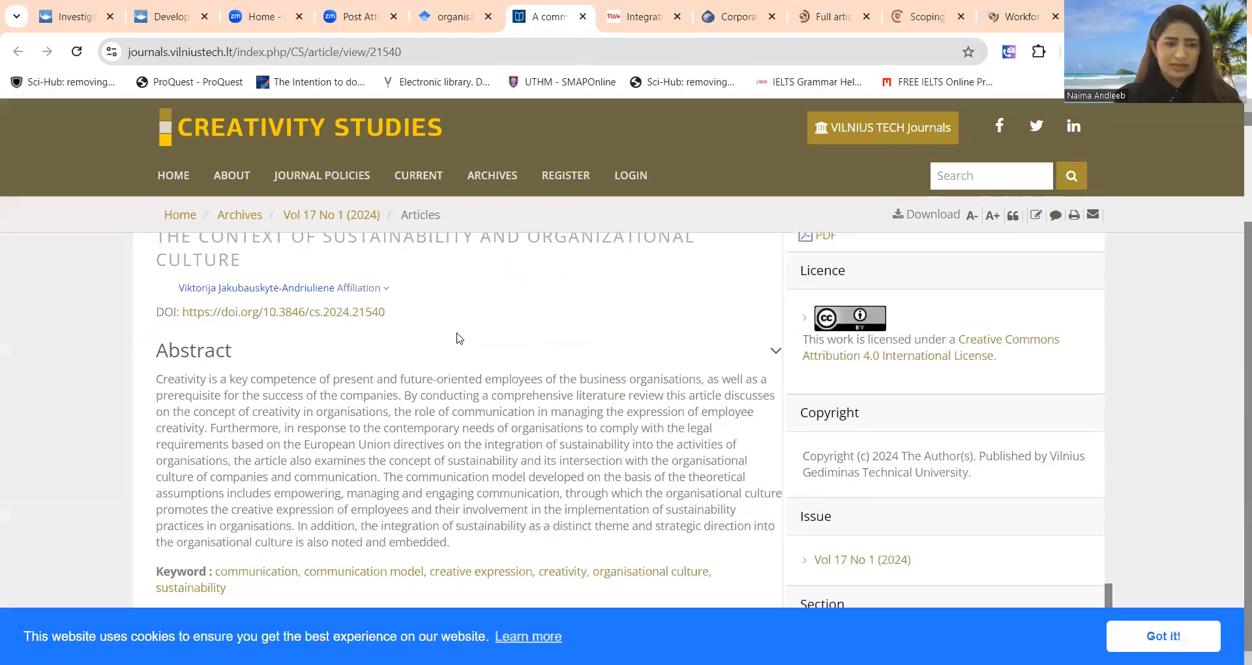
scroll("up", 3)
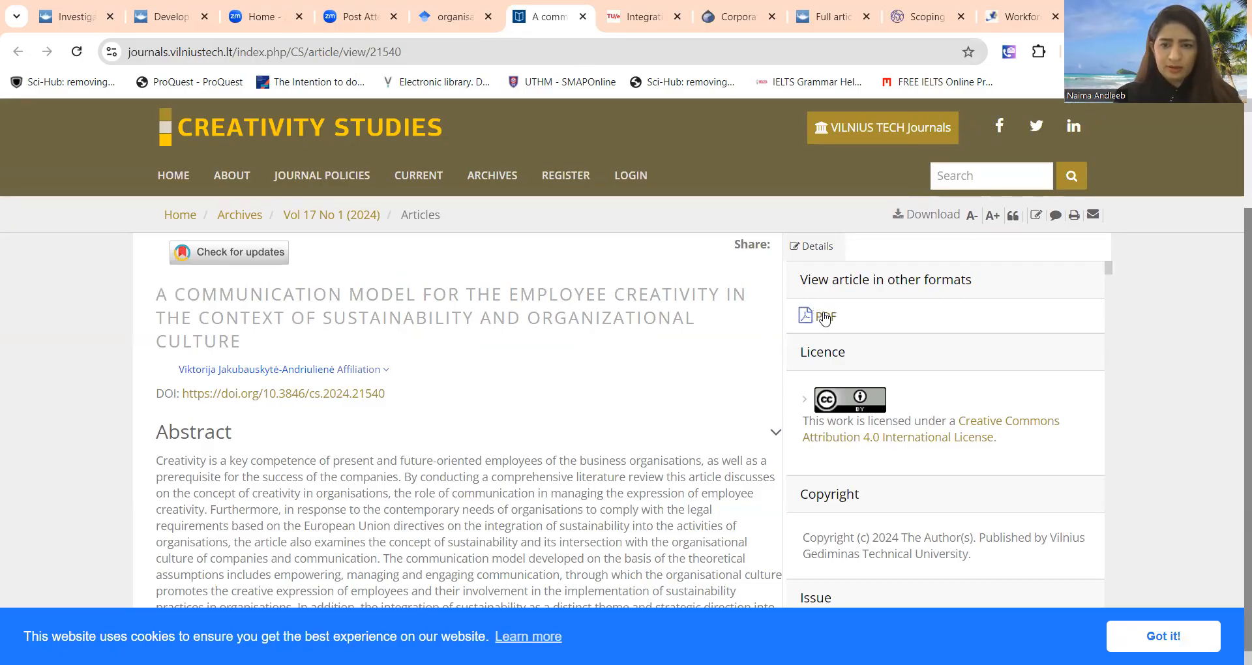
left_click(824, 316)
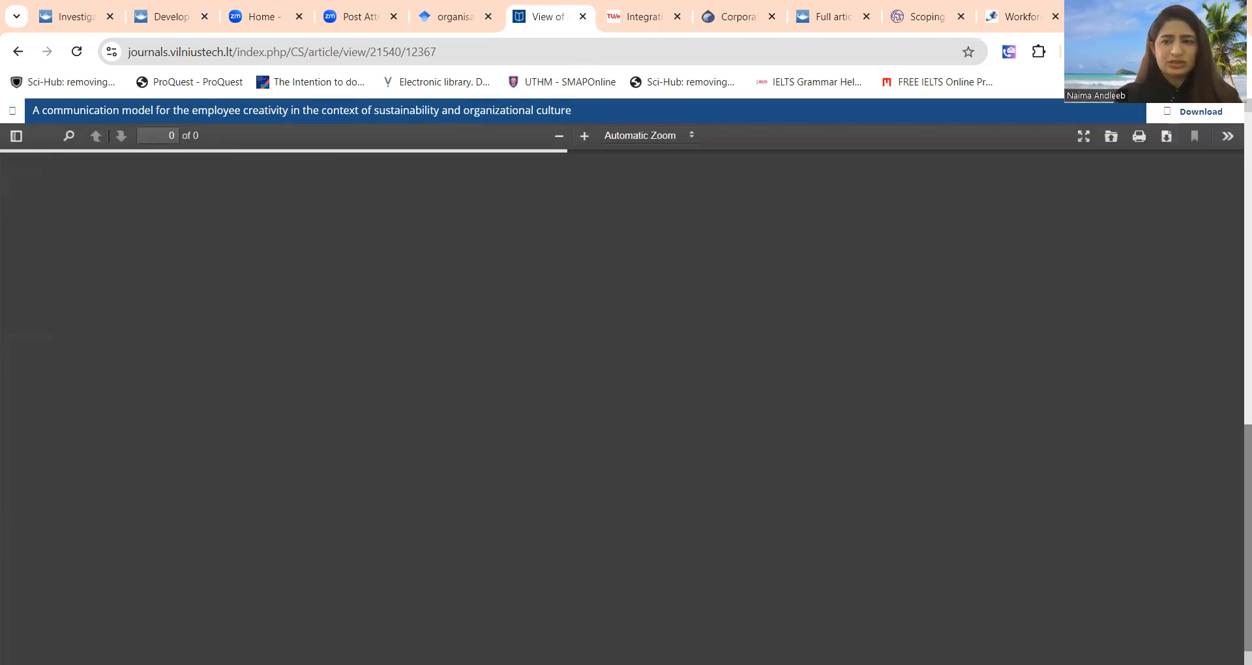
left_click(639, 16)
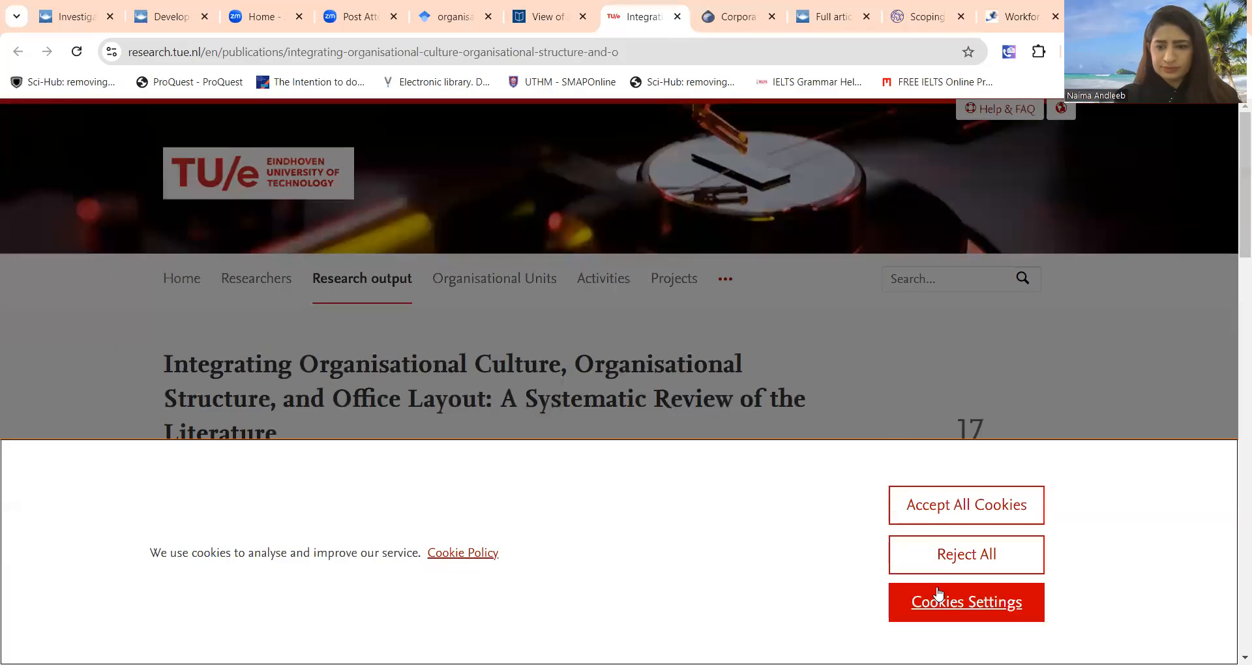
mouse_move(657, 341)
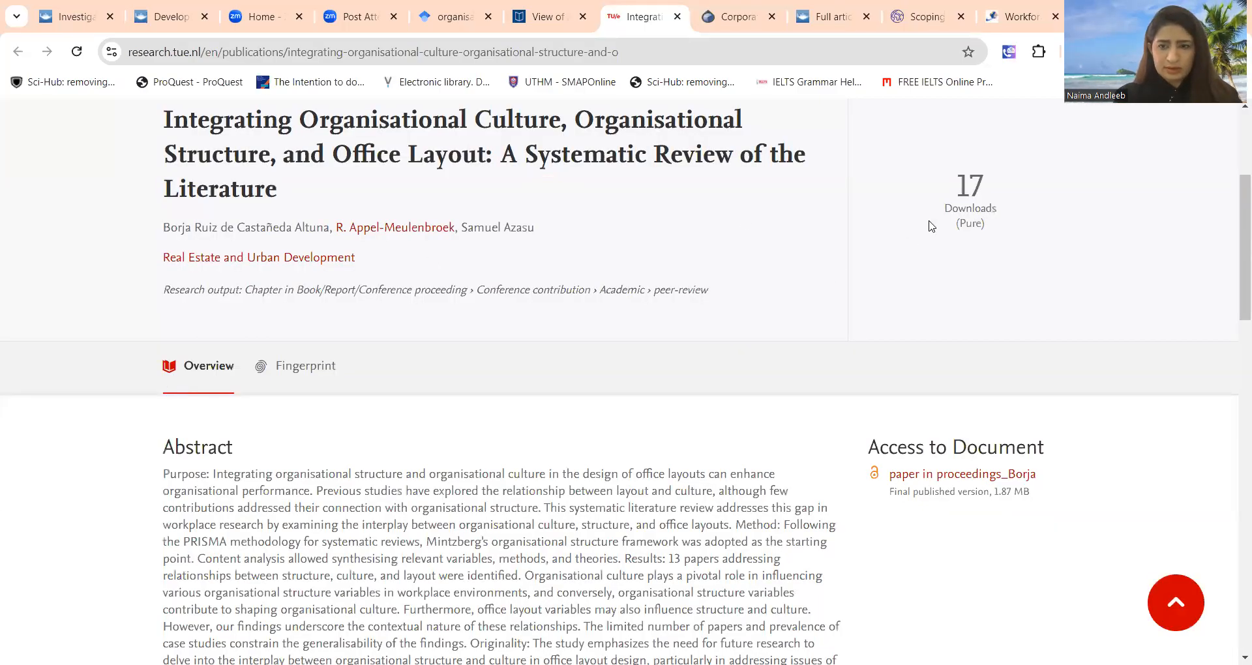
Scroll through the TU/e office layout review page and return to the top for its title
scroll("down", 3)
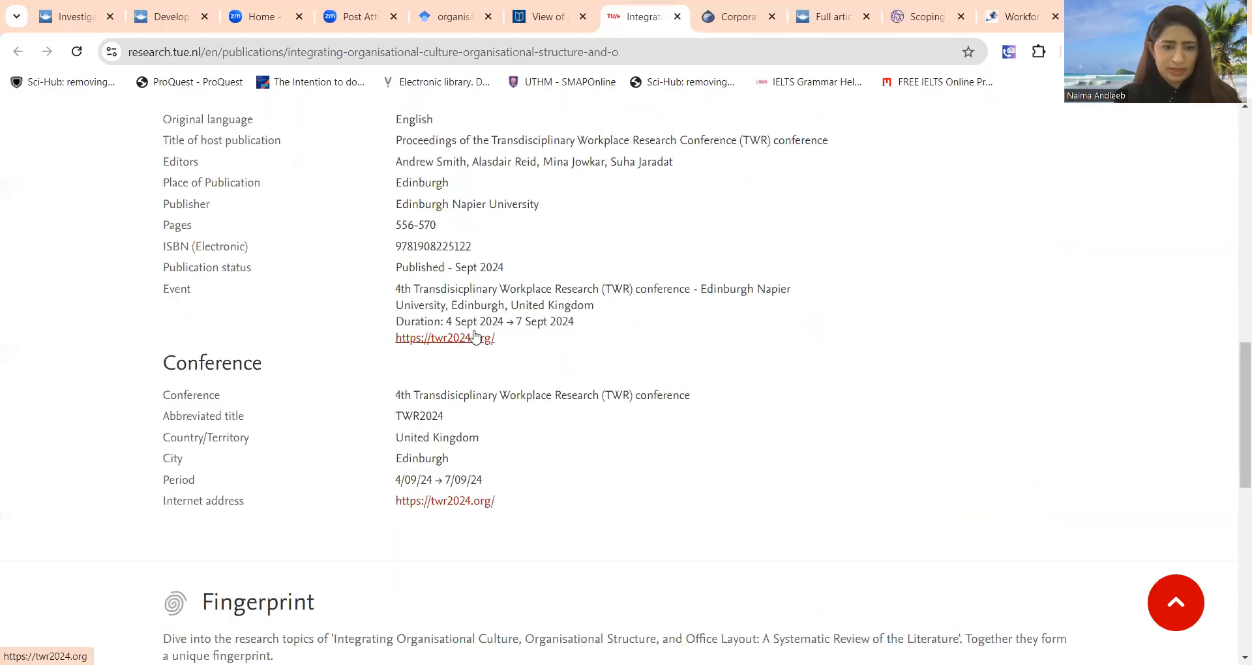
mouse_move(316, 364)
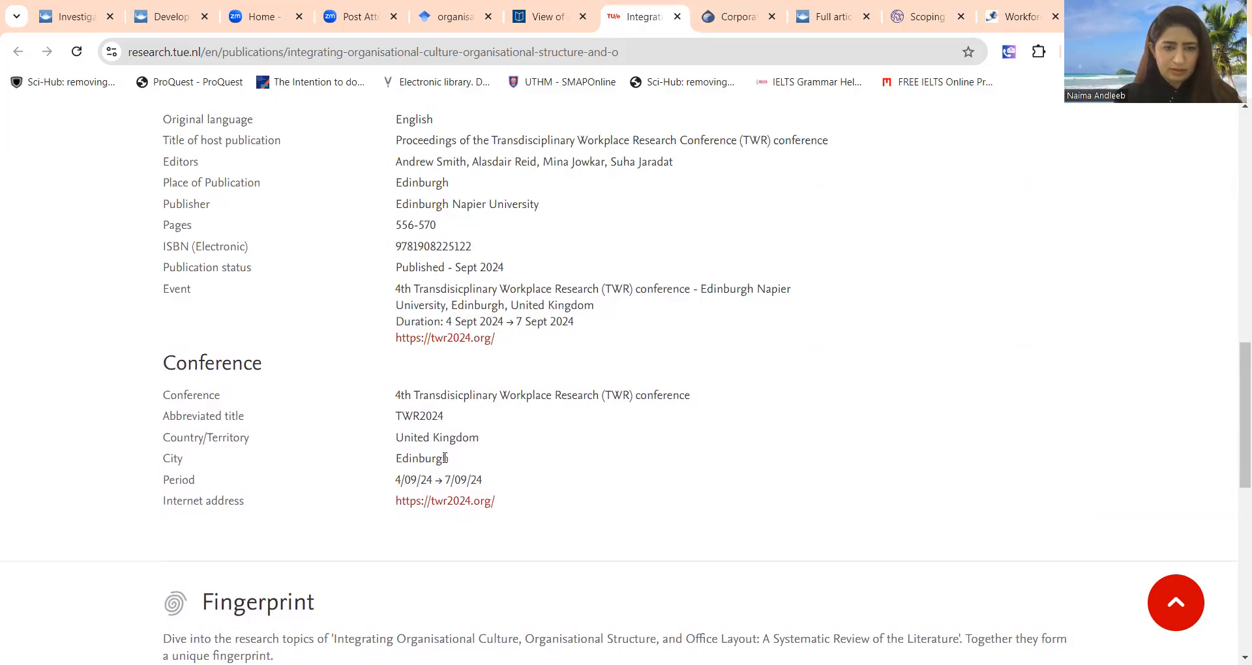
scroll("up", 3)
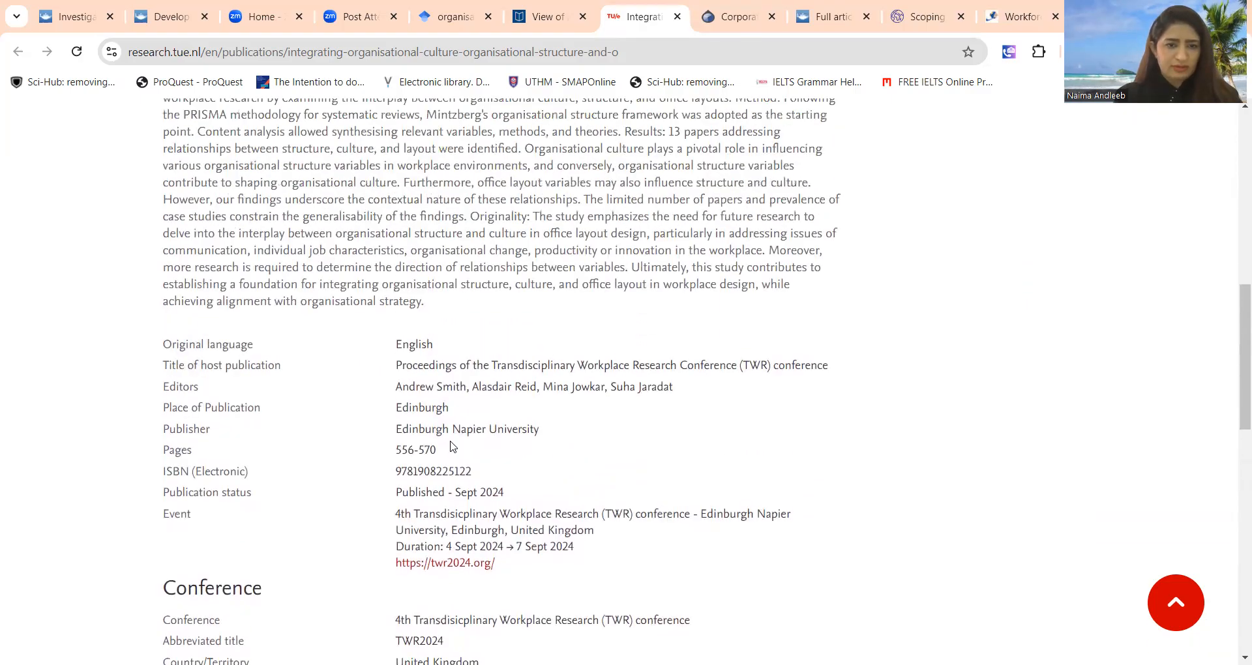
scroll("up", 3)
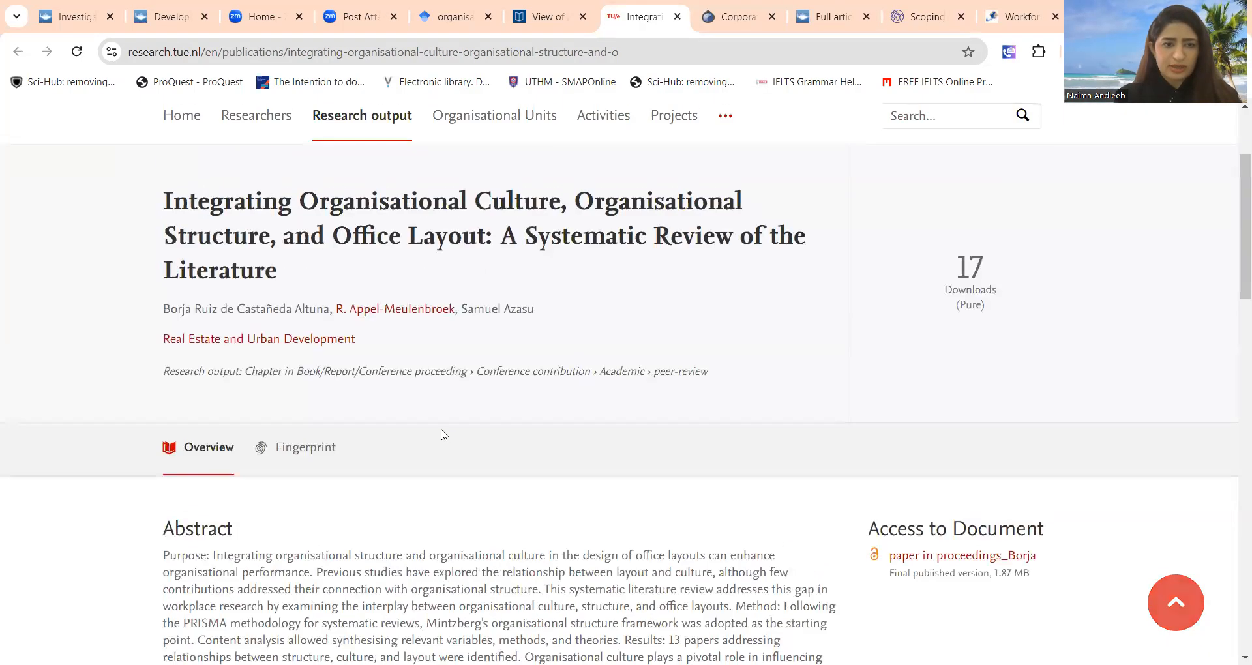
mouse_move(628, 293)
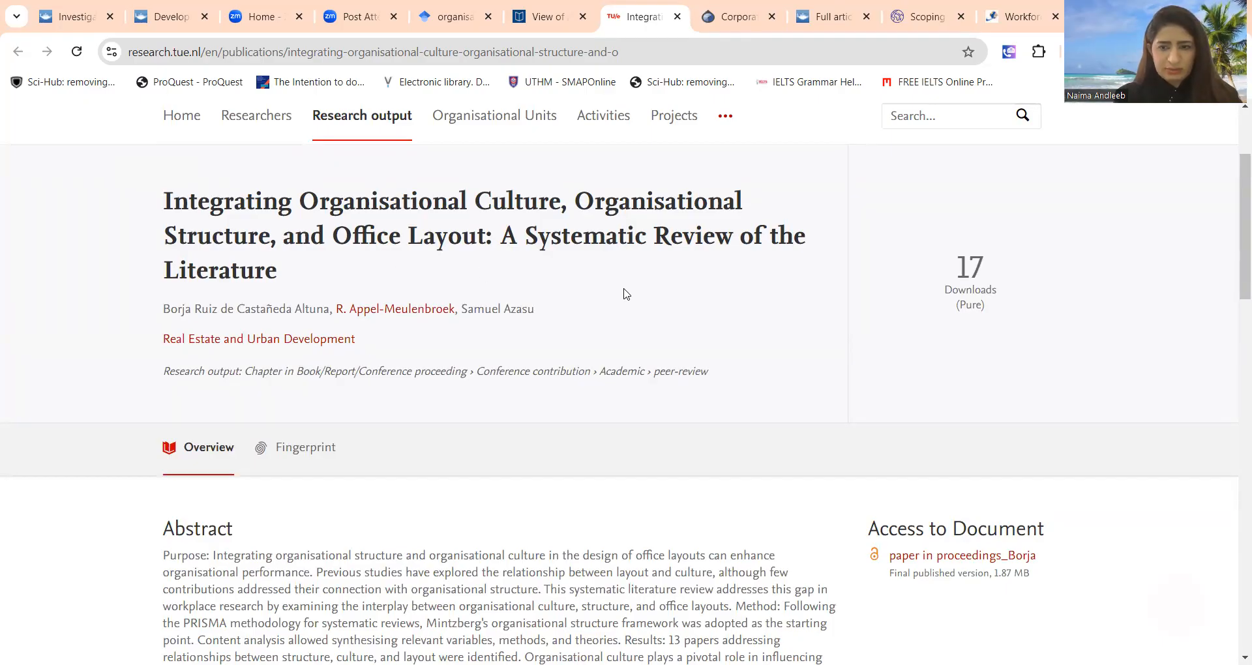
mouse_move(302, 283)
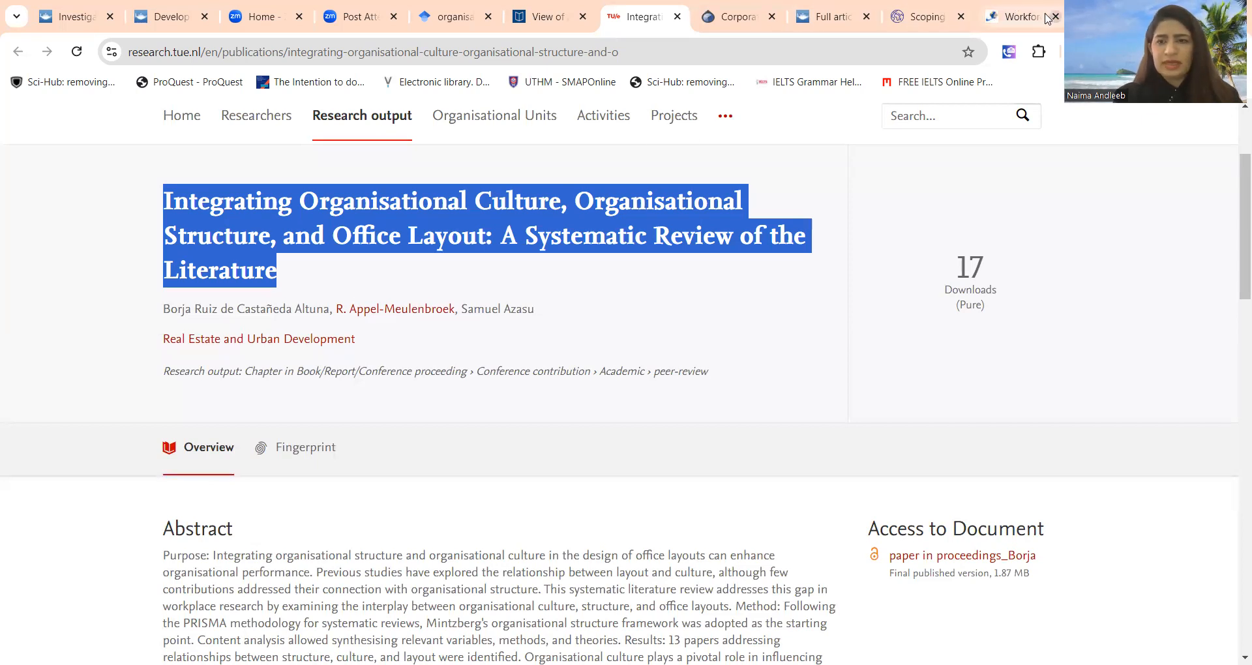
Look up the copied review title on Sci-Hub in a new tab, finding only an article-request notice
left_click(1055, 16)
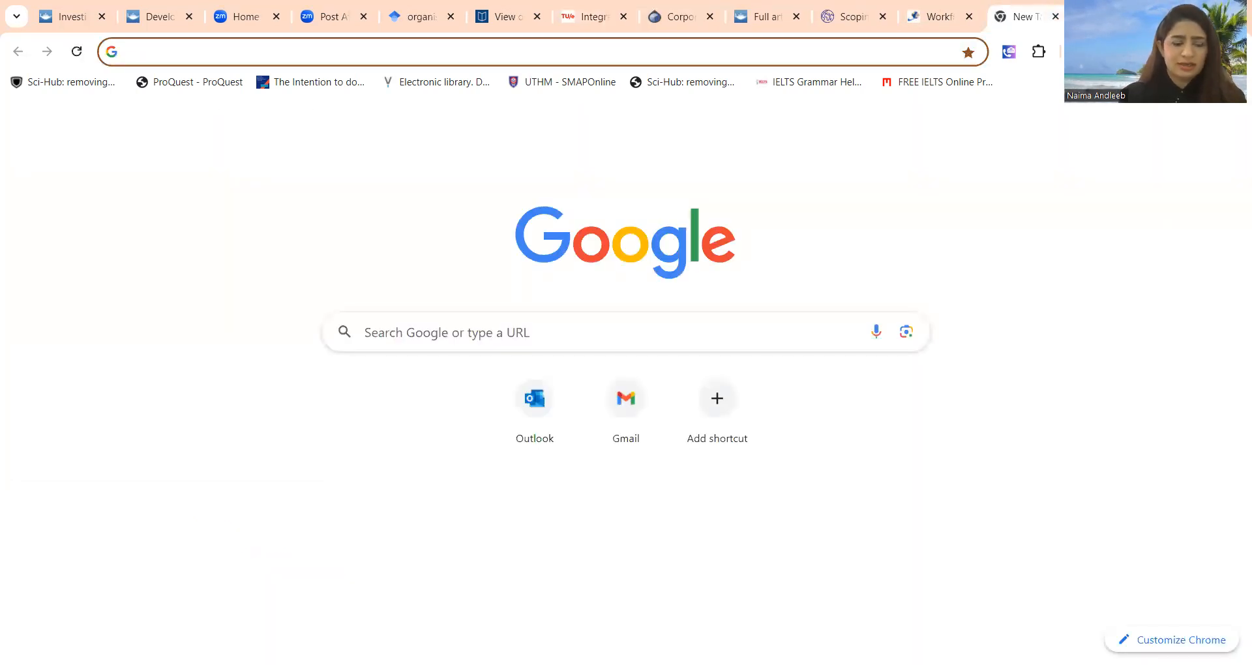
type("scispace.com")
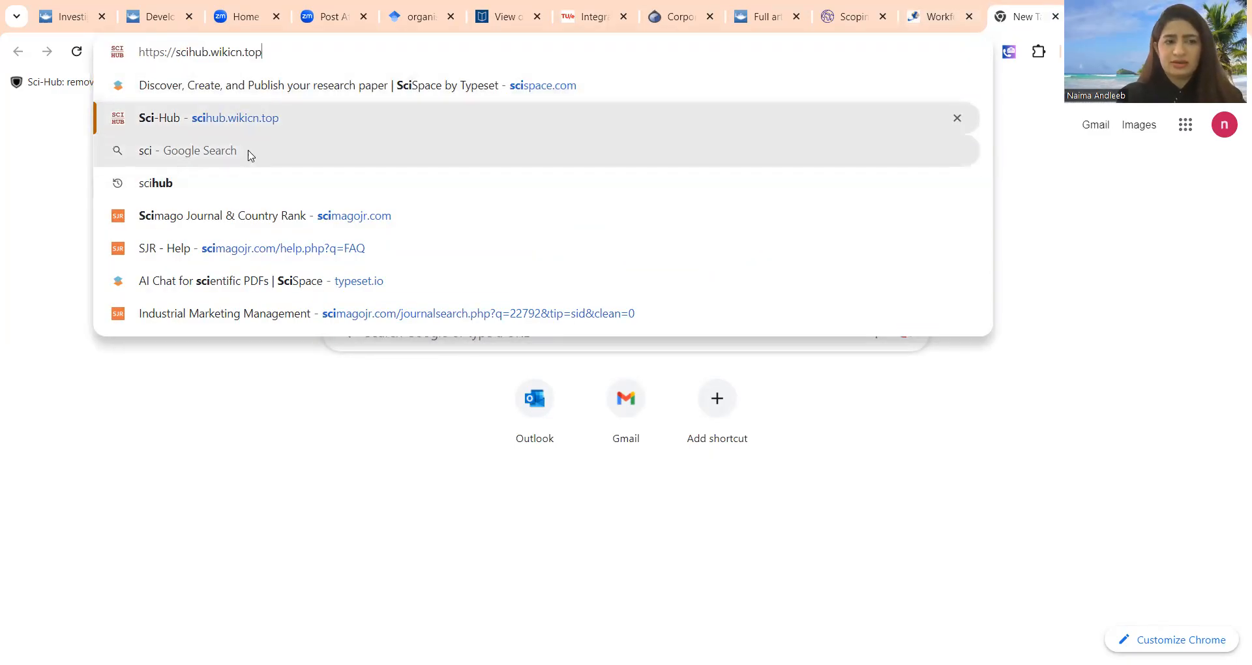
mouse_move(223, 117)
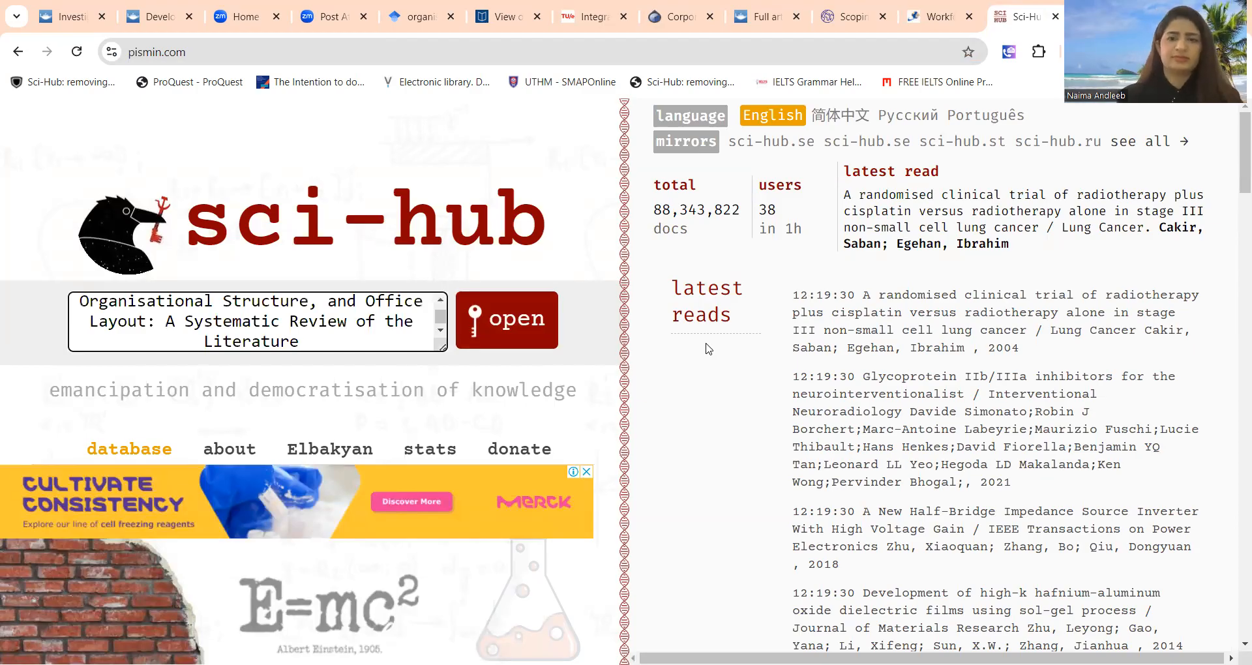
left_click(506, 319)
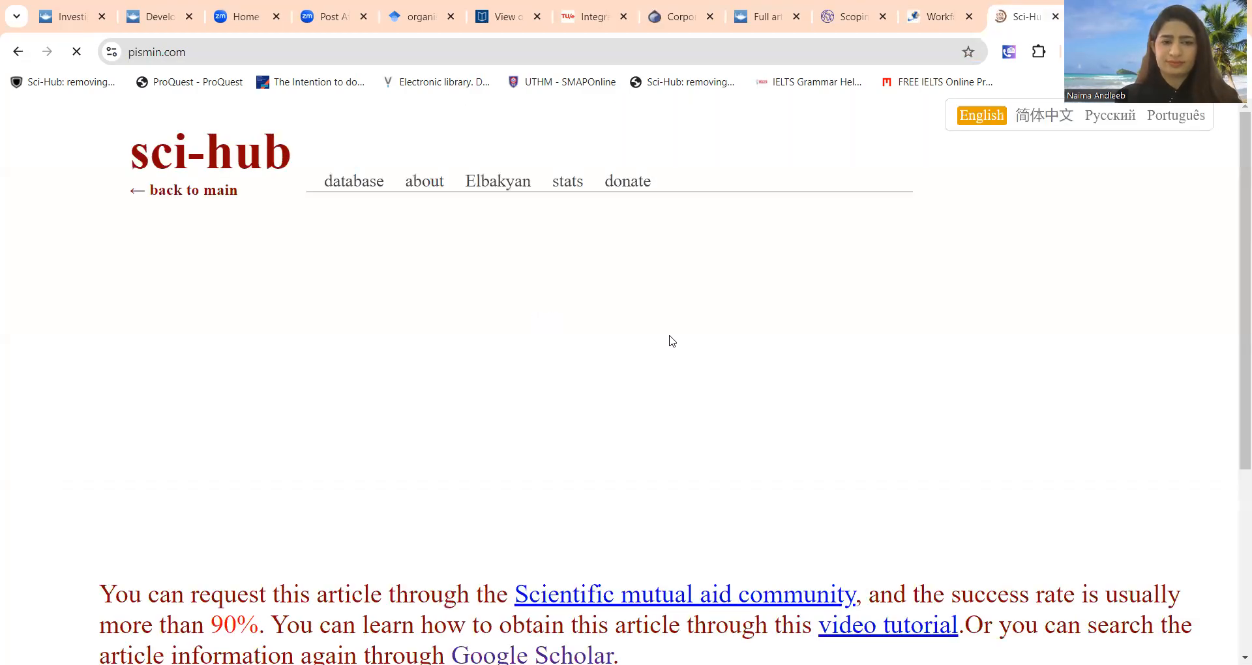
scroll("down", 3)
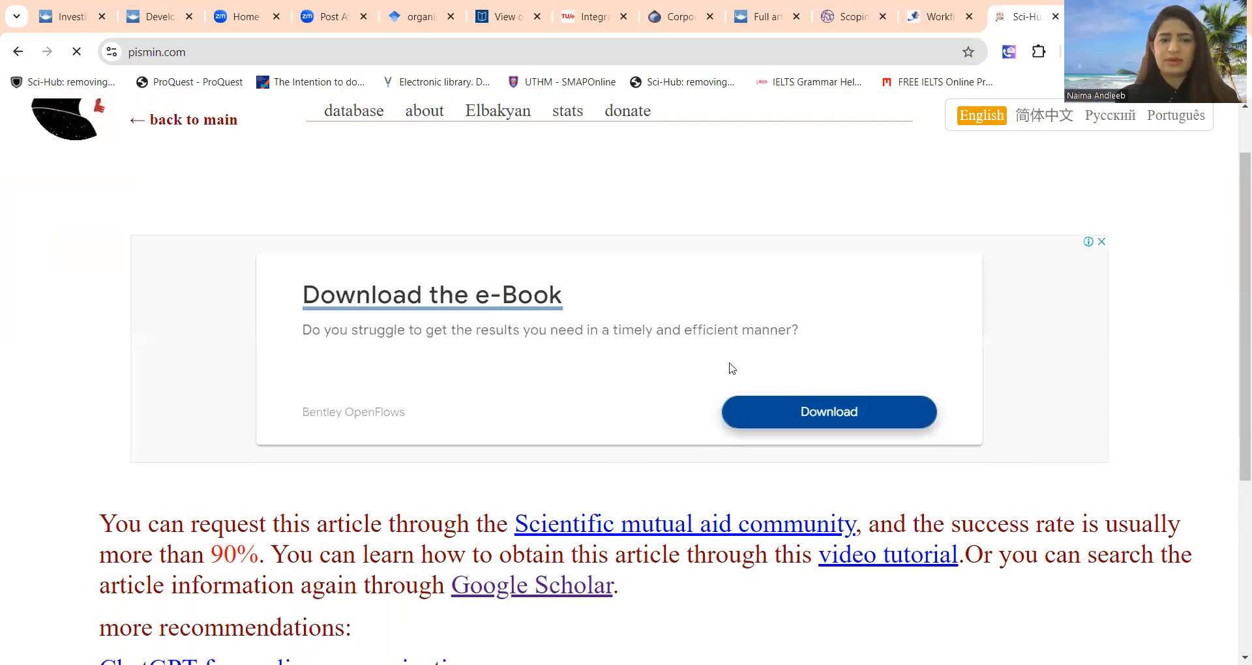
scroll("up", 3)
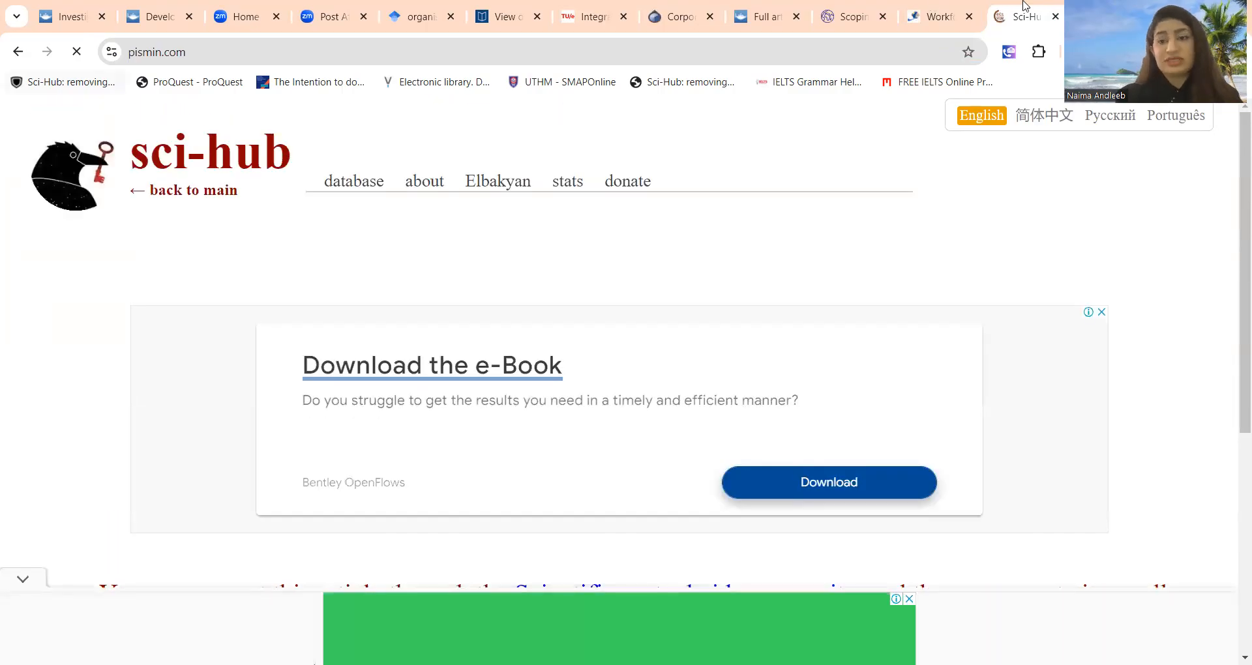
mouse_move(674, 16)
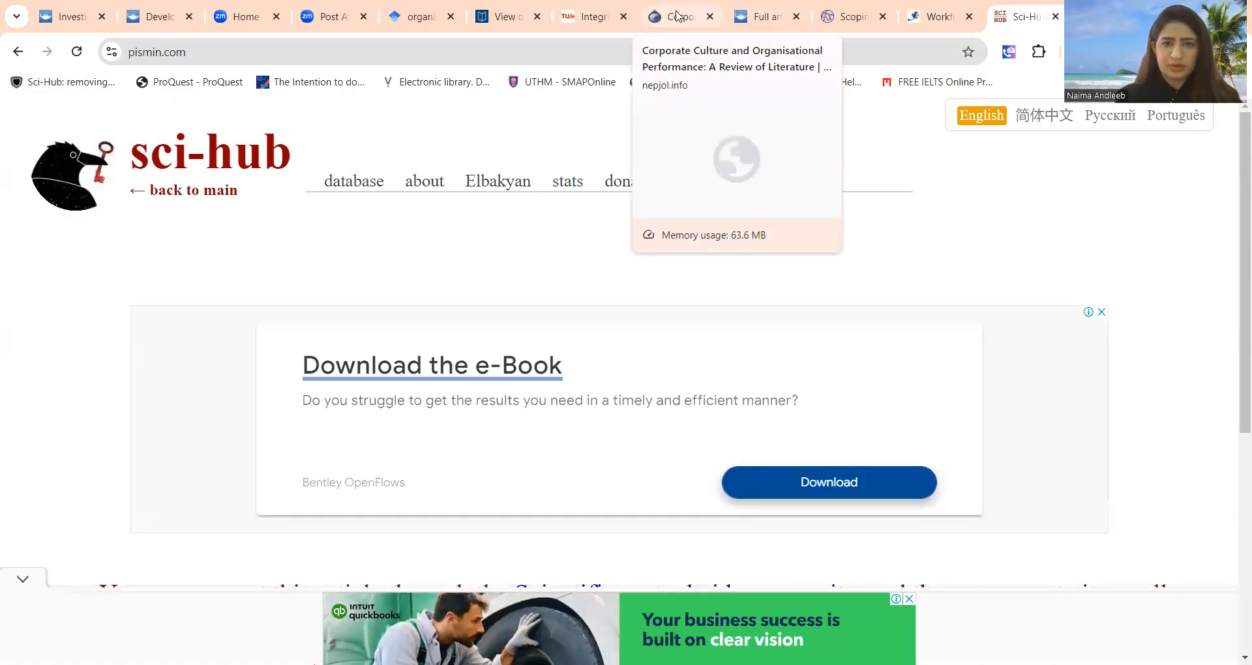
Open the Corporate Culture review's PDF on nepjol.info and return to the Google Scholar results
left_click(678, 16)
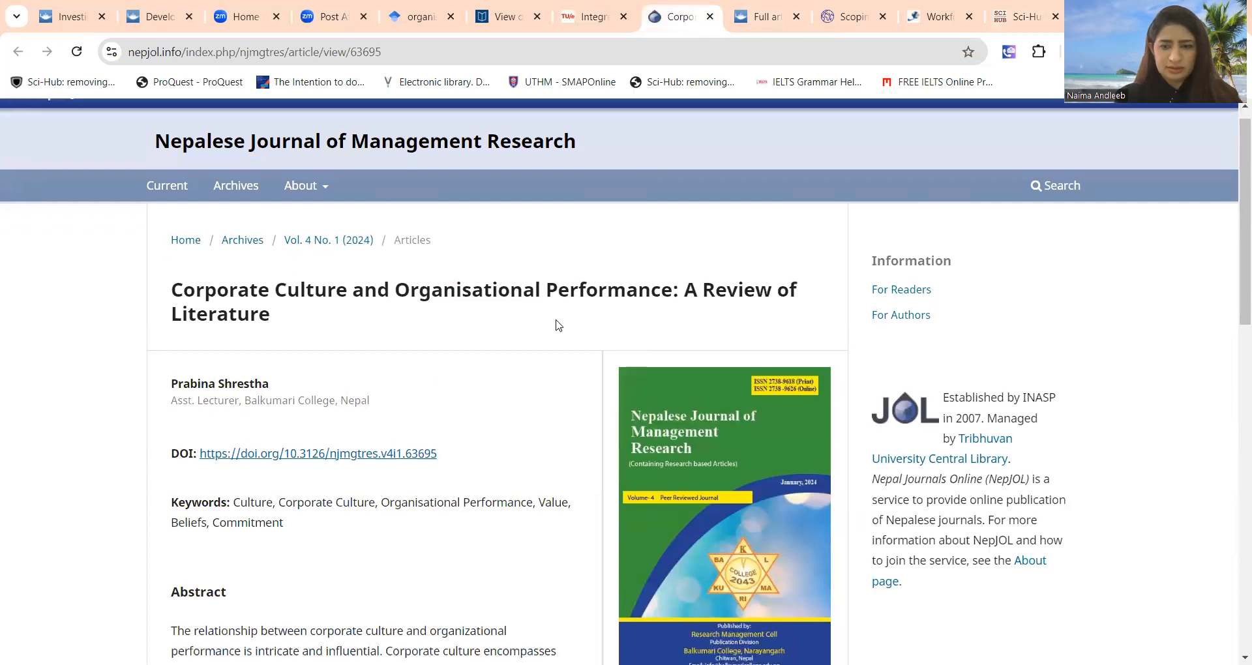
scroll("down", 3)
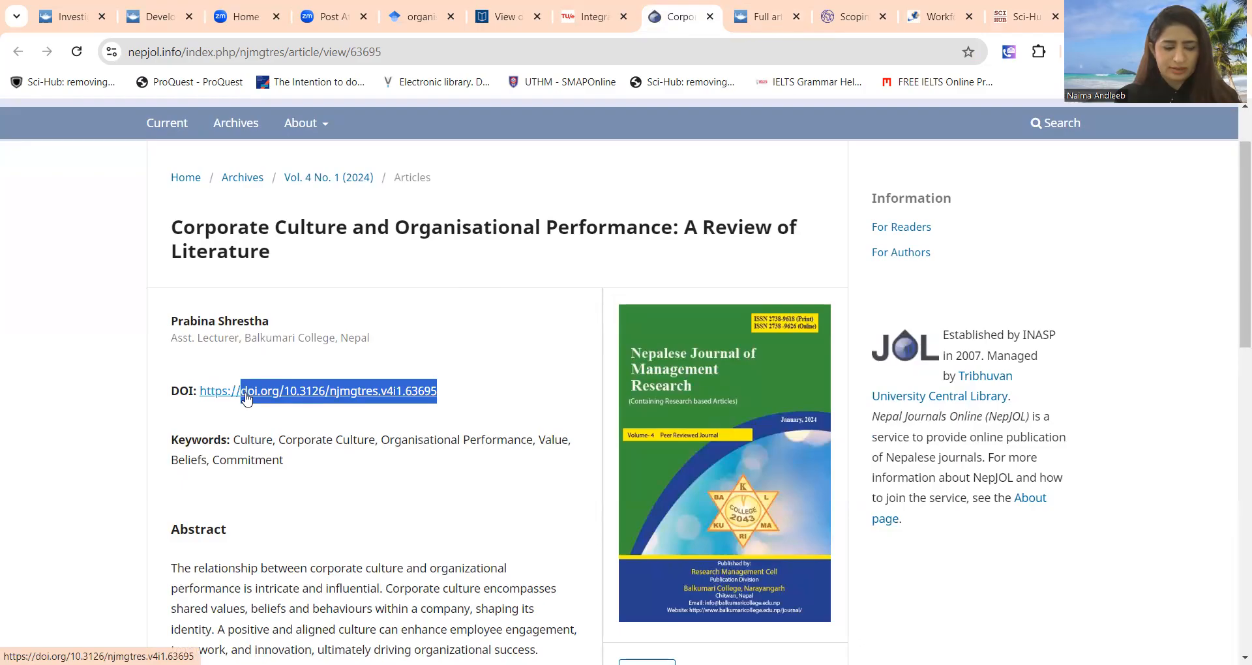
mouse_move(137, 346)
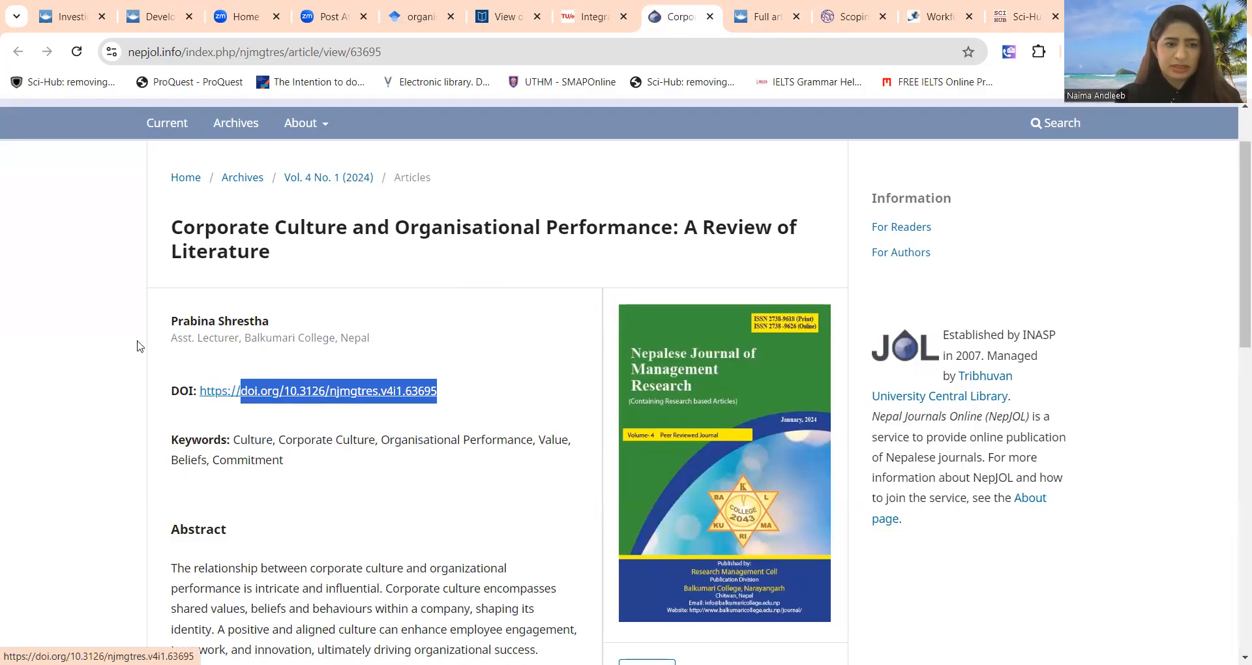
scroll("down", 3)
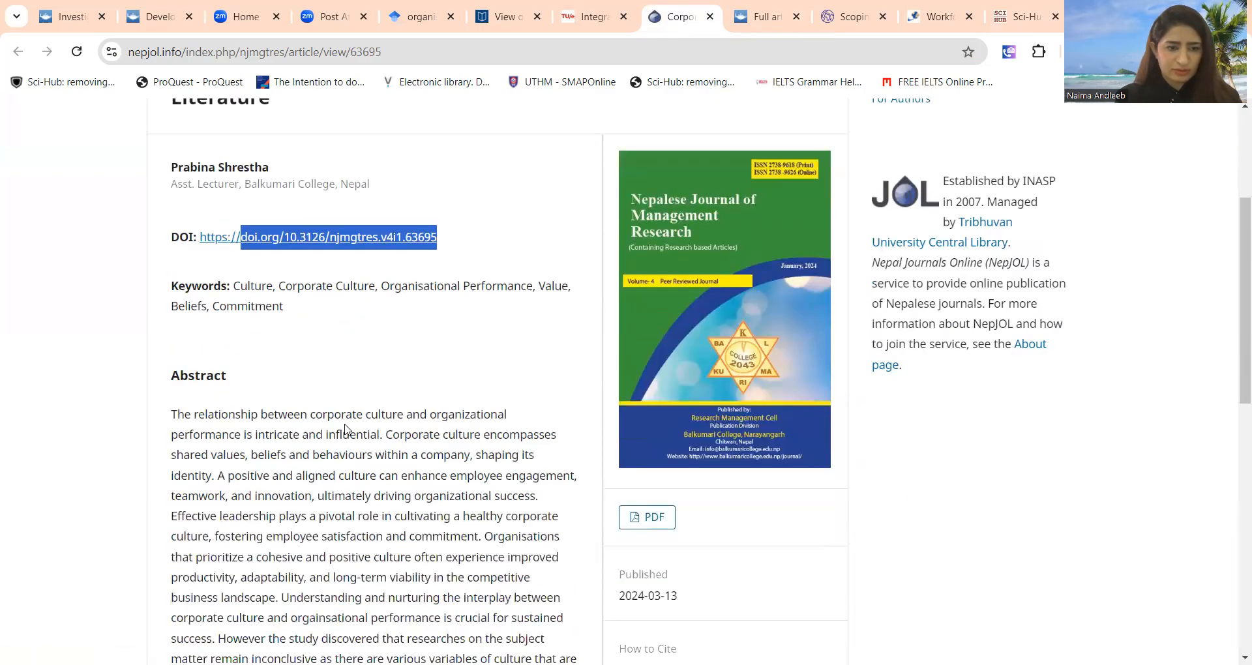
scroll("down", 3)
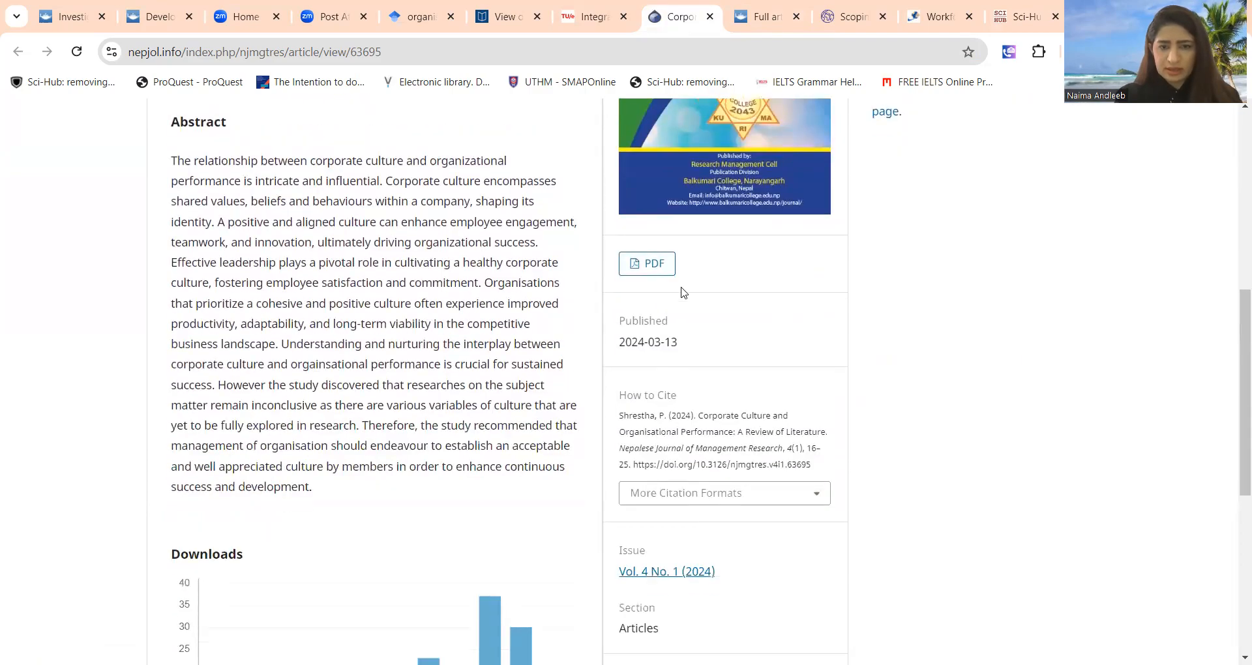
left_click(647, 263)
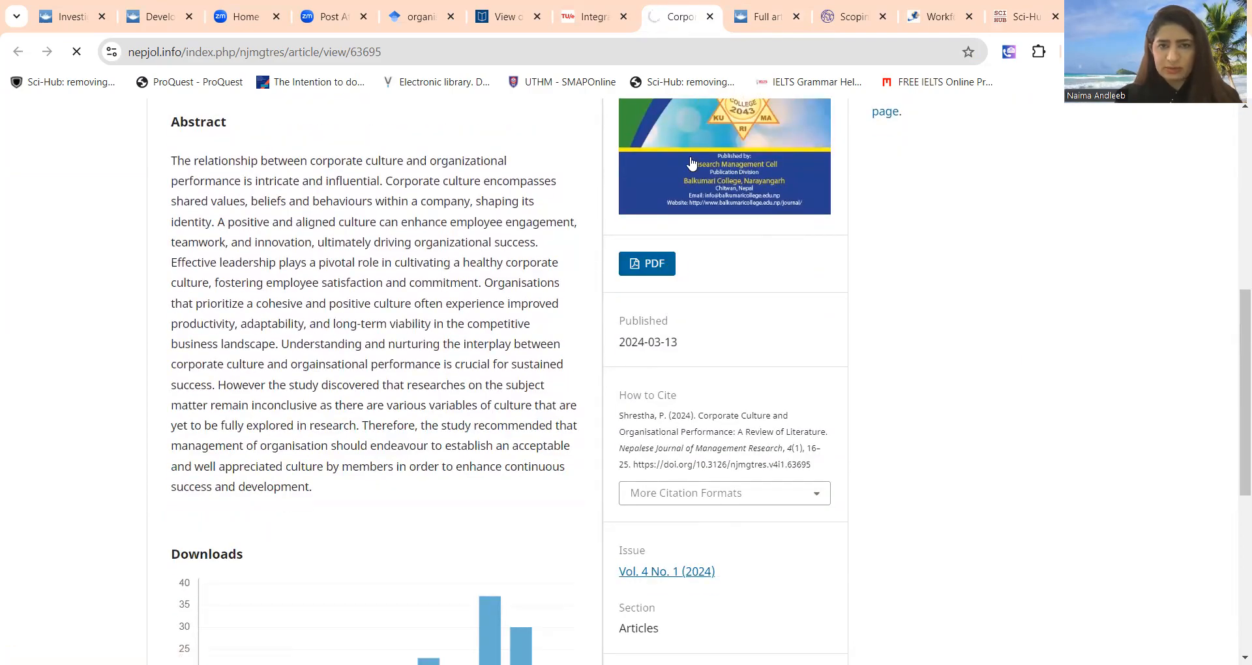
left_click(415, 16)
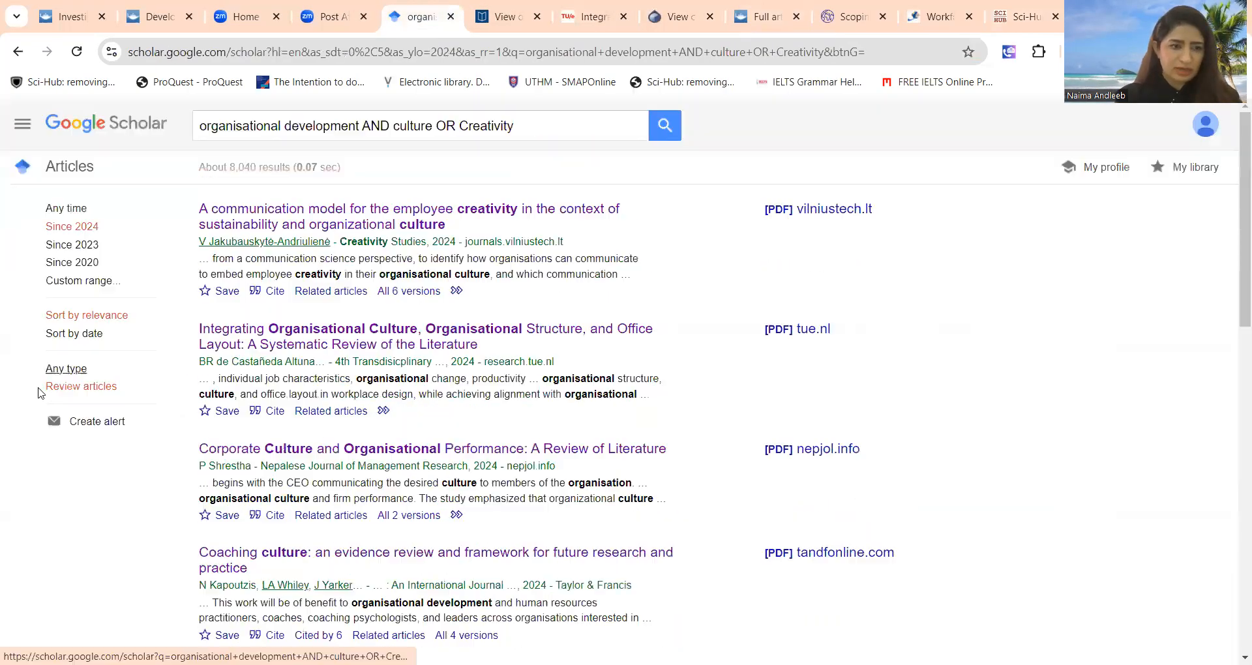
Show results of any article type and open the transformational leadership PDF in a new tab
left_click(65, 368)
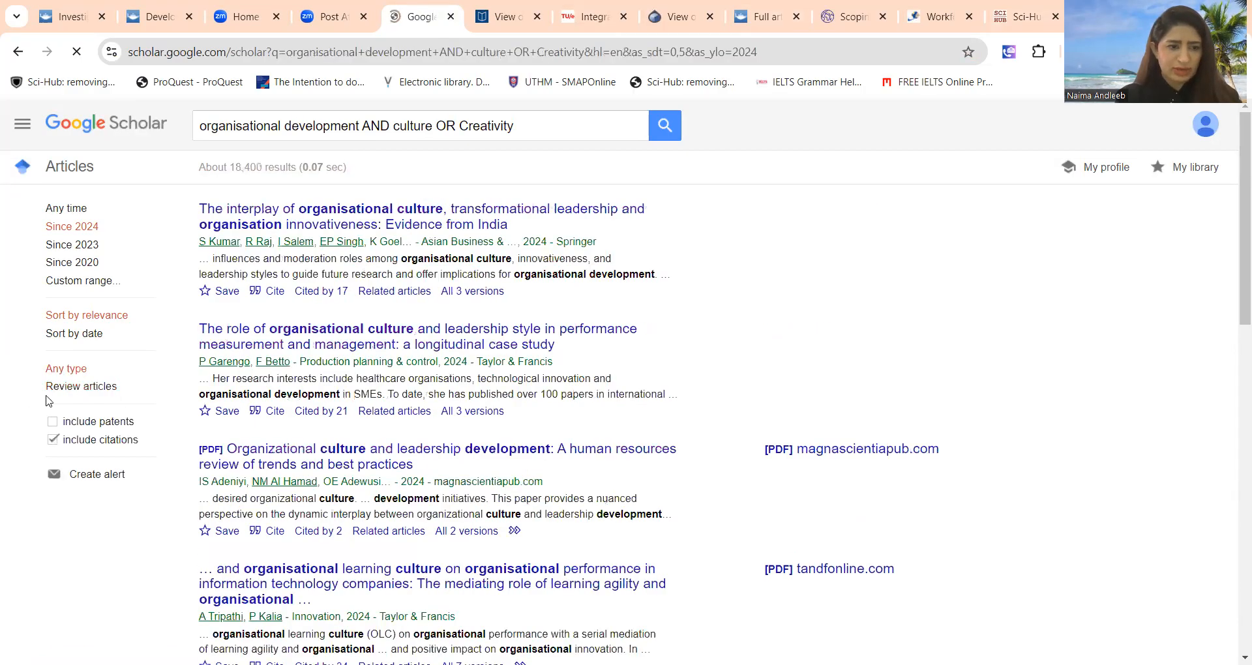
scroll("down", 3)
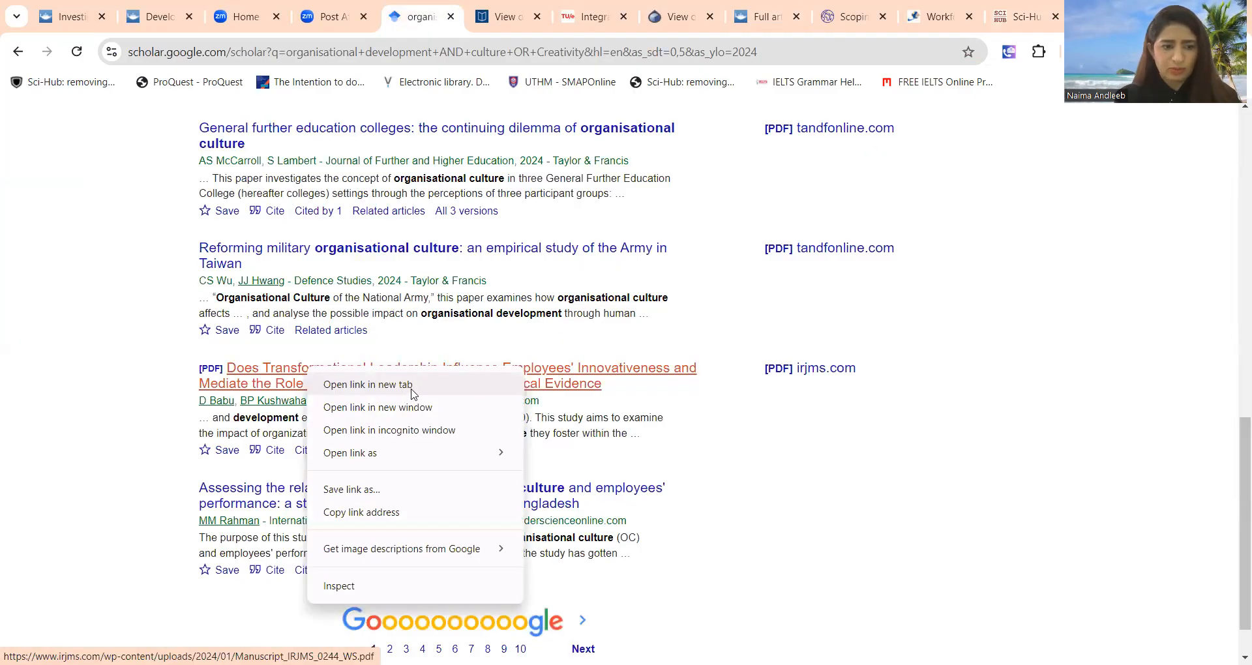
left_click(367, 384)
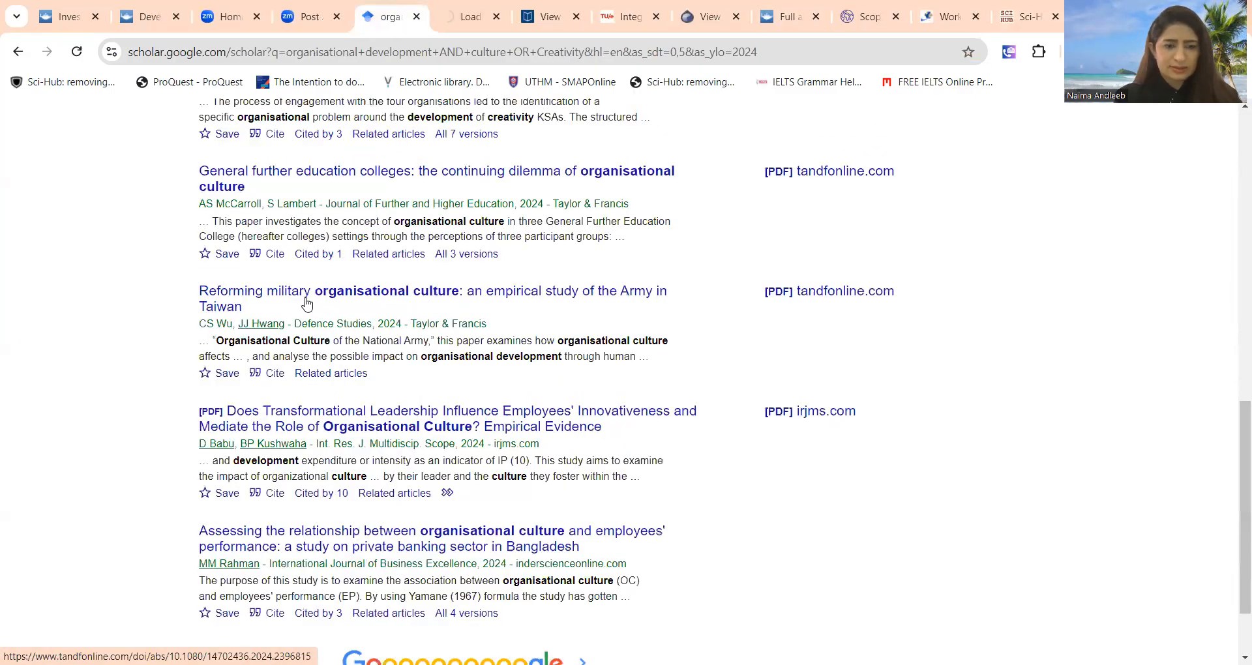
scroll("up", 3)
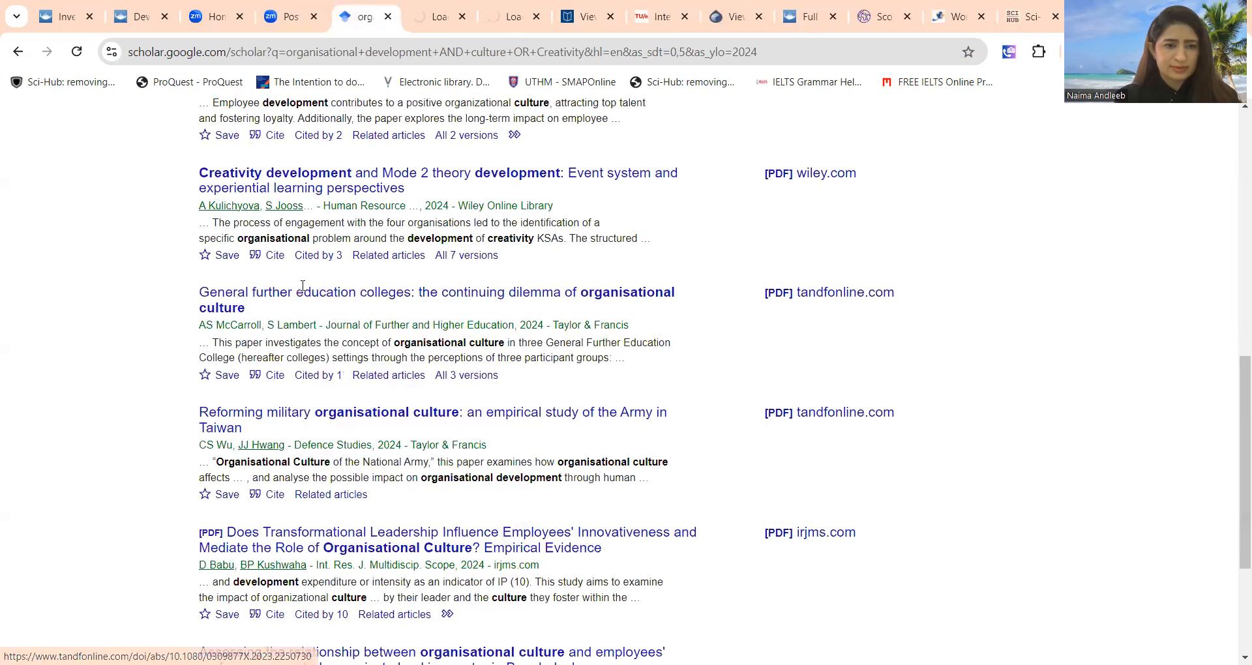
scroll("up", 3)
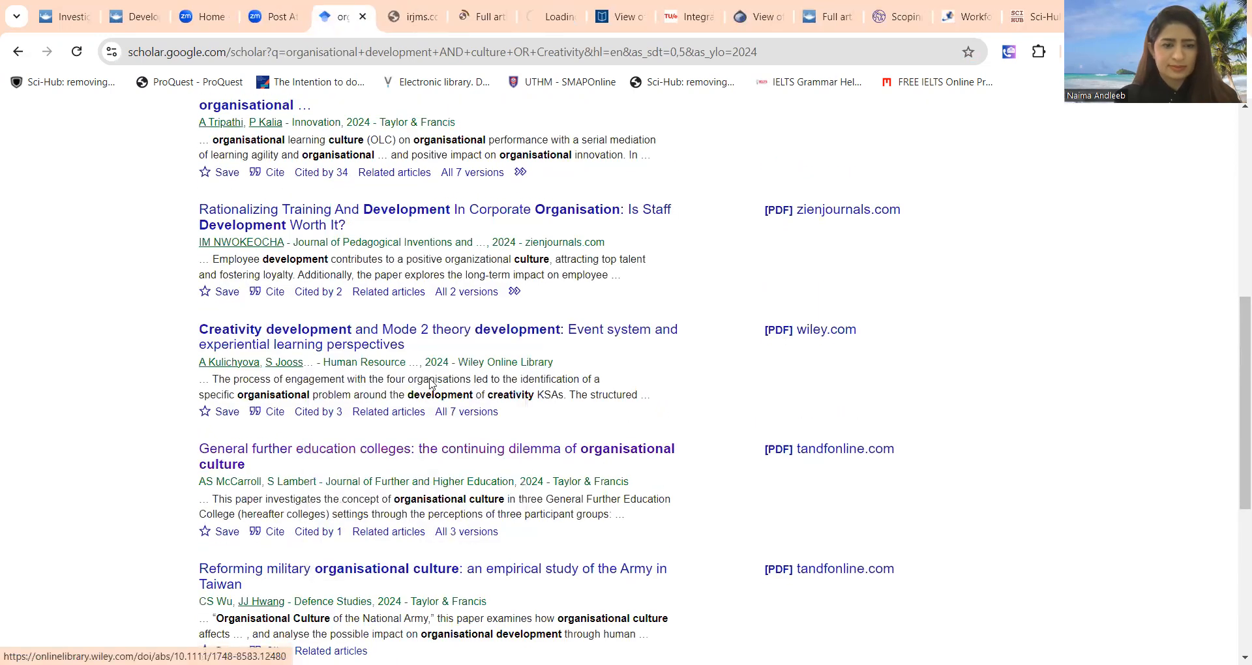
scroll("down", 3)
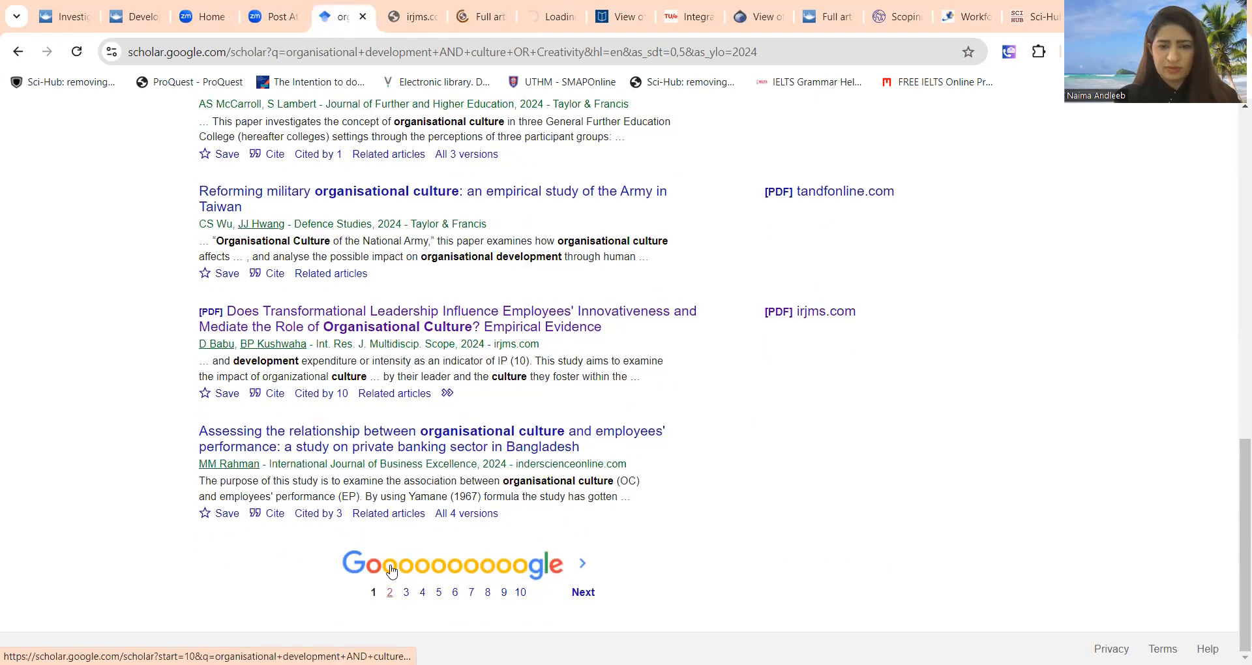
Go to results page 2 and open the knowledge management paper in a new tab
left_click(389, 592)
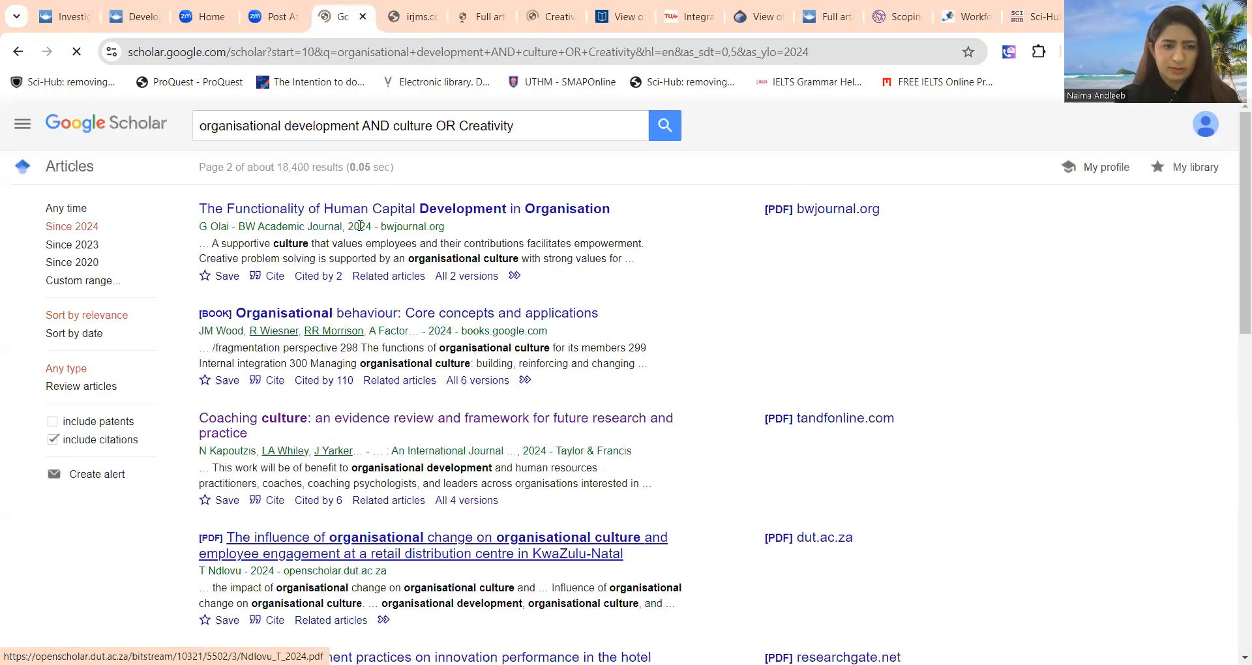
right_click(404, 209)
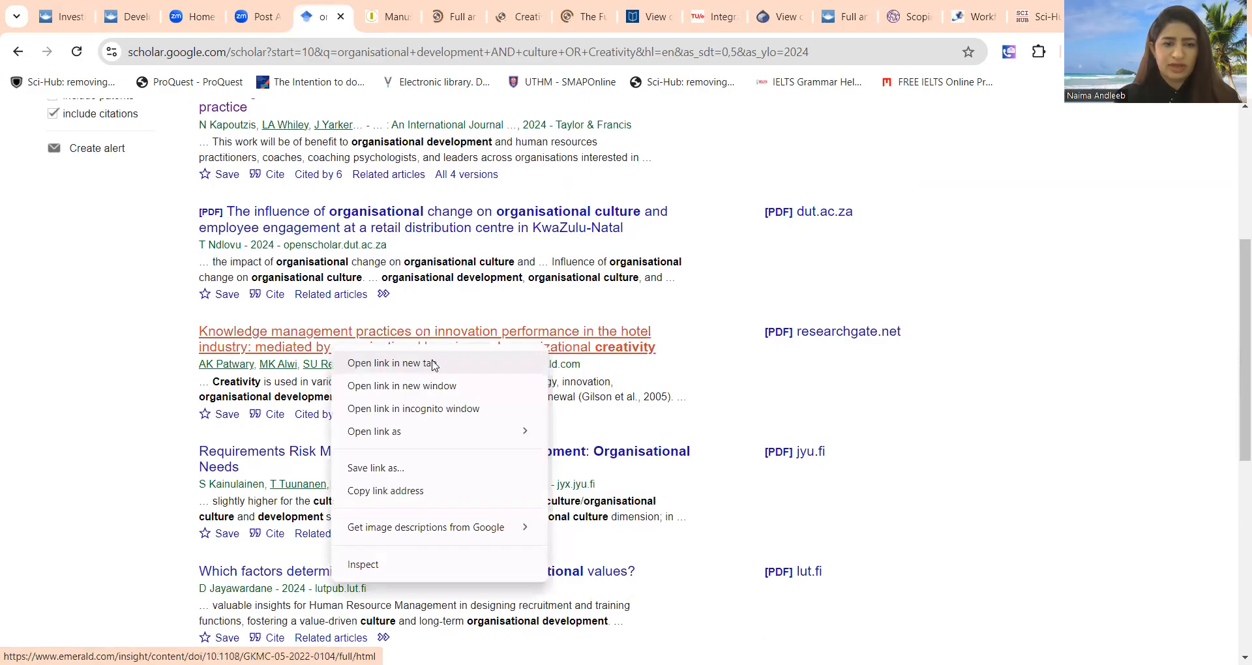
left_click(393, 363)
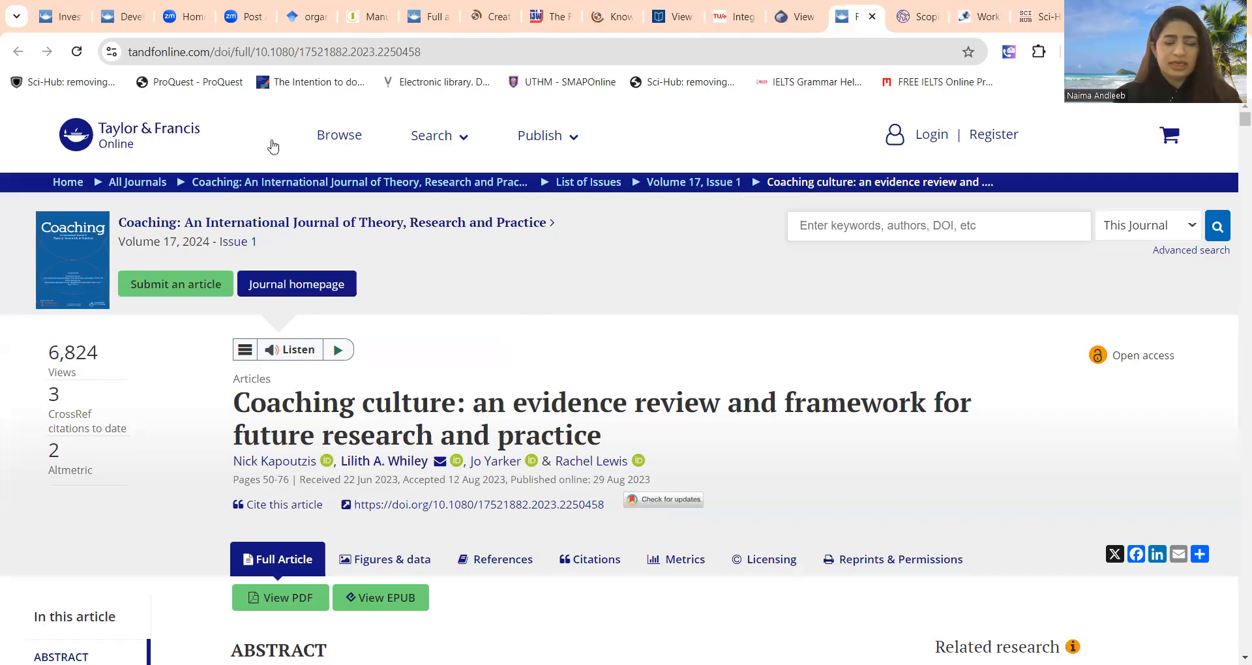
Scroll the Taylor & Francis Coaching culture article page down to its DOI link
scroll("down", 3)
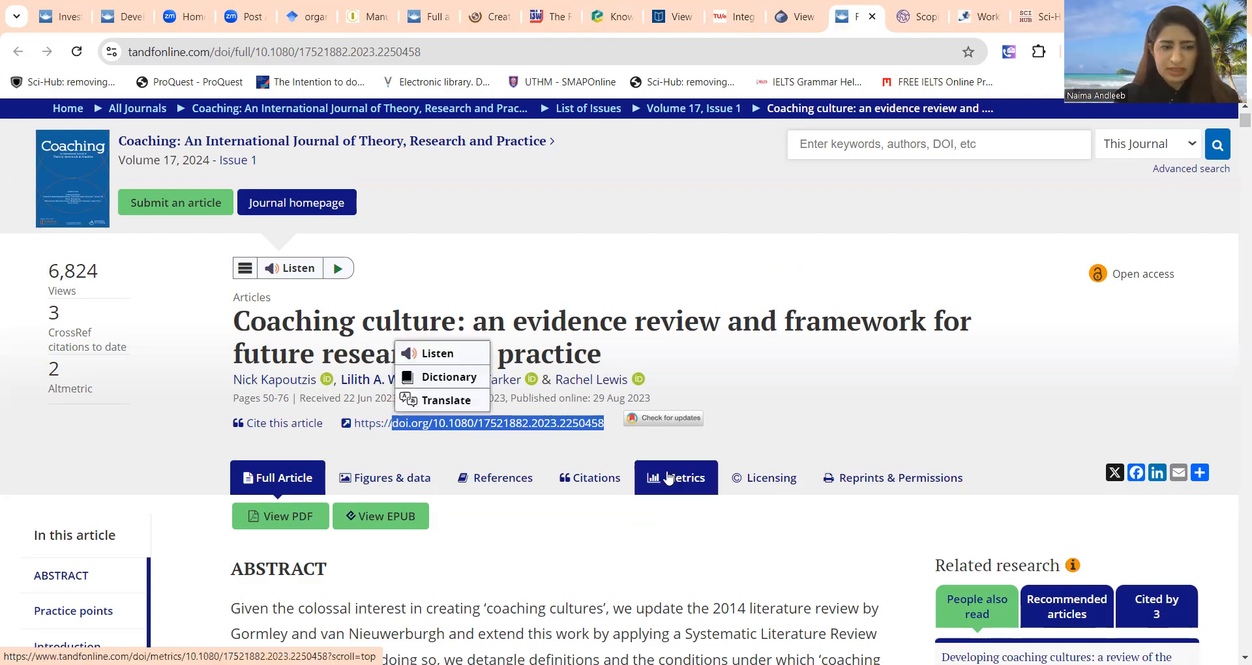
scroll("down", 3)
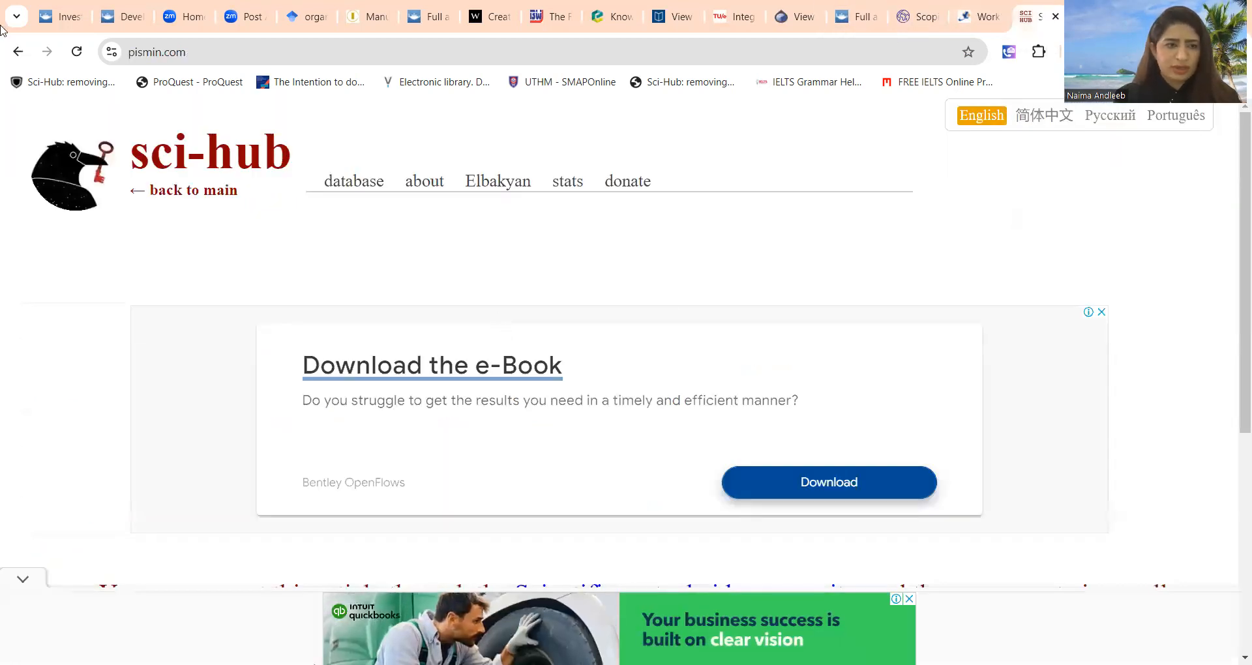
Request DOI 10.1080/17521882.2023.2250458 on Sci-Hub and read the 'doesn't have the requested document' message
left_click(424, 181)
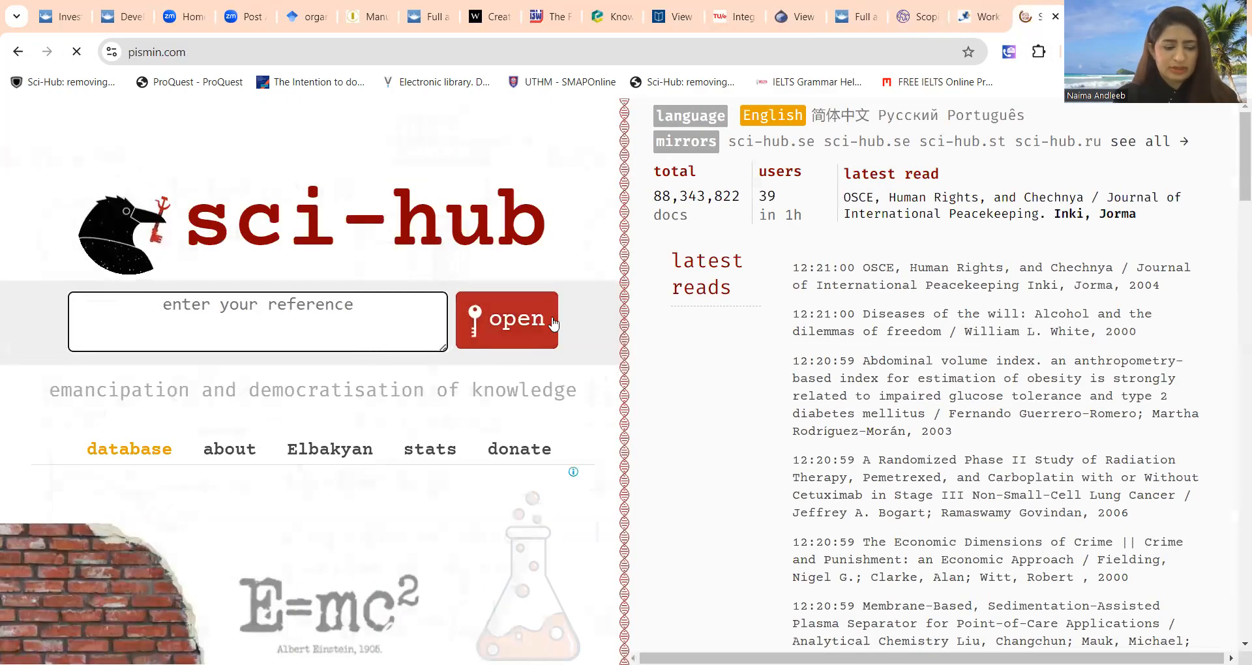
type("doi.org/10.1080/17521882.2023.2250458")
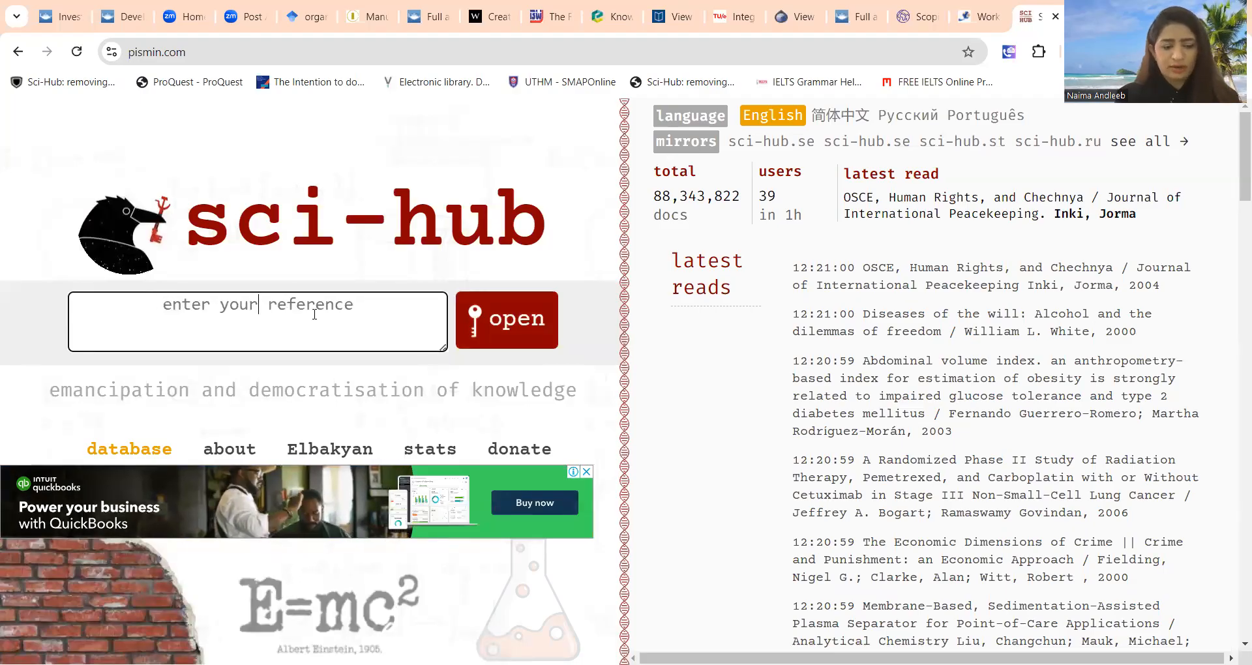
type("doi.org/10.1080/17521882.2023.2250458")
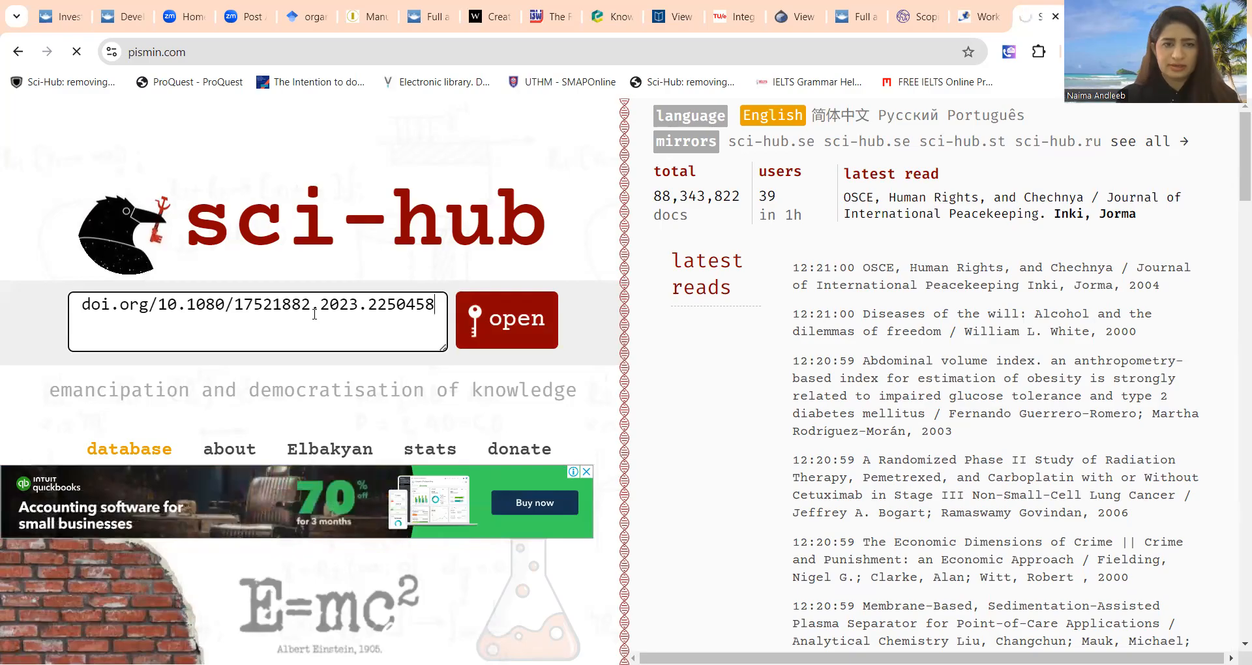
left_click(506, 319)
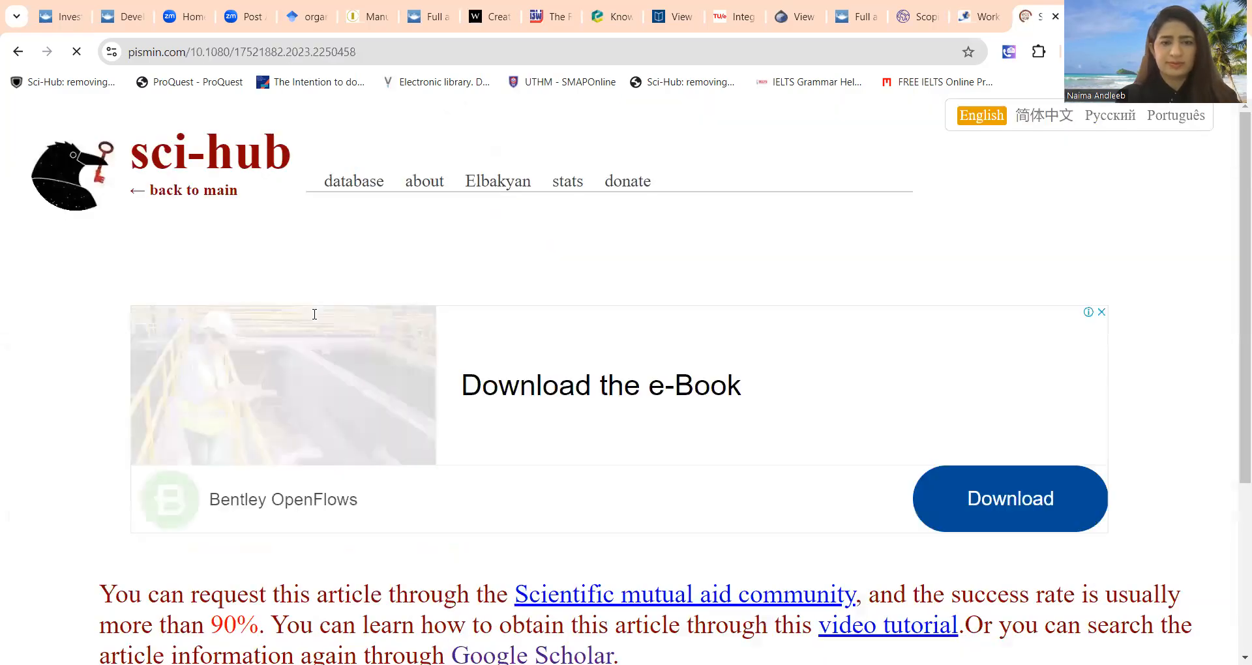
scroll("down", 3)
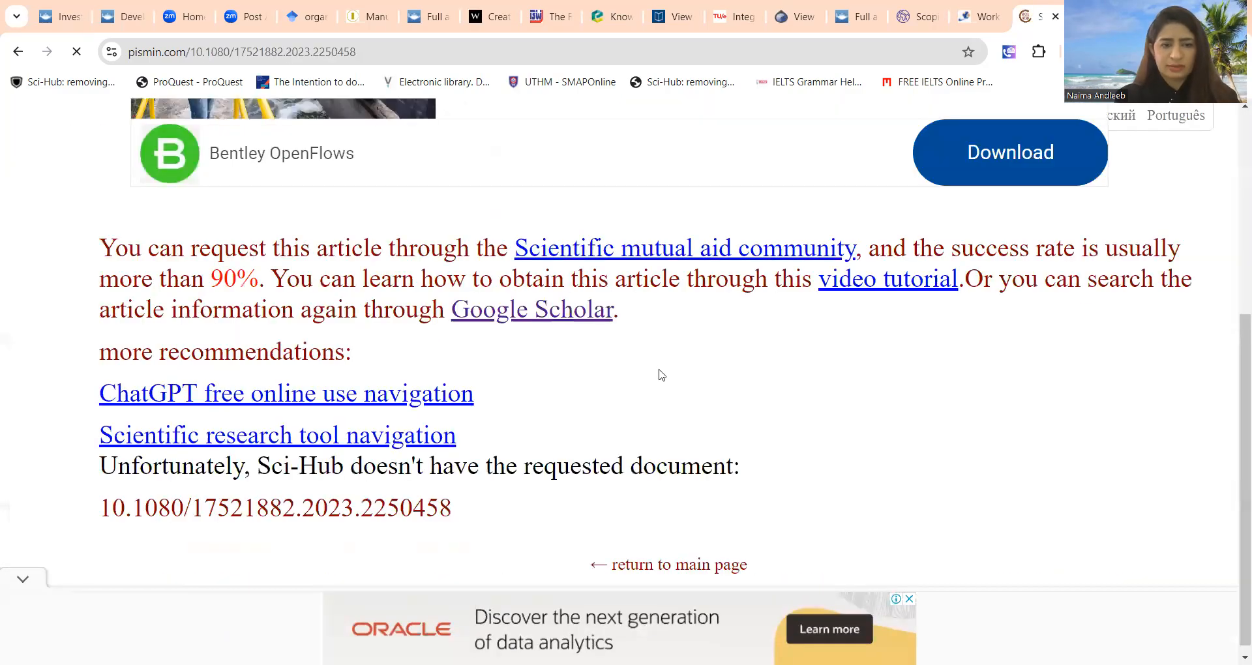
scroll("up", 3)
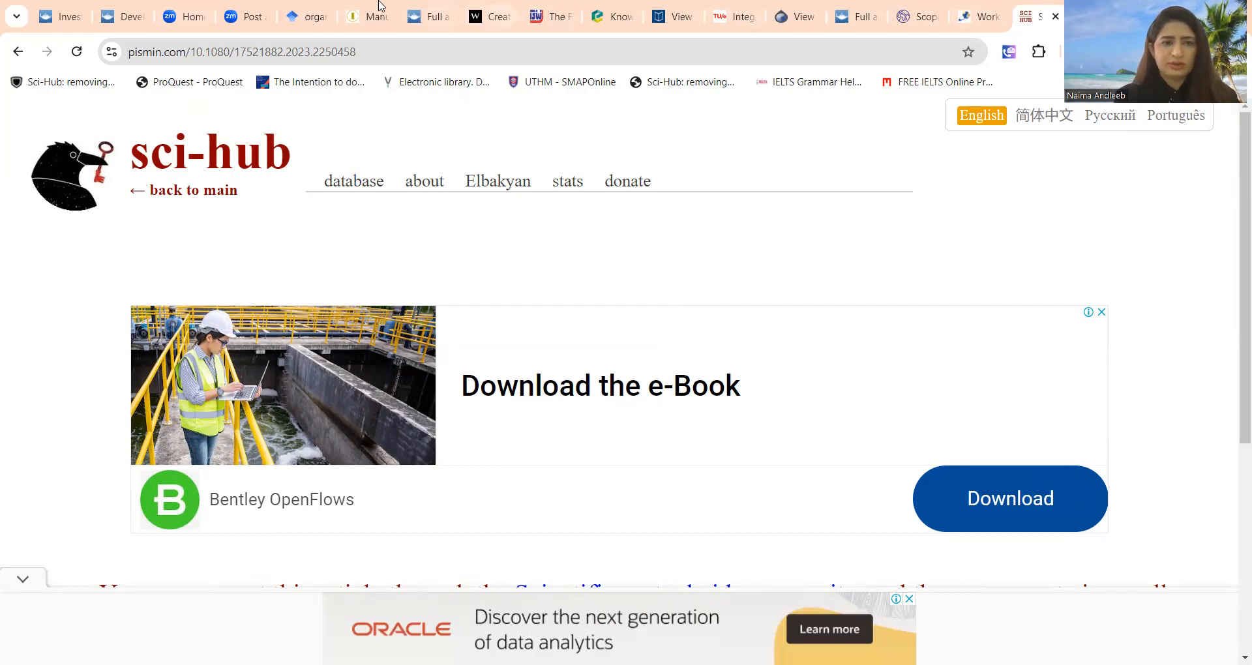
Limit the Google Scholar results to articles since 2023, then return to the Coaching culture article
left_click(287, 16)
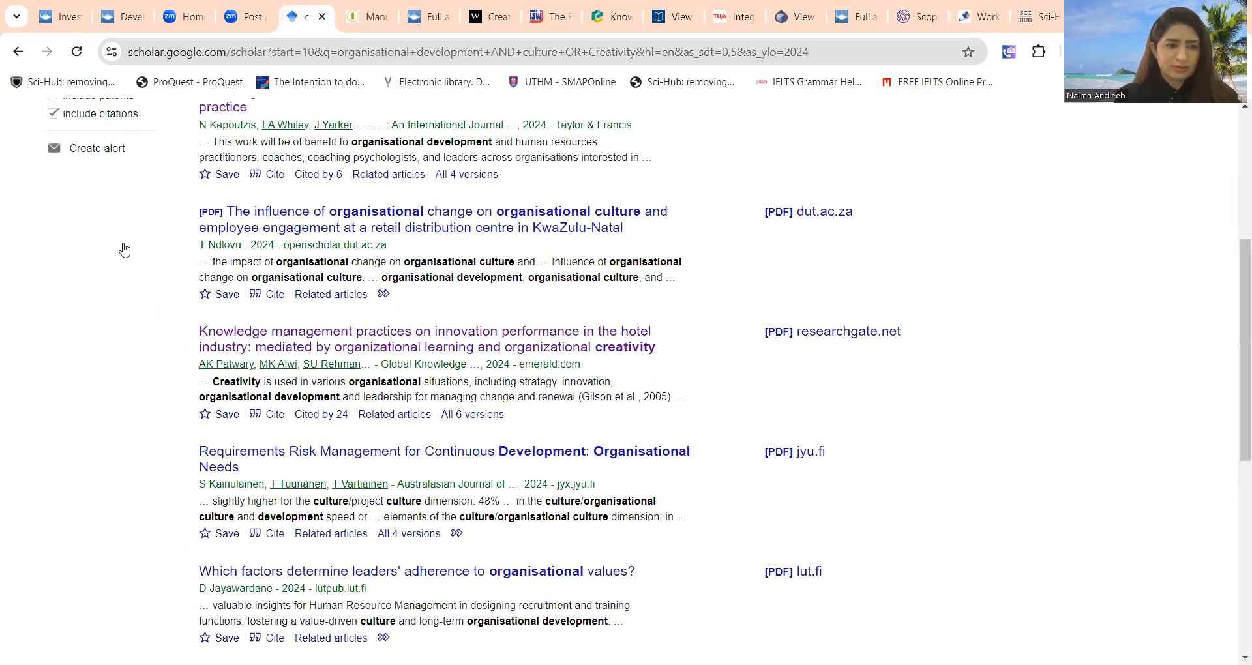
scroll("up", 3)
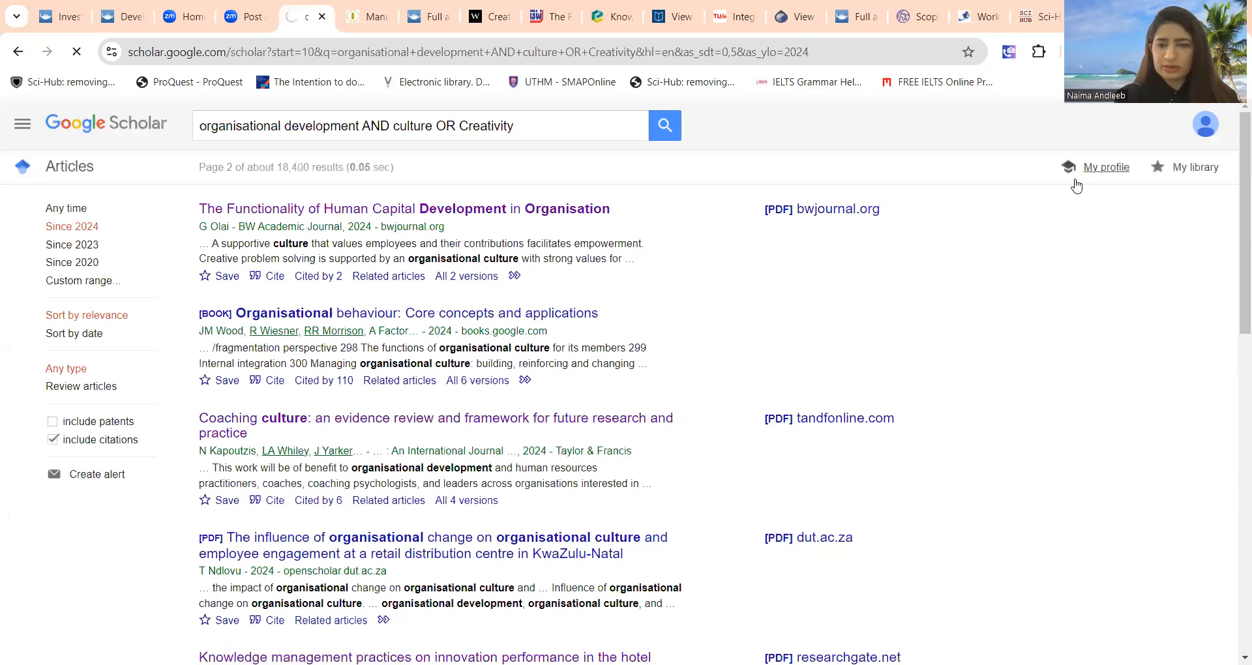
left_click(72, 243)
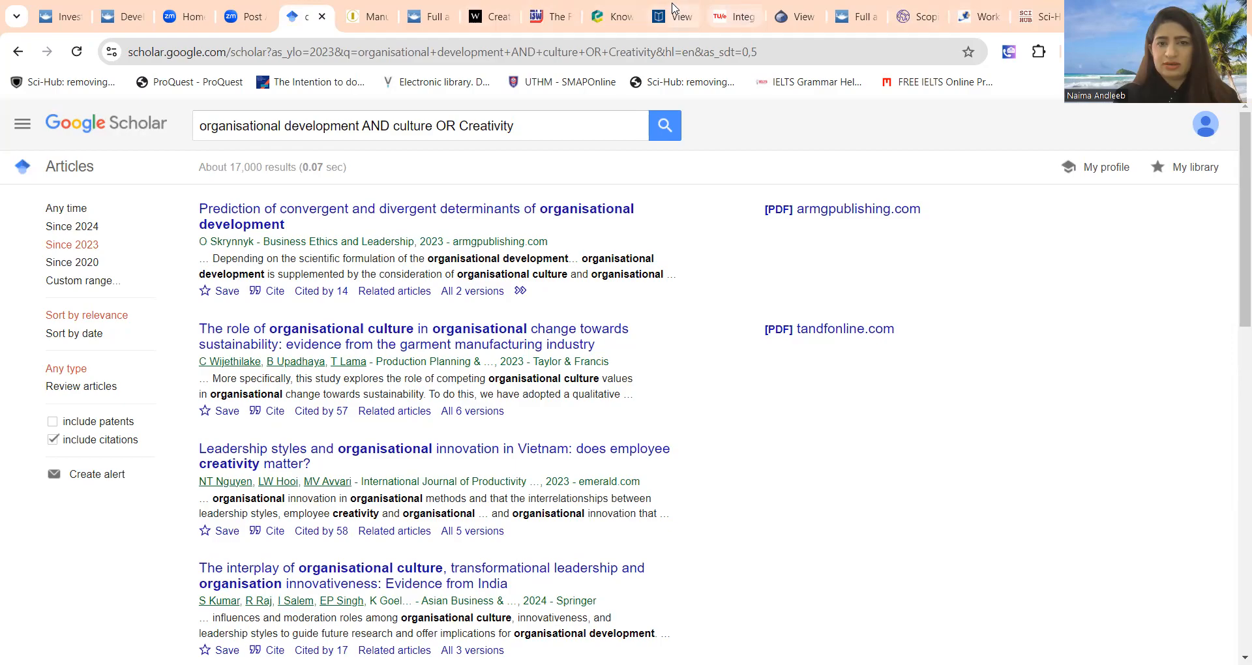
left_click(836, 329)
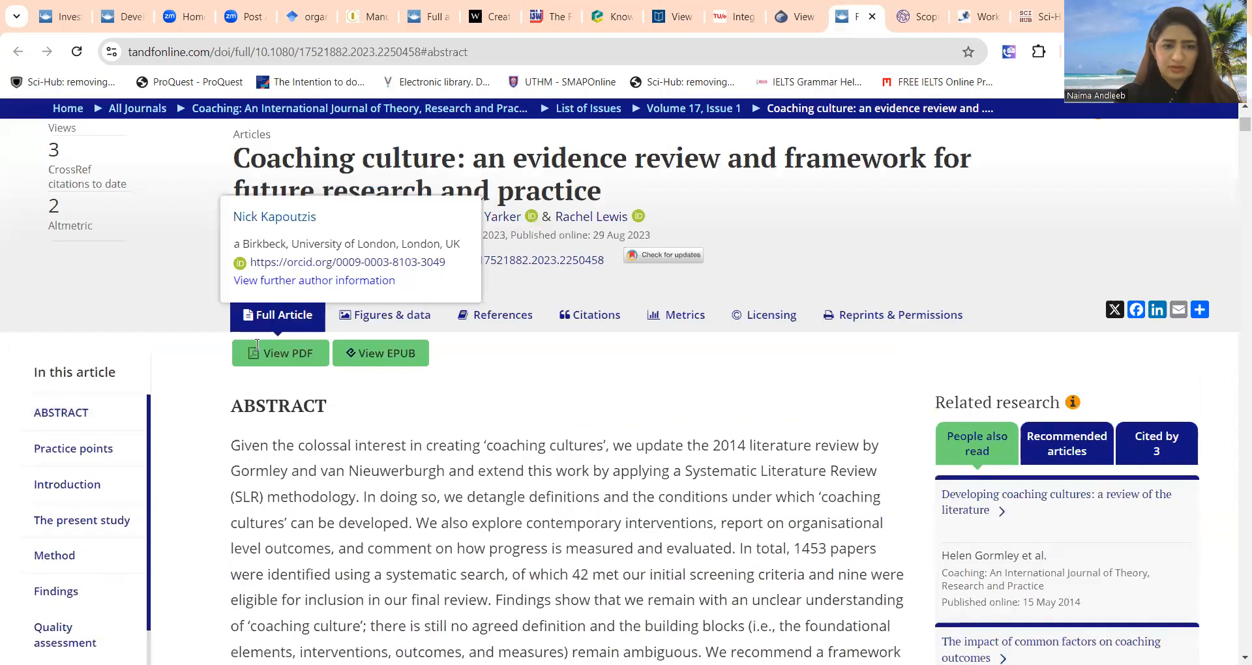
View the Coaching culture review as a PDF in the Taylor & Francis viewer and scroll through it
left_click(281, 353)
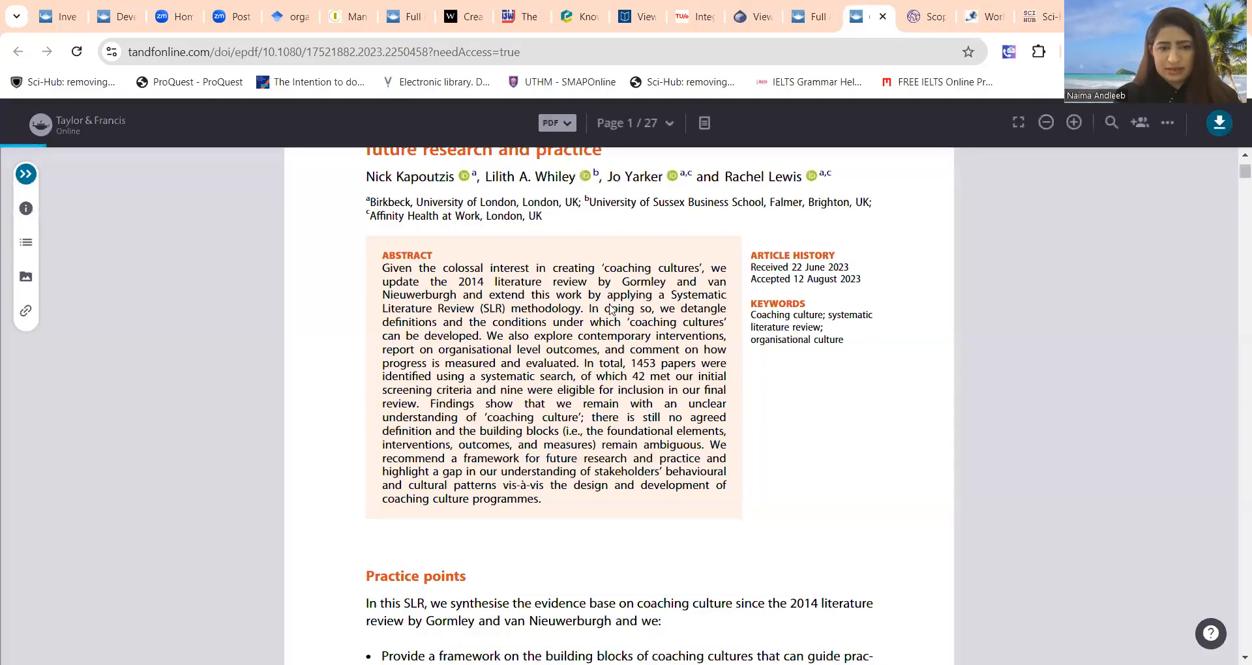
scroll("down", 3)
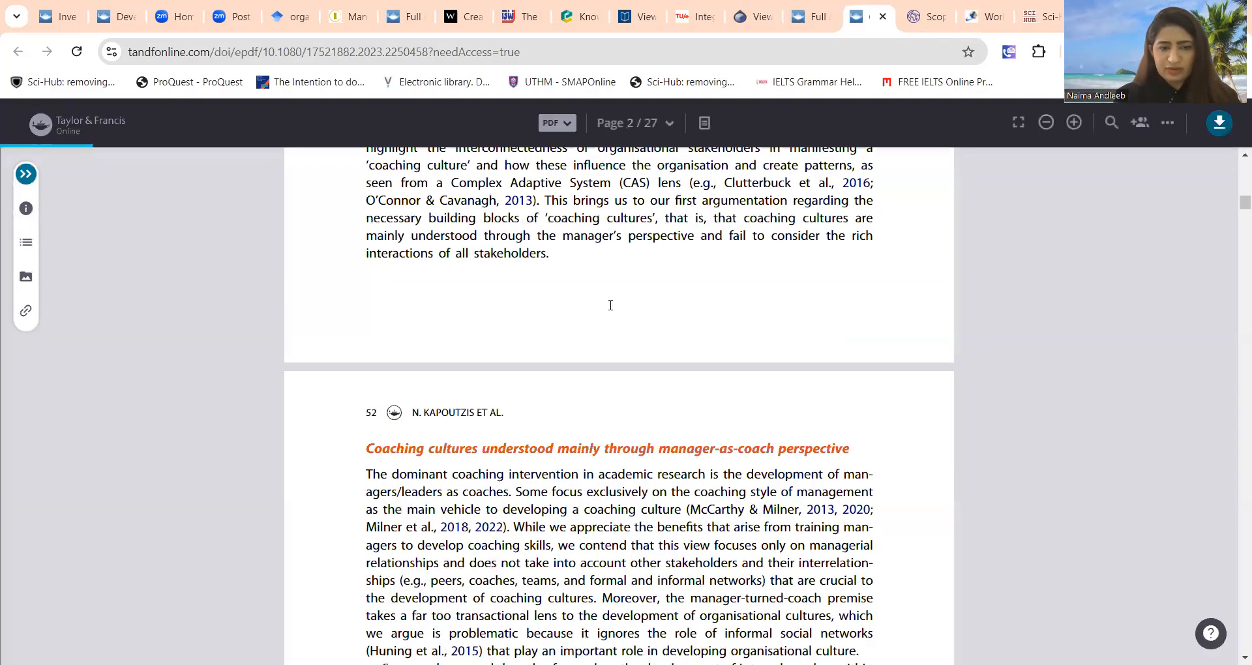
scroll("down", 3)
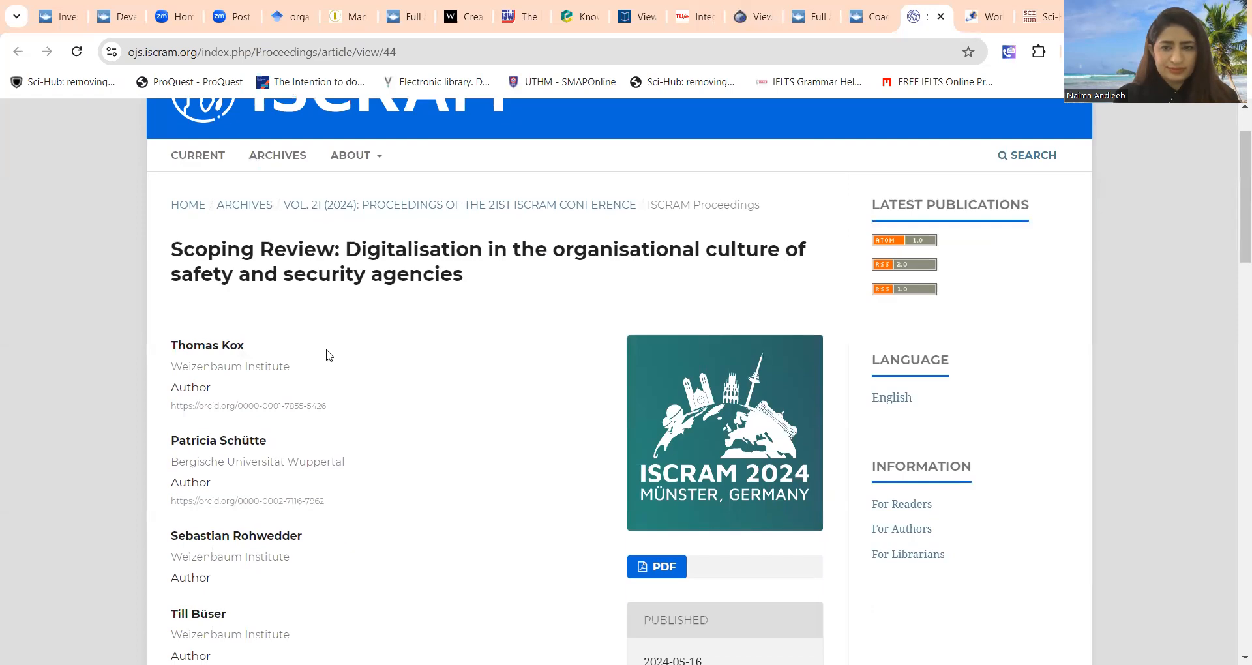
Scroll through the ISCRAM Scoping Review's authors, keywords and abstract
scroll("down", 3)
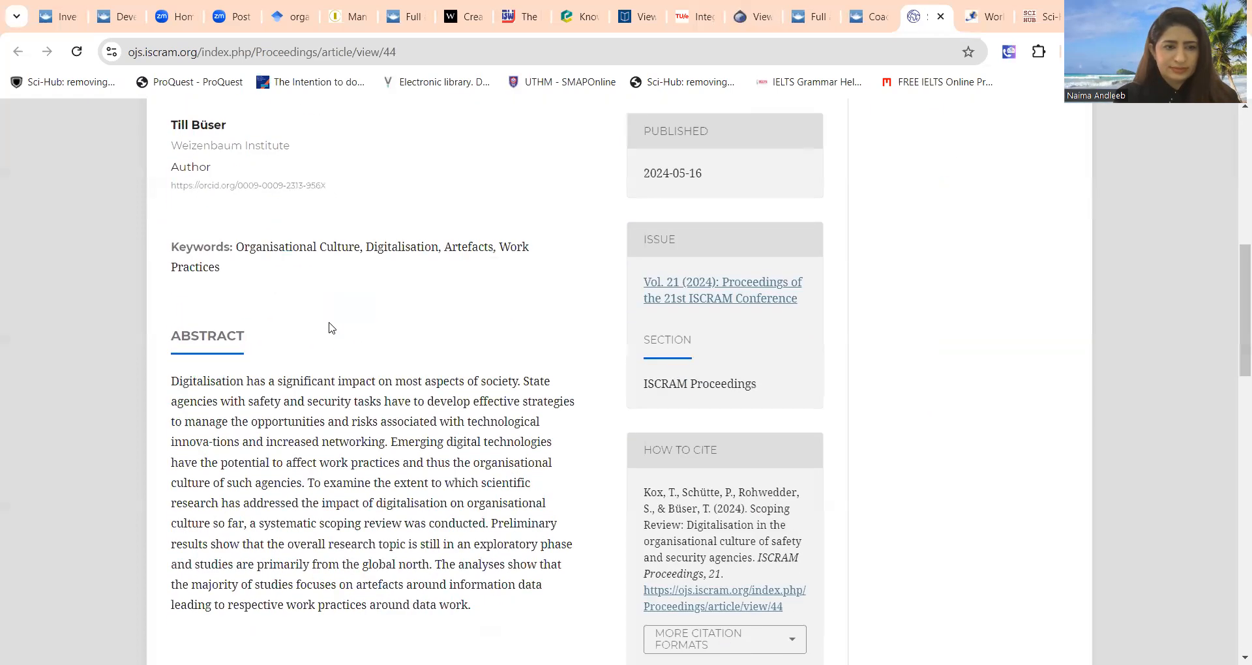
scroll("up", 3)
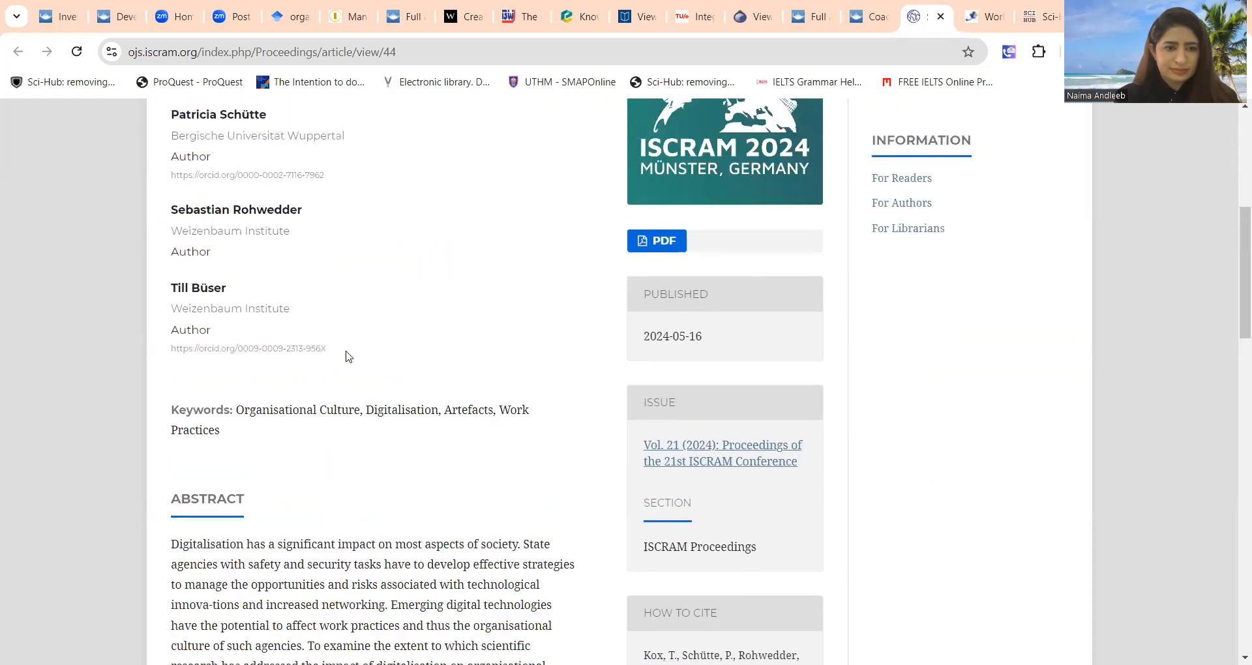
scroll("up", 3)
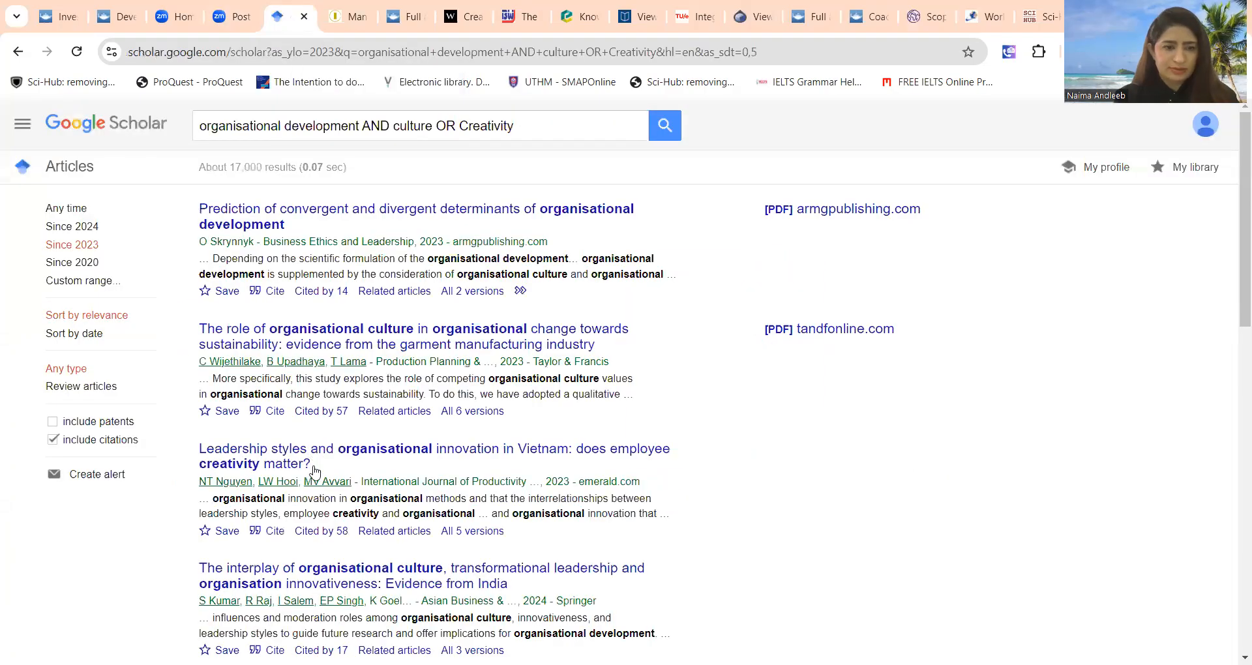
mouse_move(271, 399)
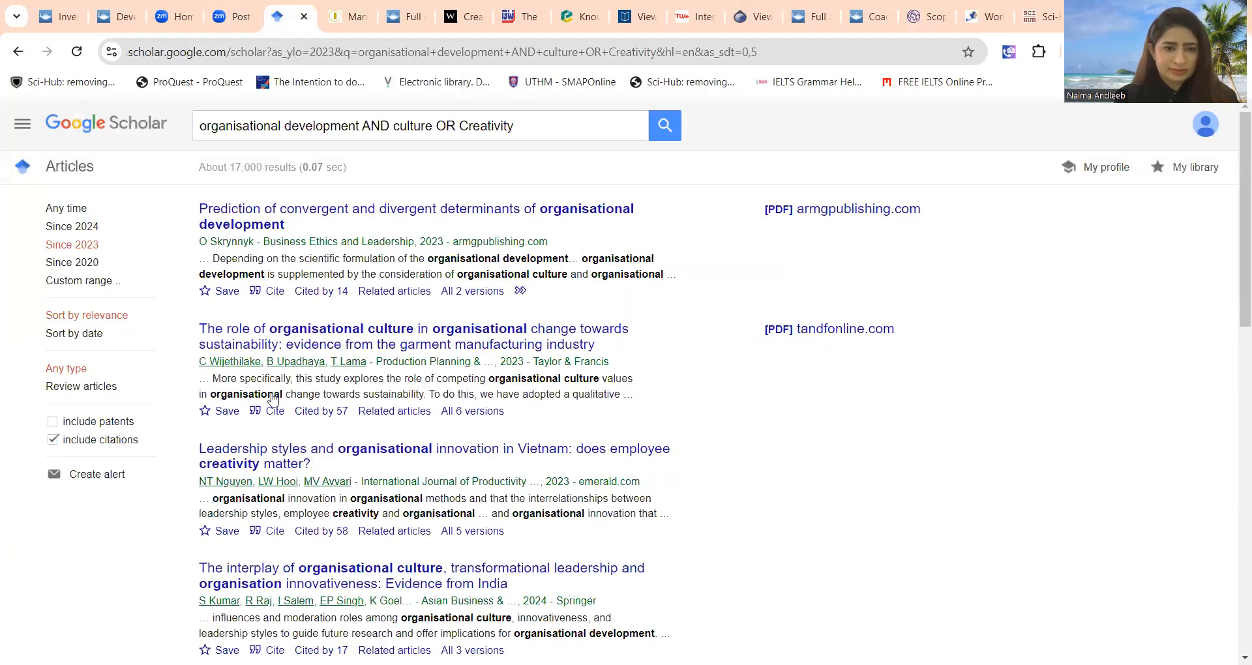
Scroll the since-2023 Google Scholar results down to the end of page one
scroll("down", 3)
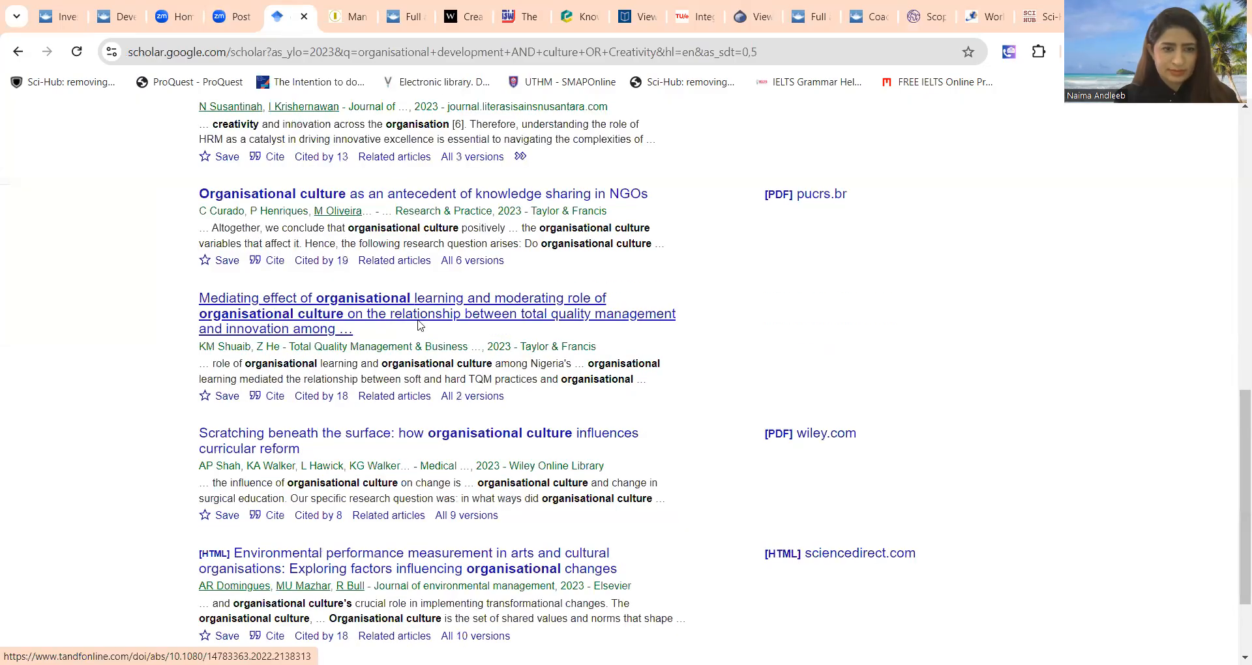
scroll("down", 3)
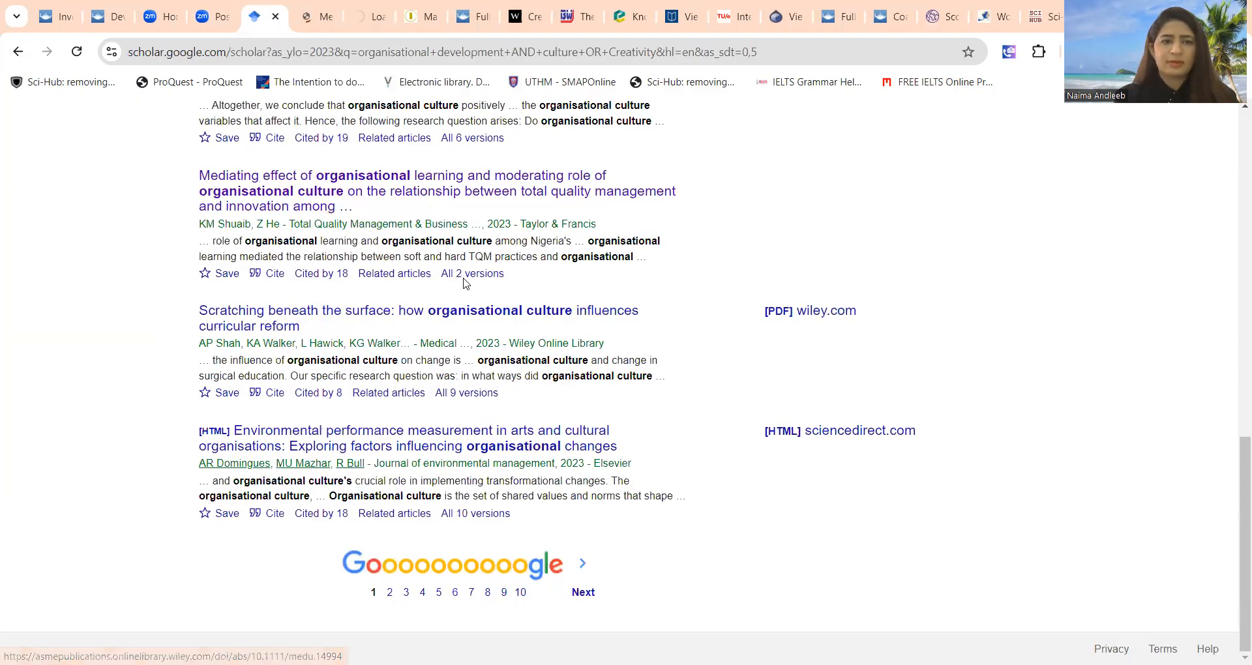
Open the Mediating effect of organisational learning article and scroll to its DOI 10.1080/14783363.2022.2138313
left_click(402, 190)
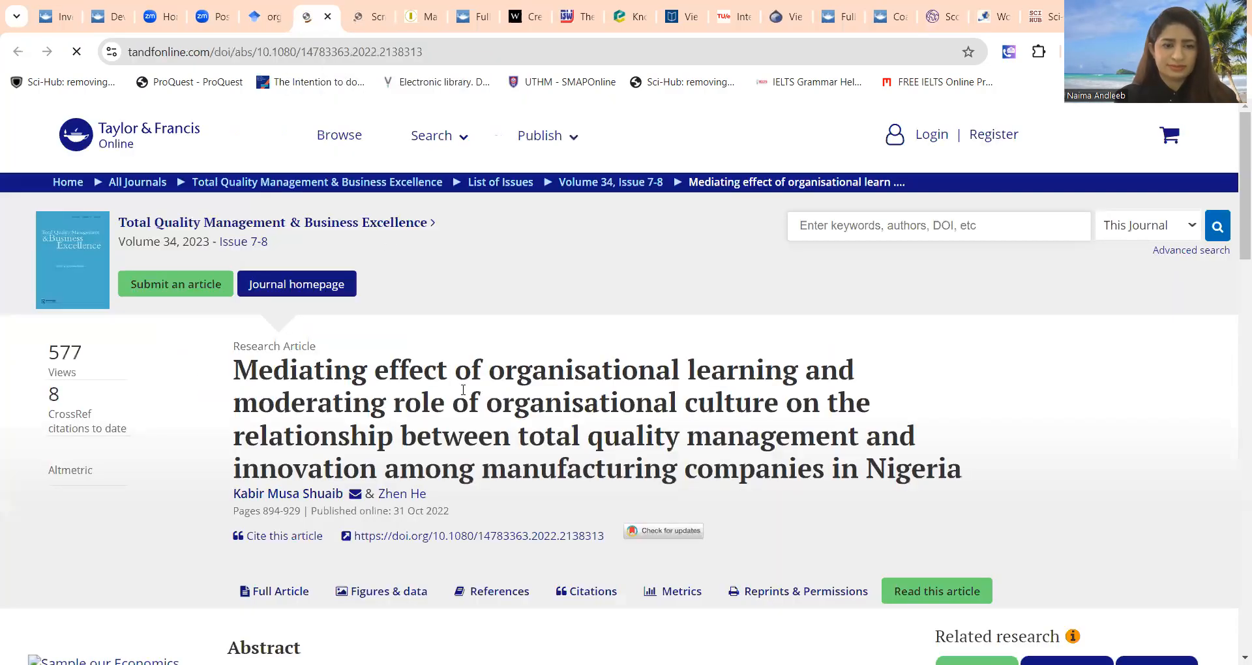
scroll("down", 3)
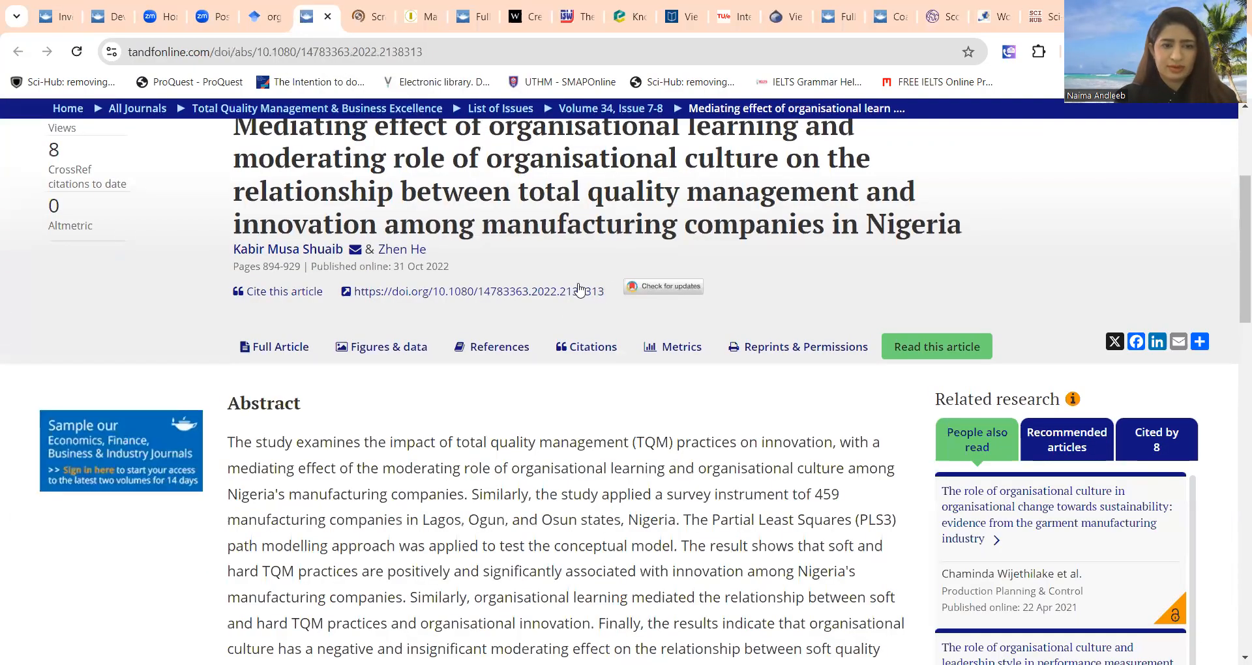
mouse_move(595, 291)
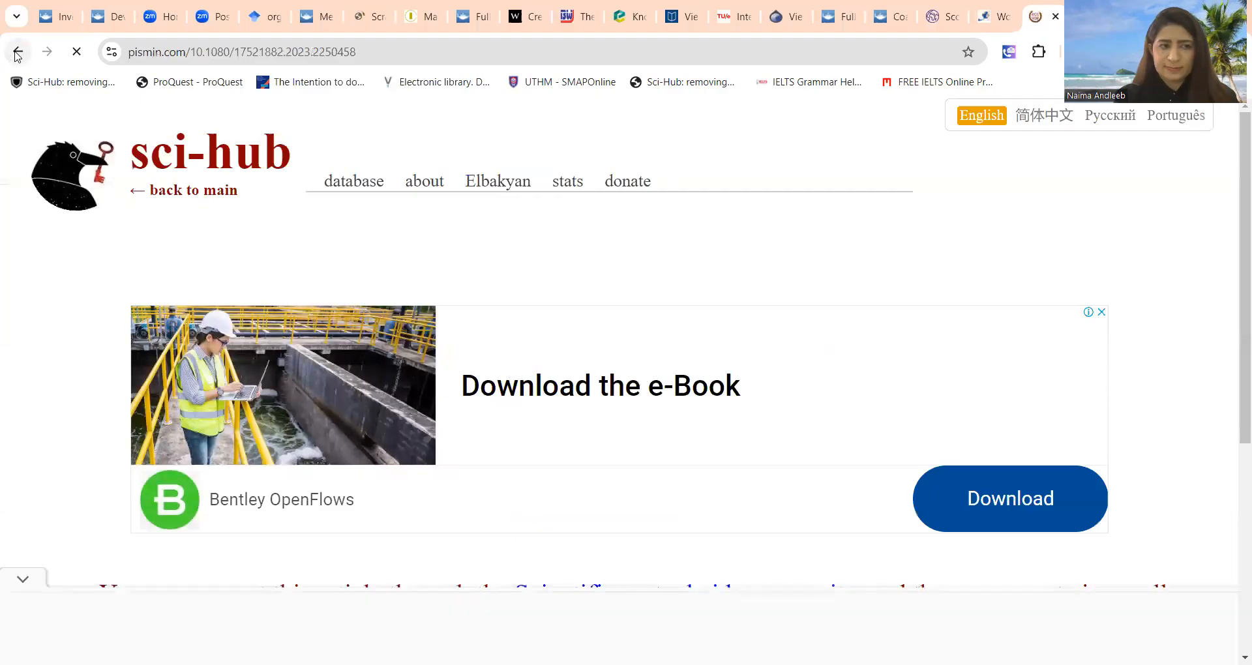
Return to the Sci-Hub main page and request DOI 10.1080/14783363.2022.2138313
left_click(17, 51)
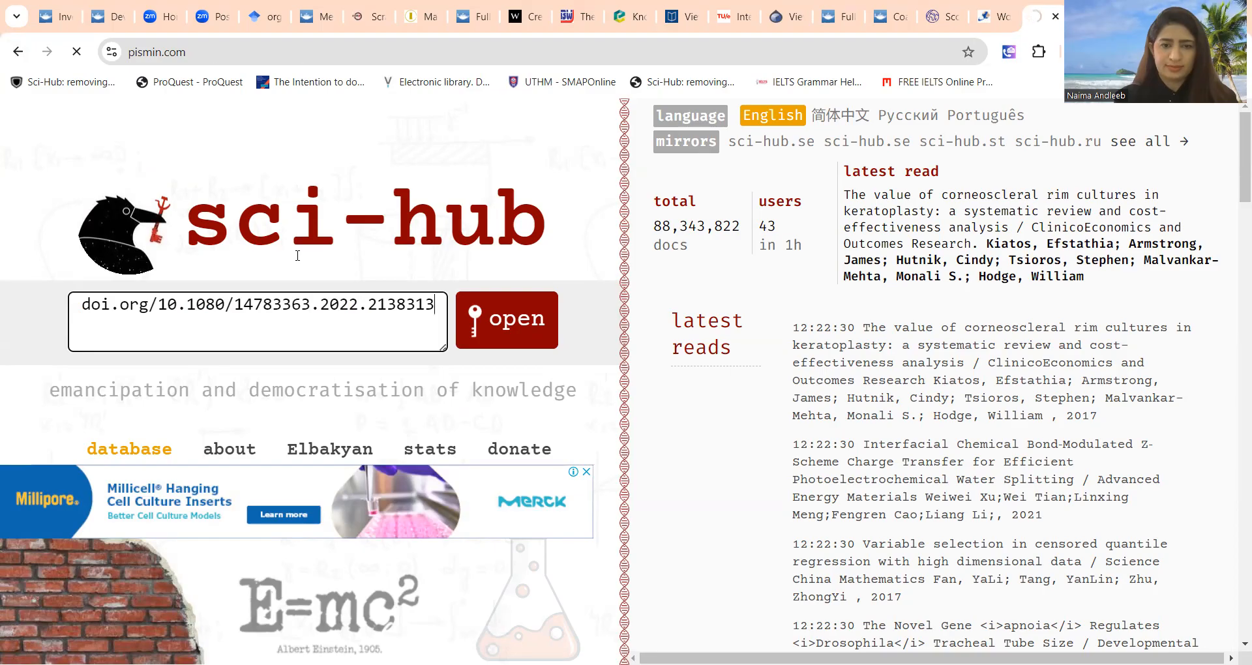
left_click(506, 320)
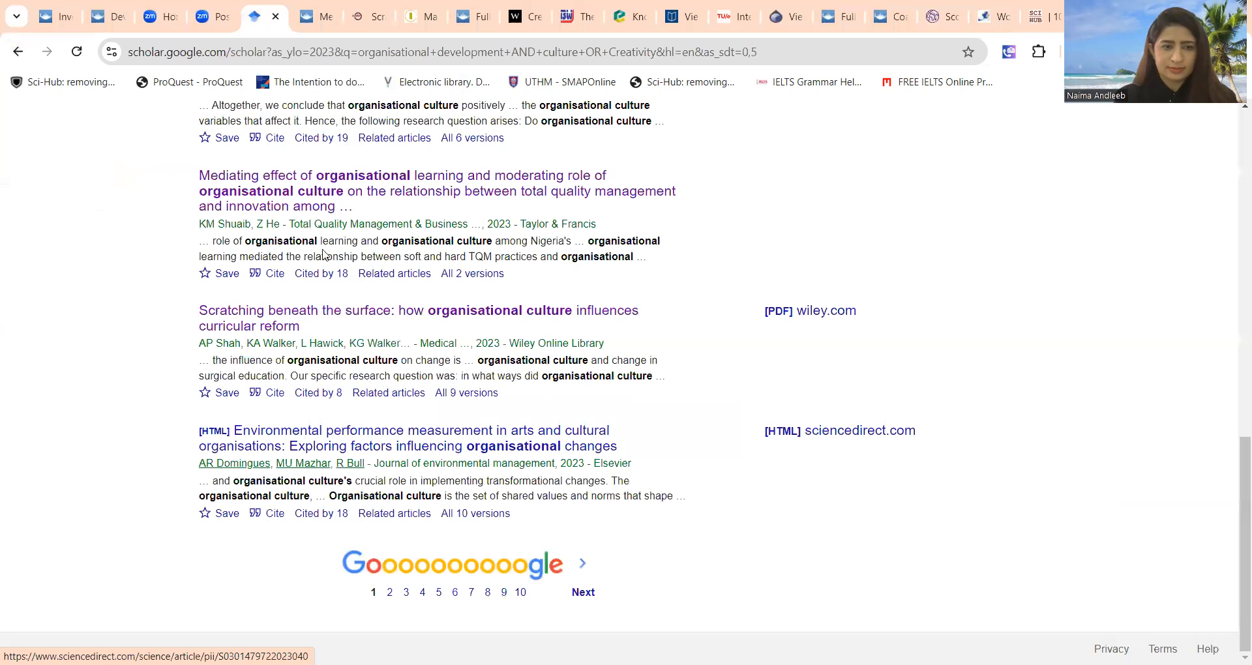
Open the Organisational culture as an antecedent of knowledge sharing in NGOs result in a new tab
right_click(272, 233)
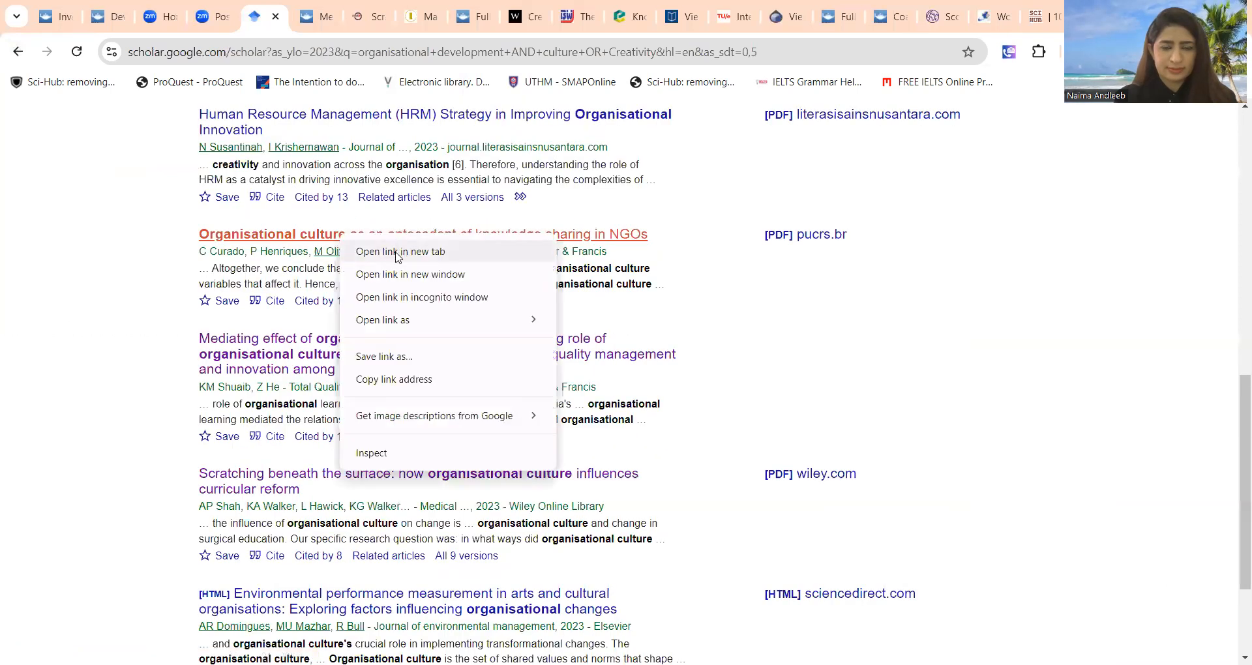
left_click(401, 250)
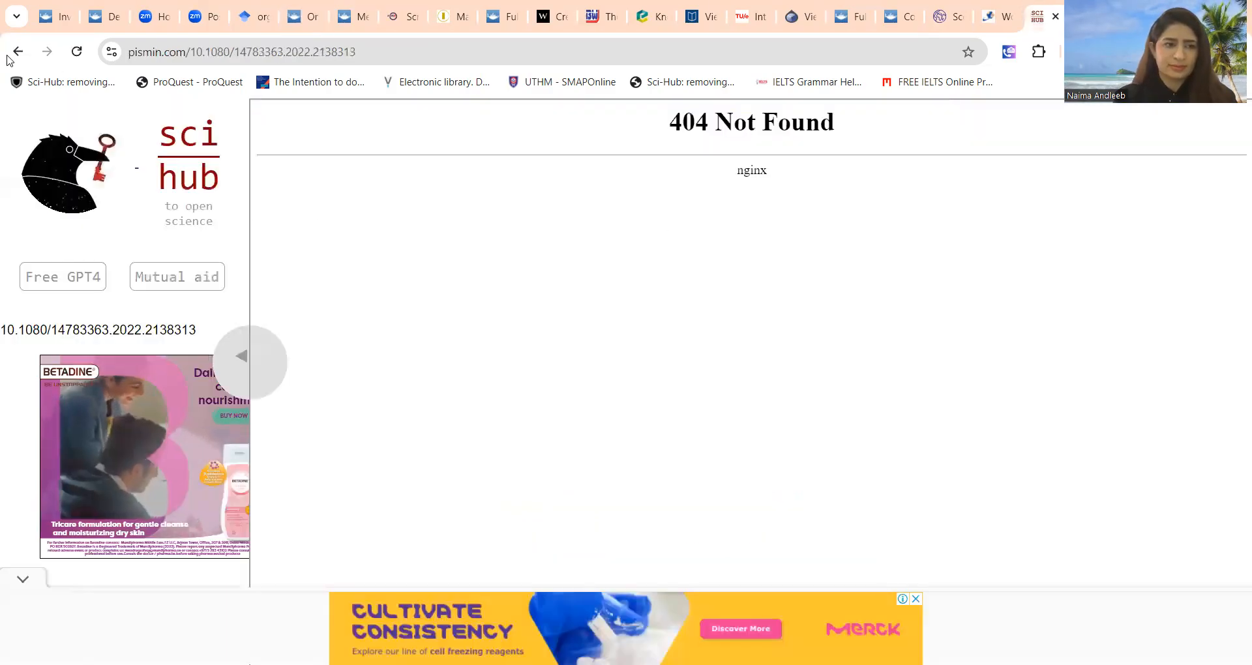
Go back from the 404 Not Found page to Sci-Hub's empty main search page
left_click(17, 51)
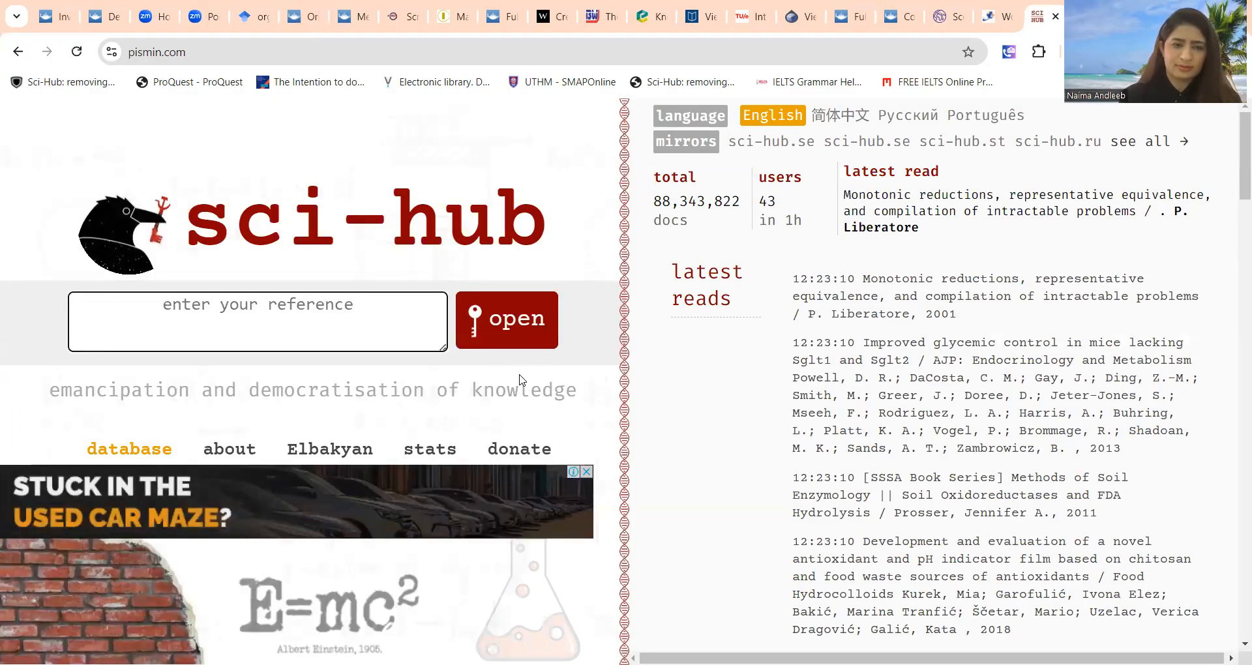
Fetch DOI 10.1080/14778238.2021.1908864 on Sci-Hub and skim the NGOs knowledge-sharing PDF
type("/doi.org/10.1080/14778238.2021.1908864")
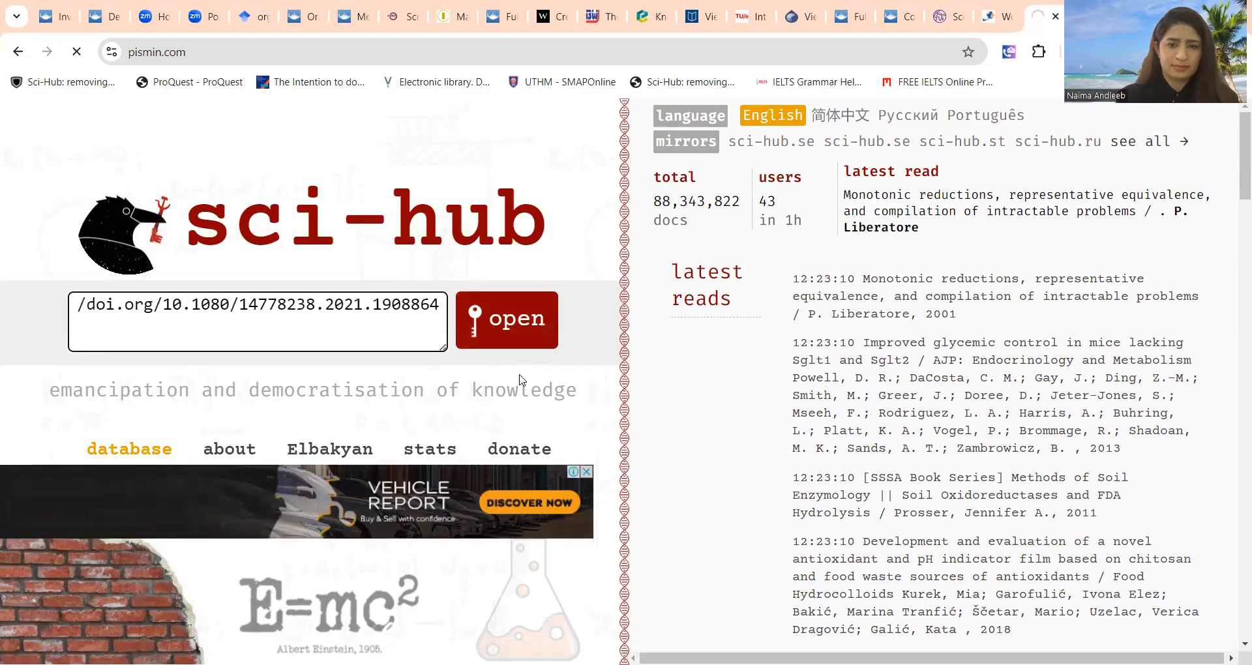
left_click(506, 319)
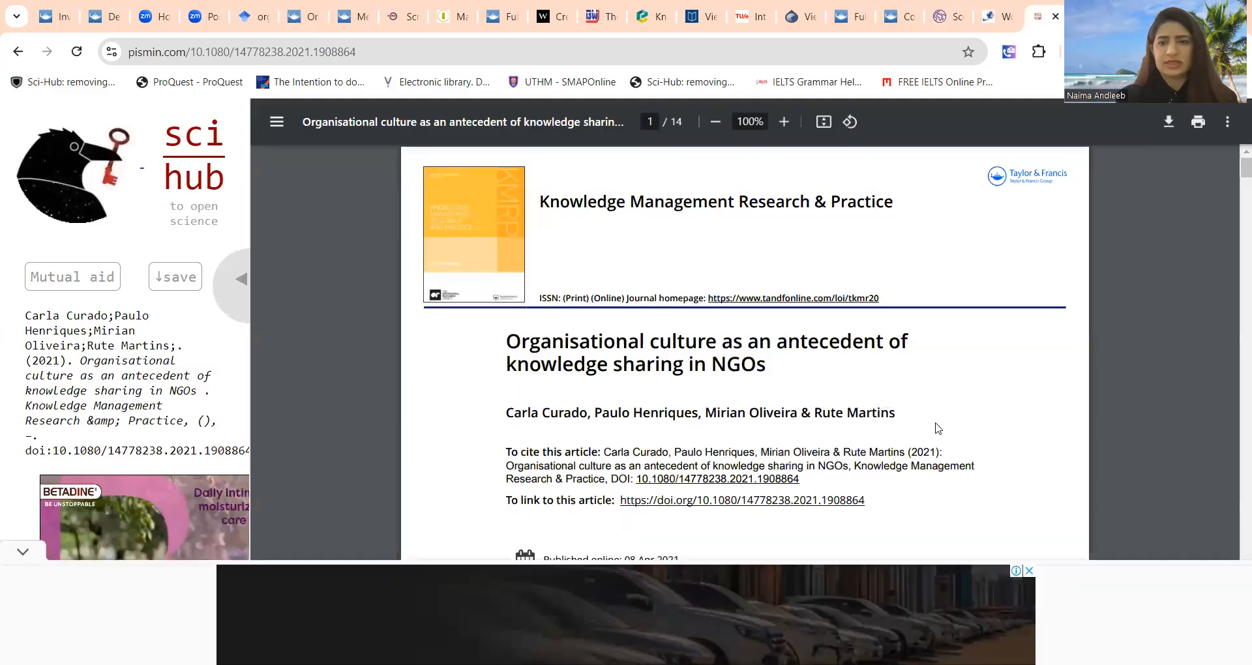
scroll("down", 3)
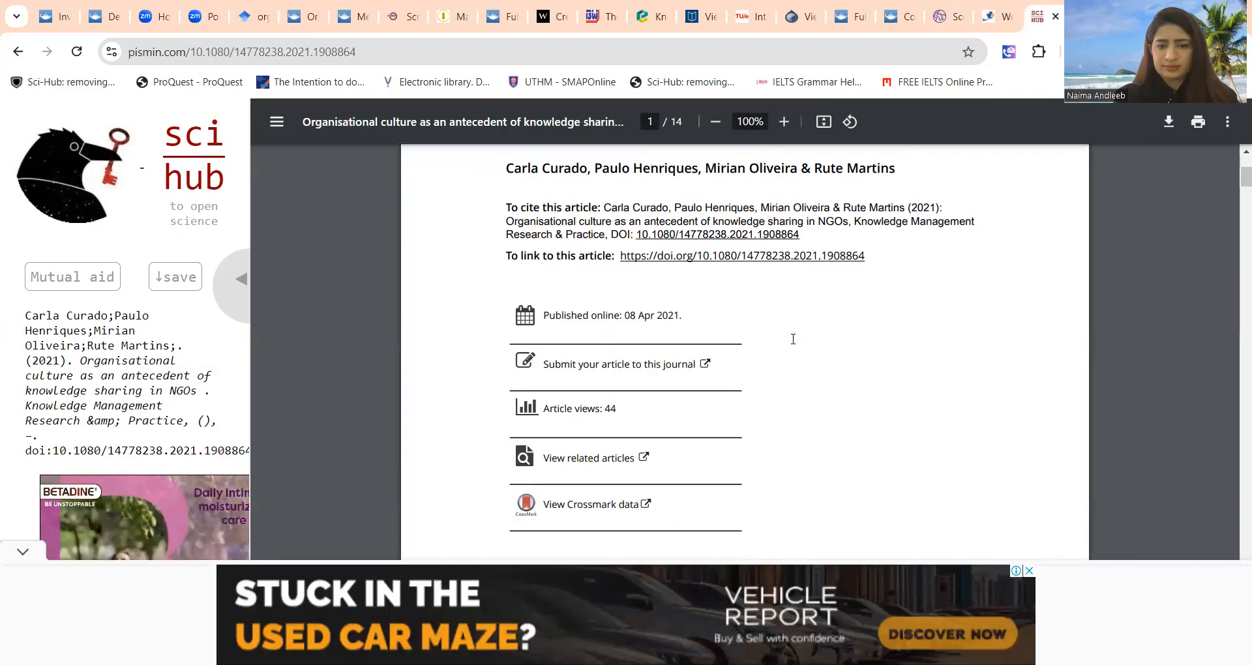
scroll("down", 3)
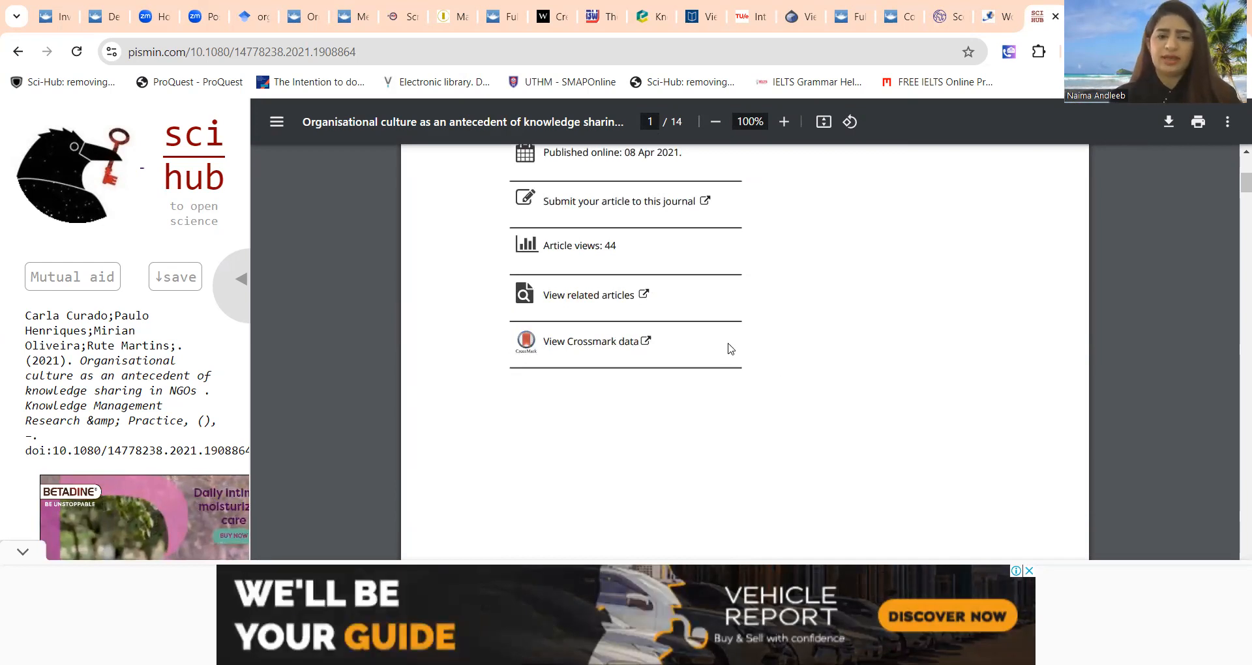
mouse_move(789, 396)
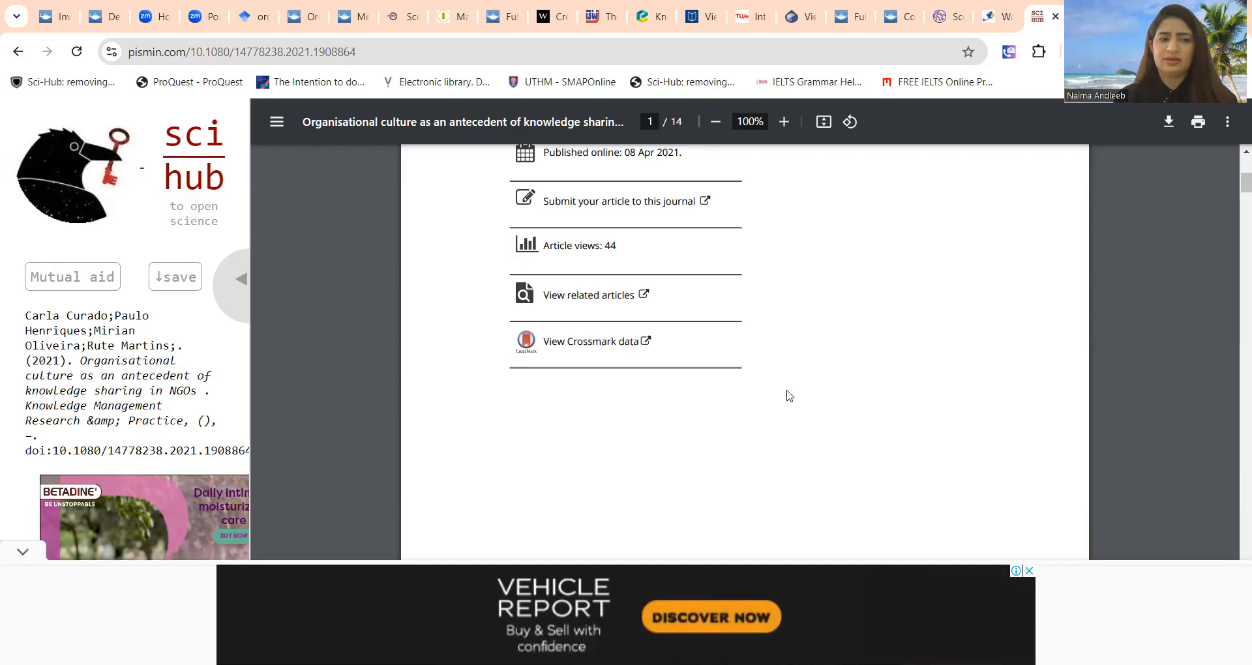
mouse_move(641, 289)
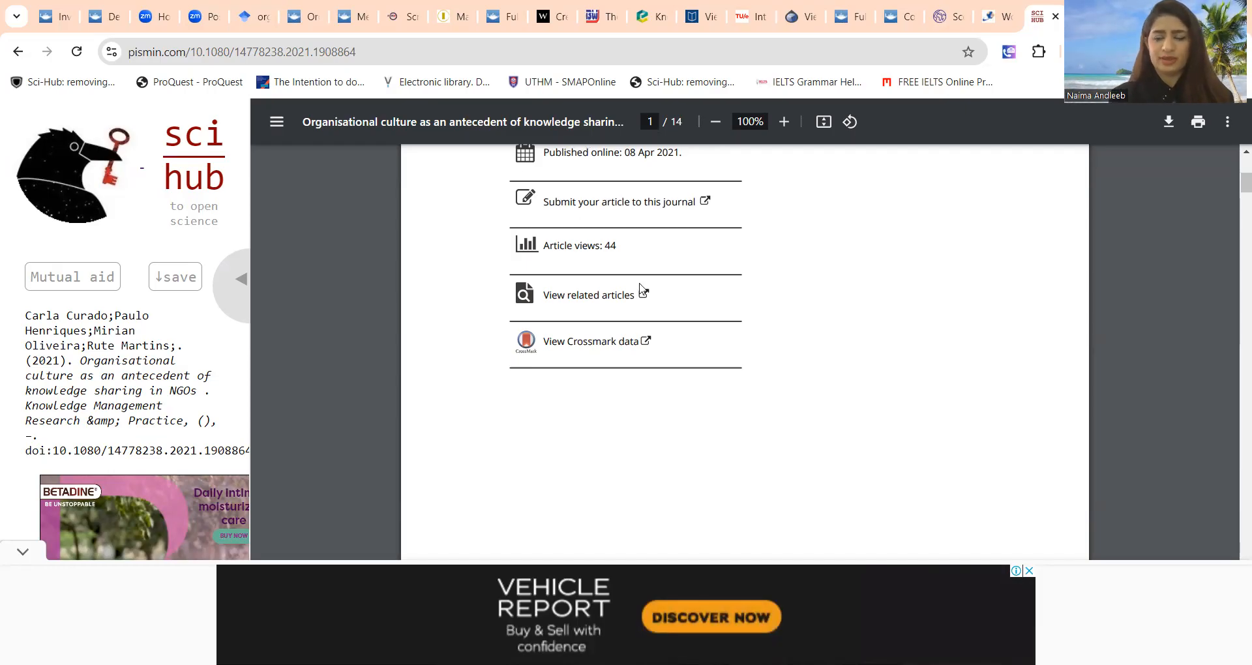
mouse_move(796, 422)
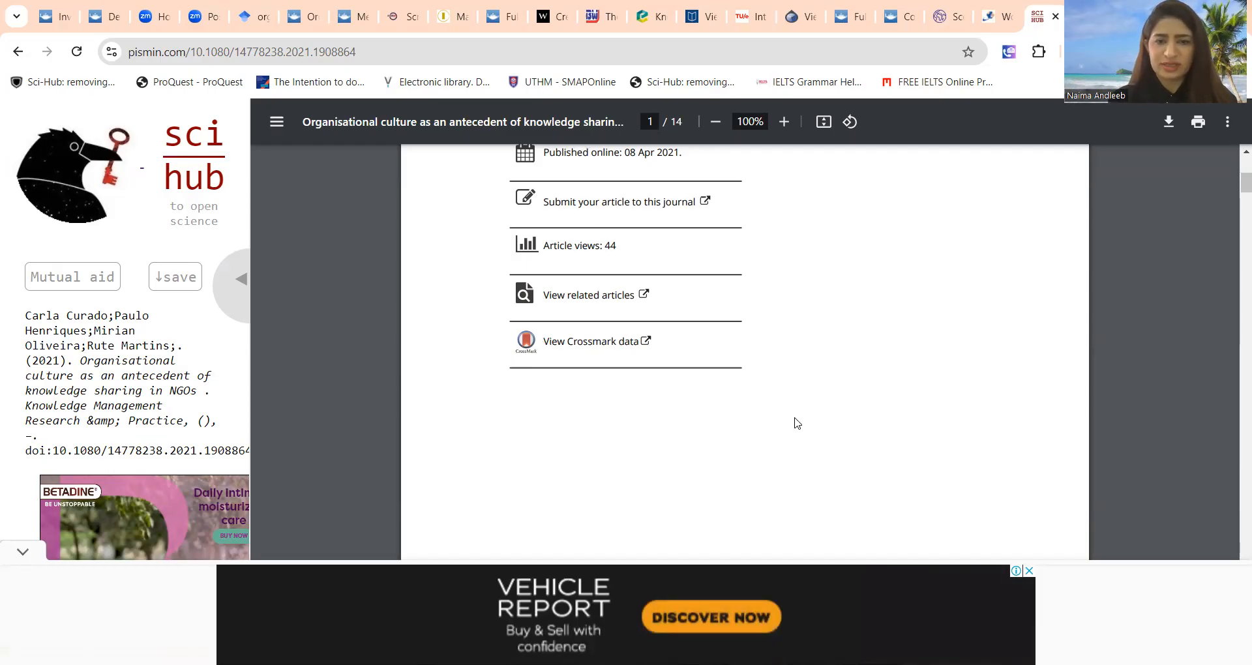
scroll("up", 3)
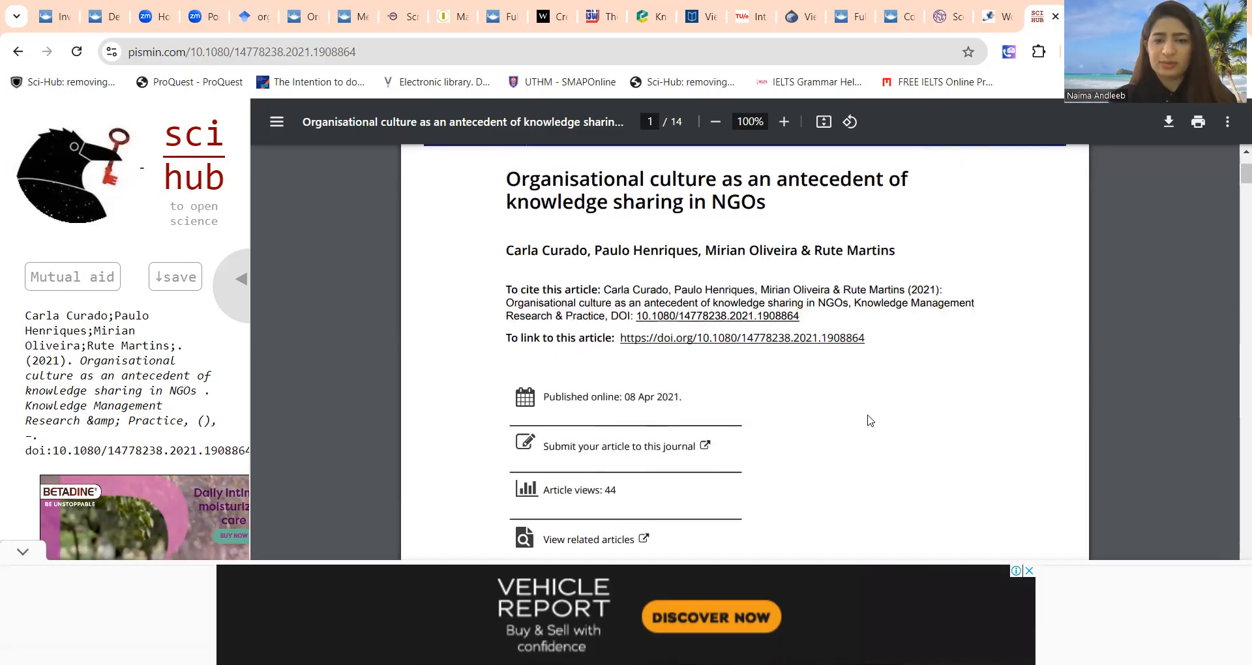
mouse_move(986, 20)
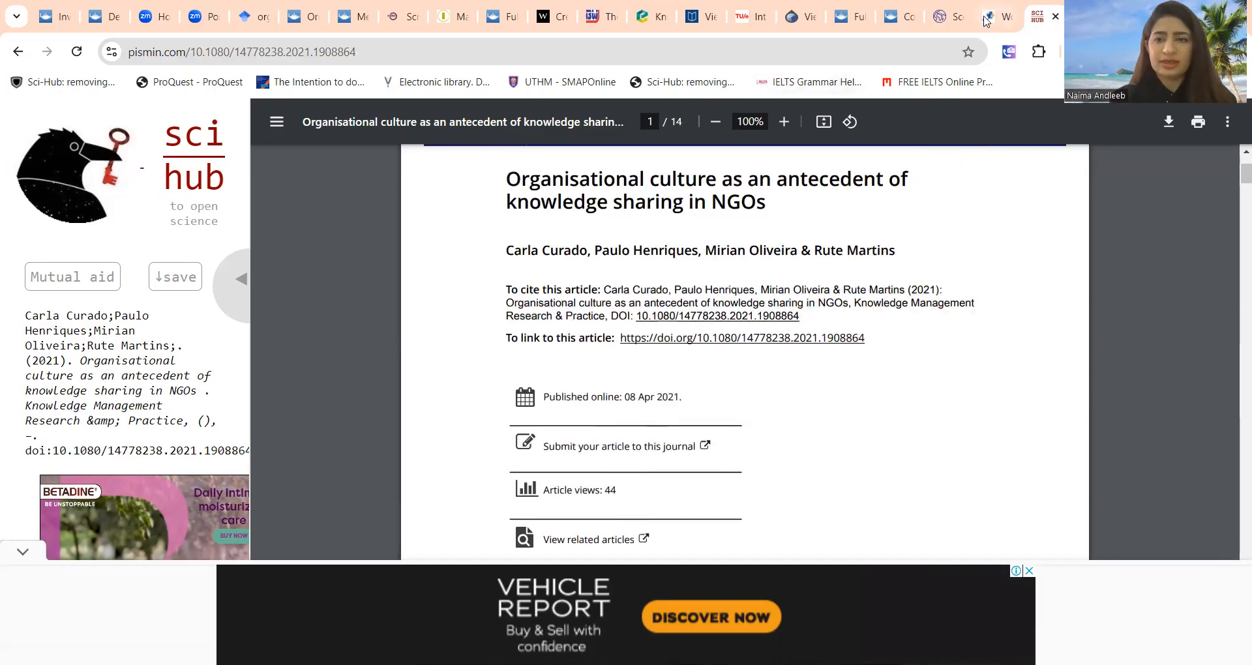
Review the Inderscience workforce creativity page, then the ISCRAM digitalisation review's authors and abstract
left_click(989, 16)
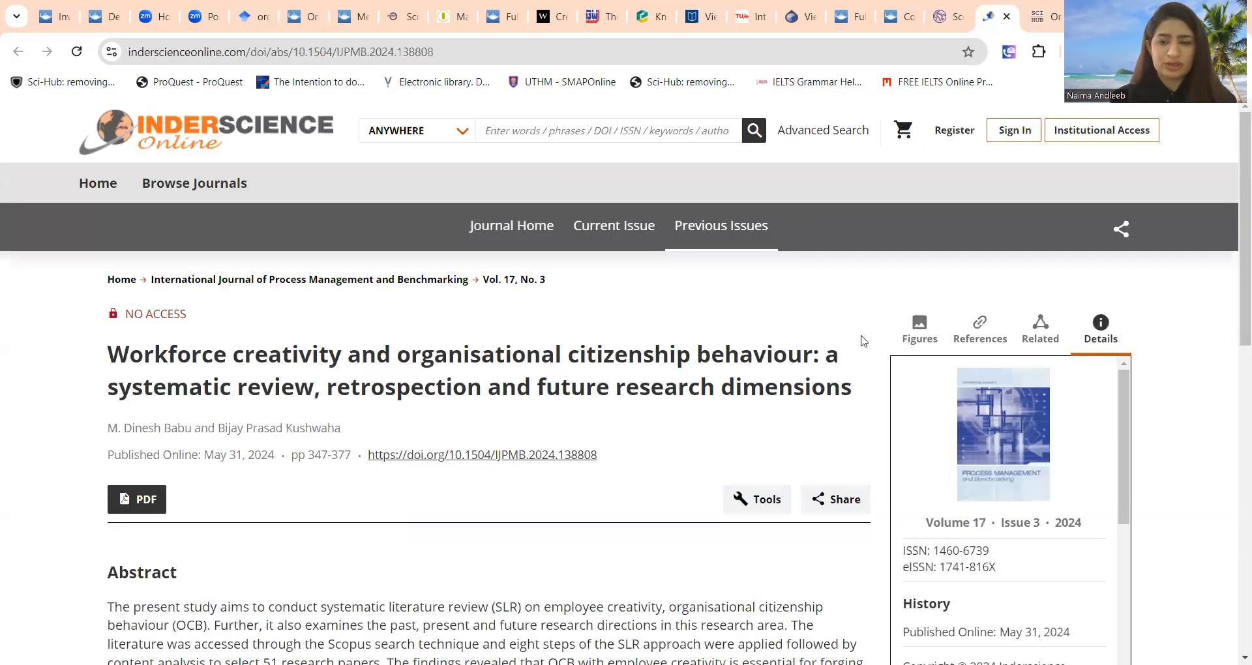
mouse_move(617, 454)
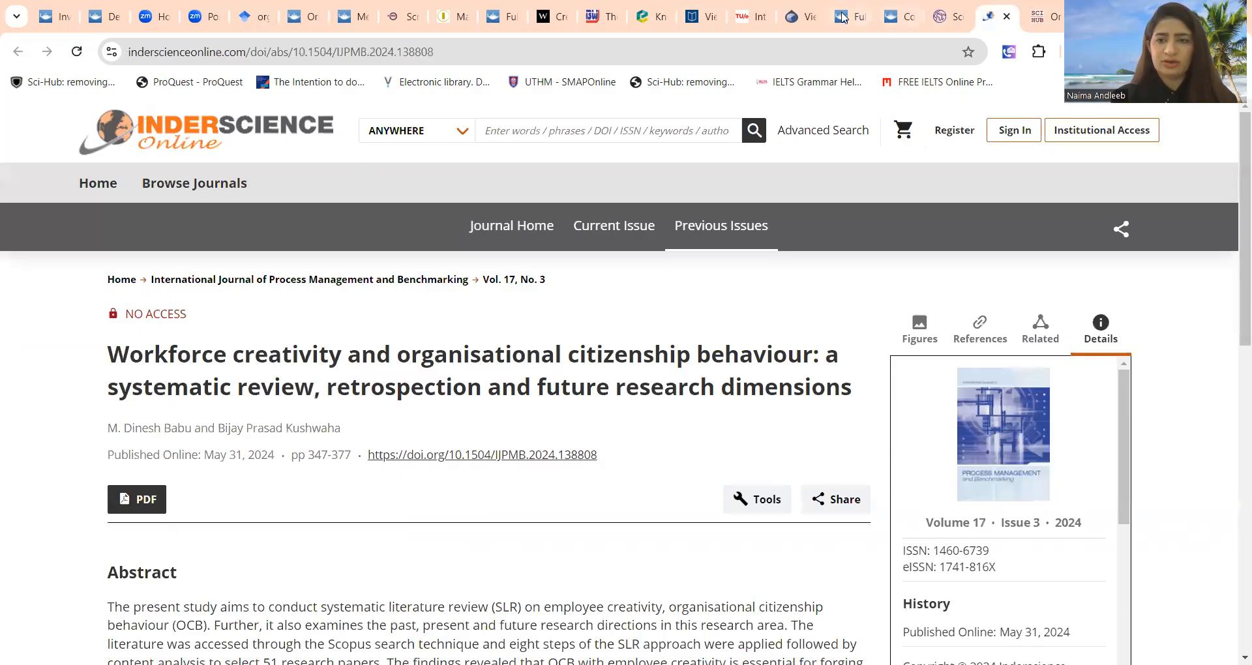
mouse_move(948, 16)
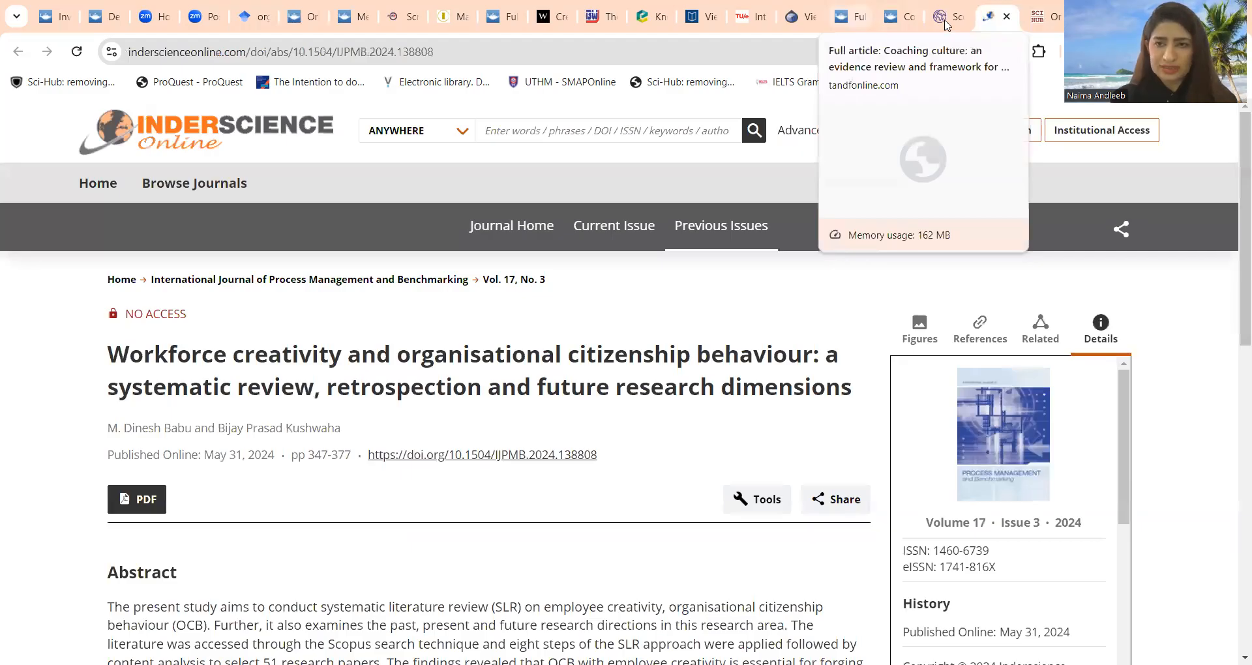
left_click(940, 16)
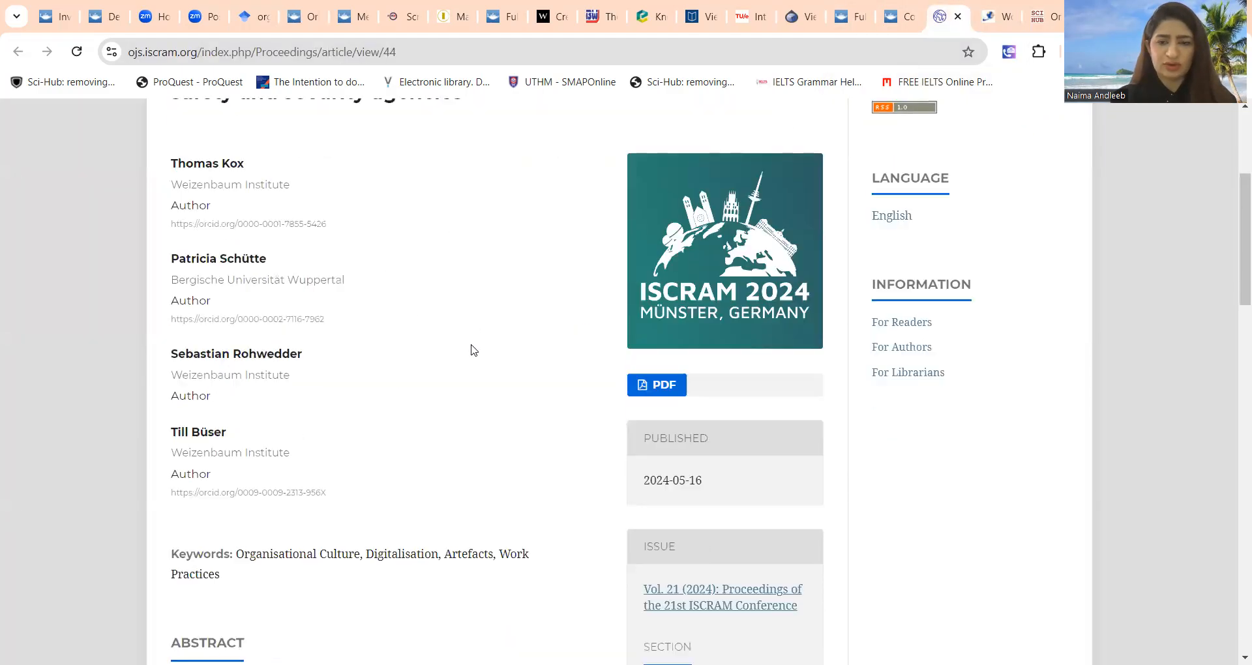
scroll("down", 3)
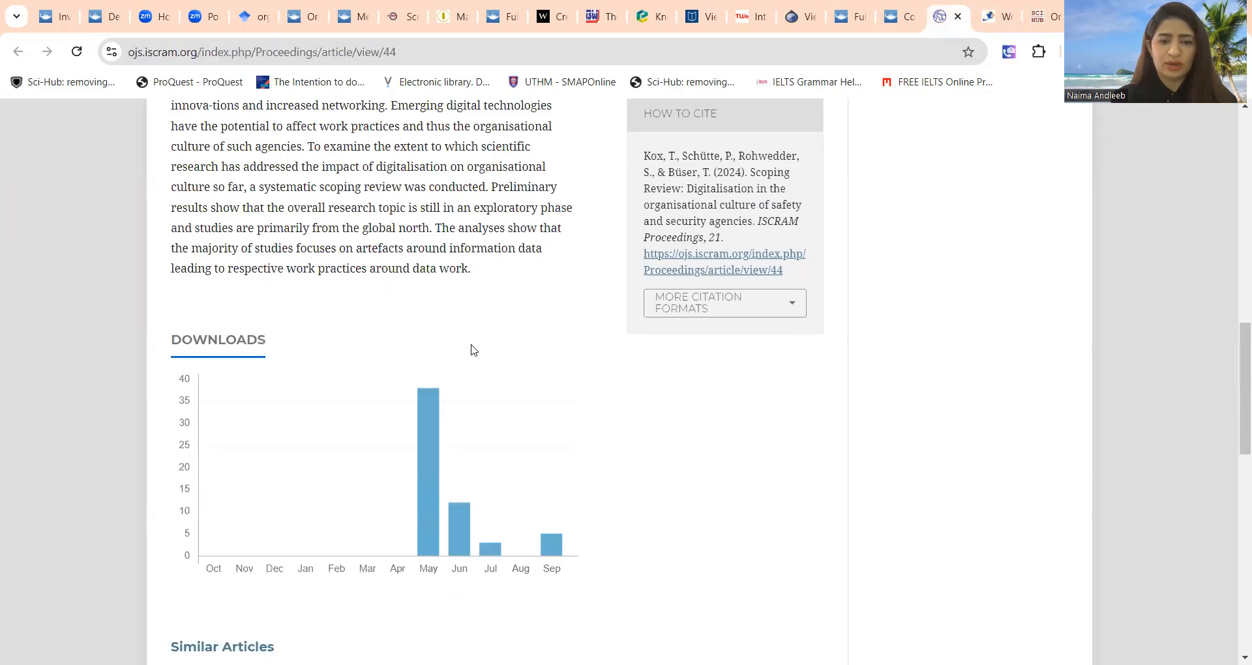
scroll("up", 3)
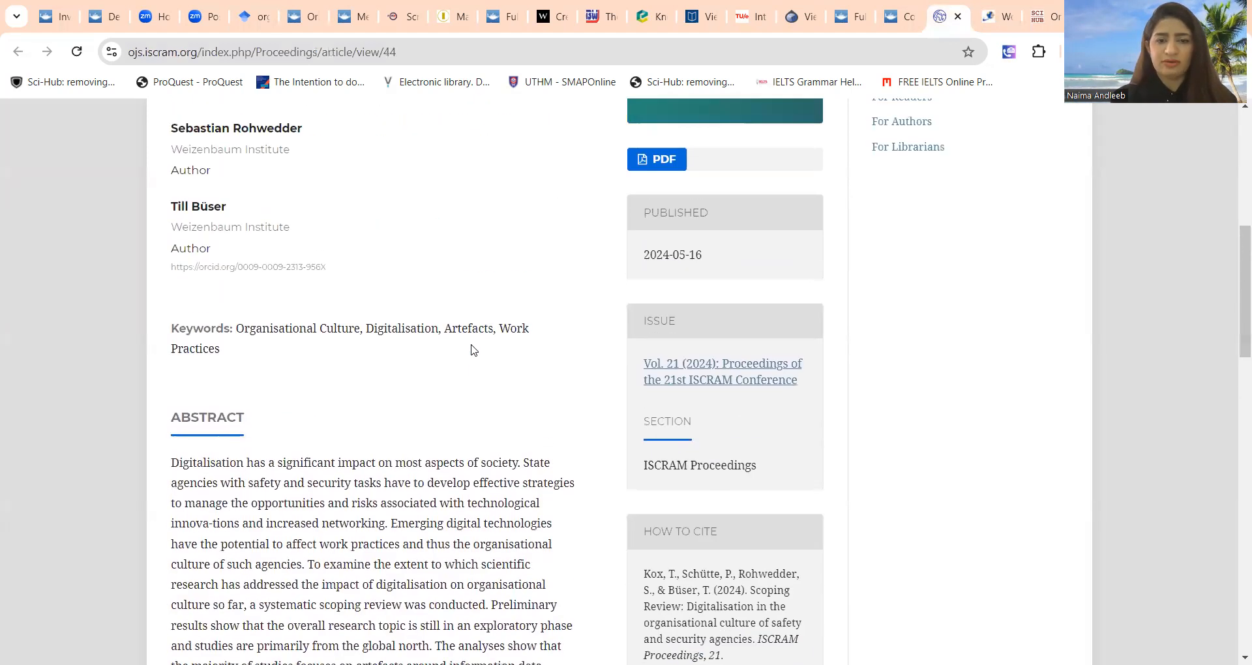
mouse_move(606, 340)
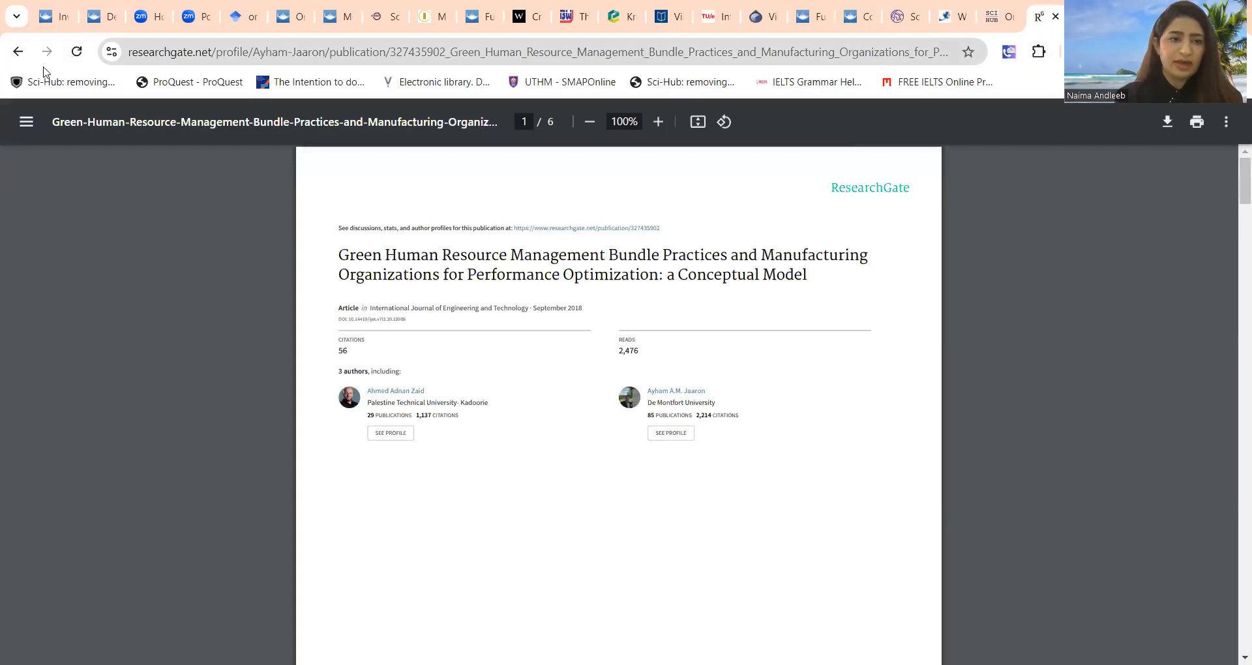
left_click(526, 52)
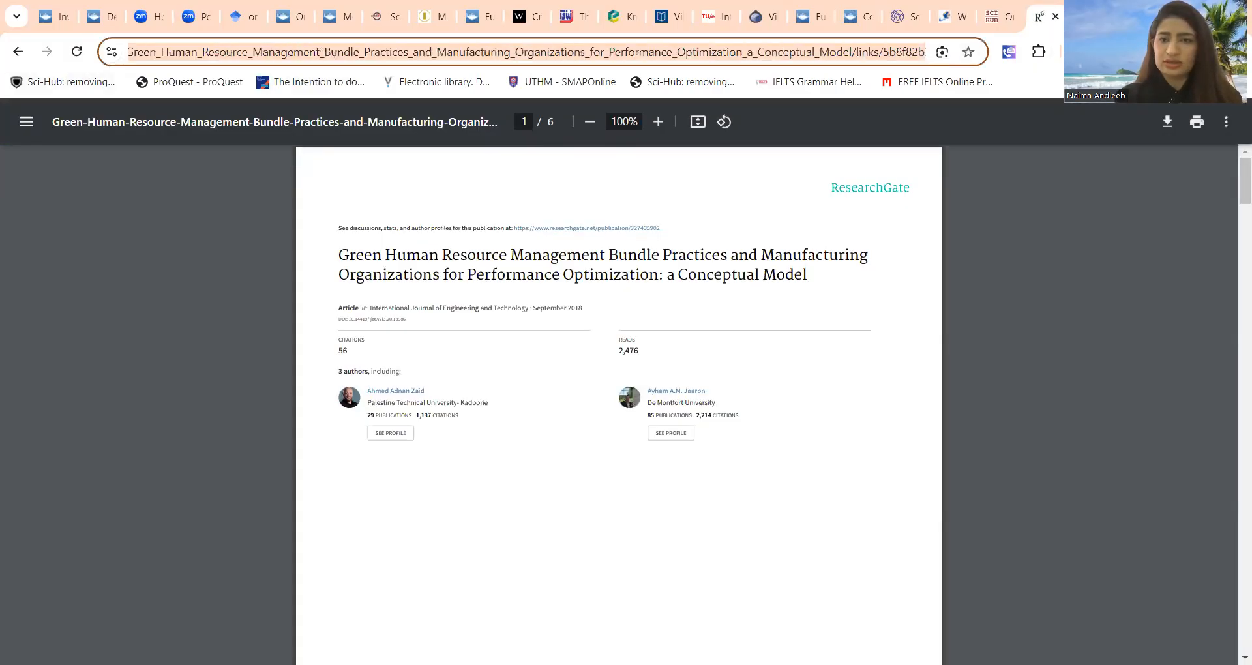
left_click(1225, 122)
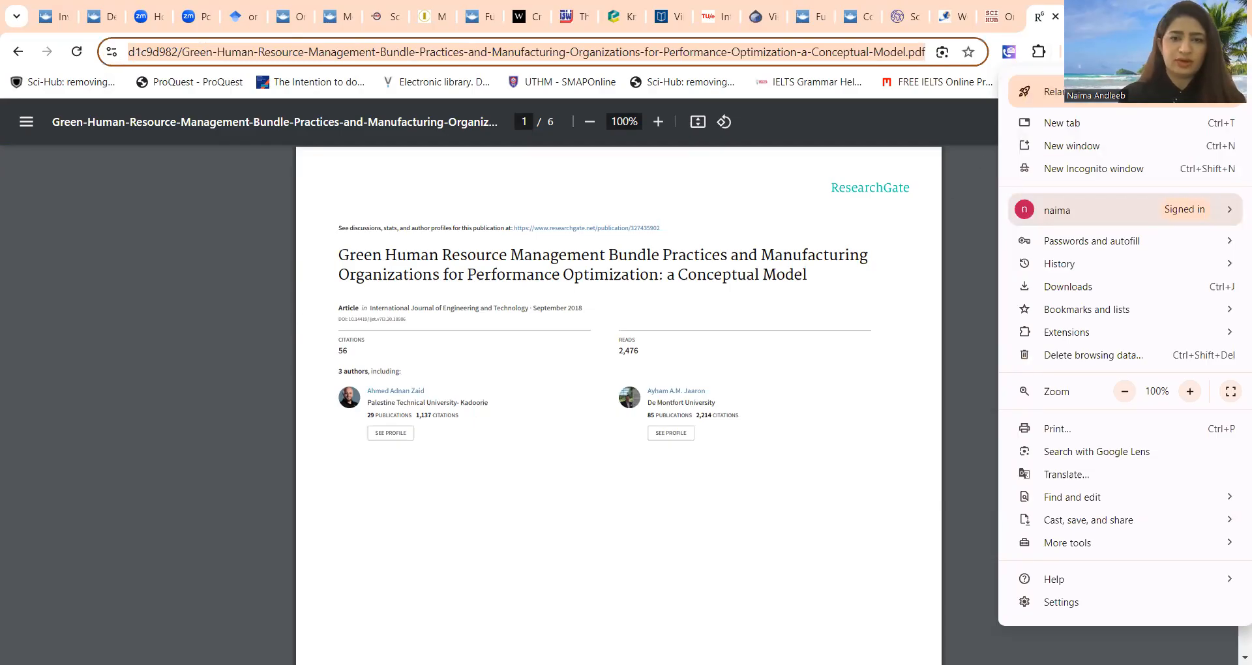
mouse_move(1055, 21)
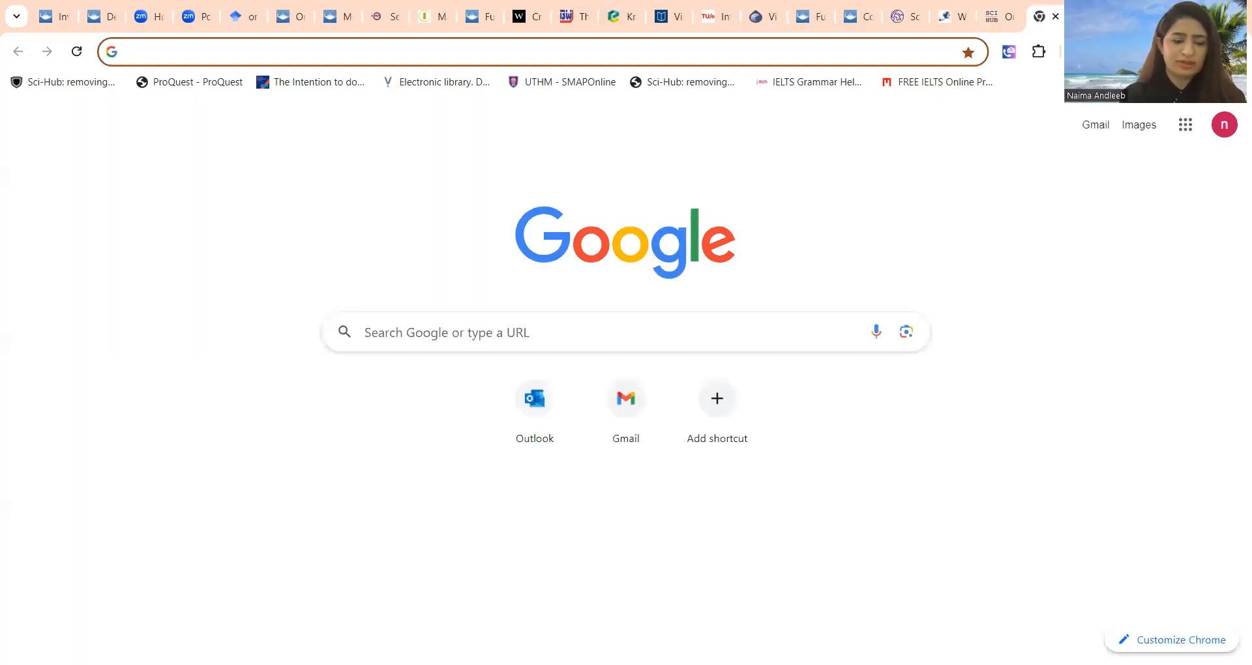
type("researc")
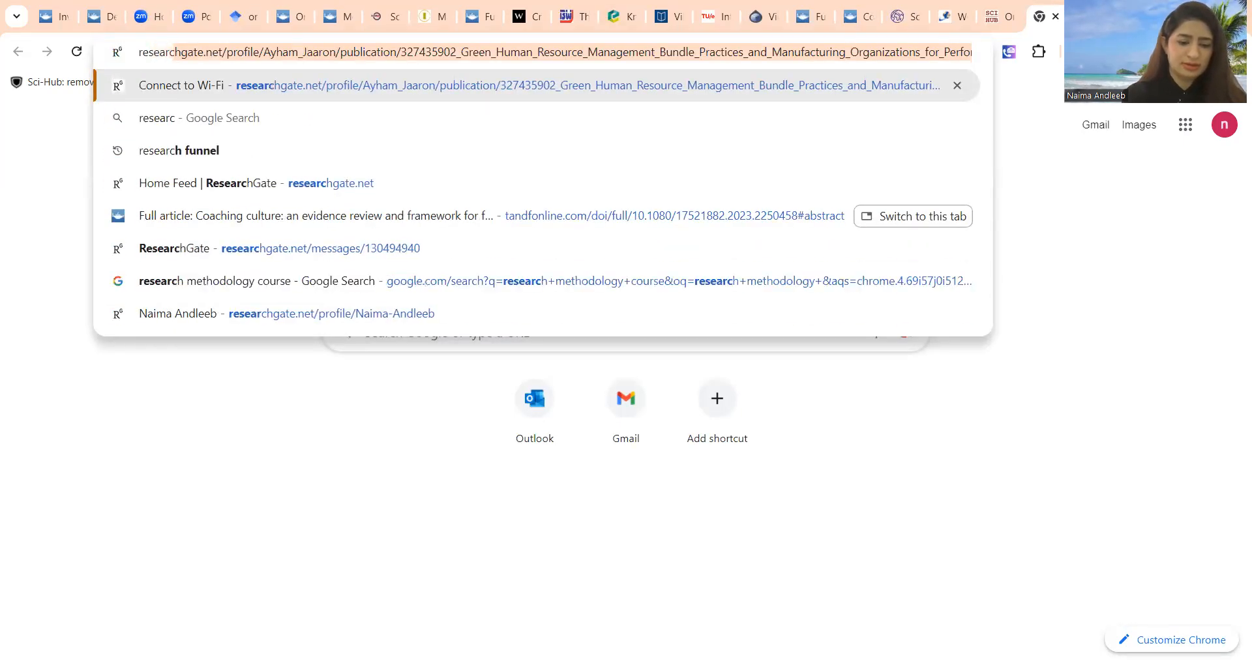
type("hg")
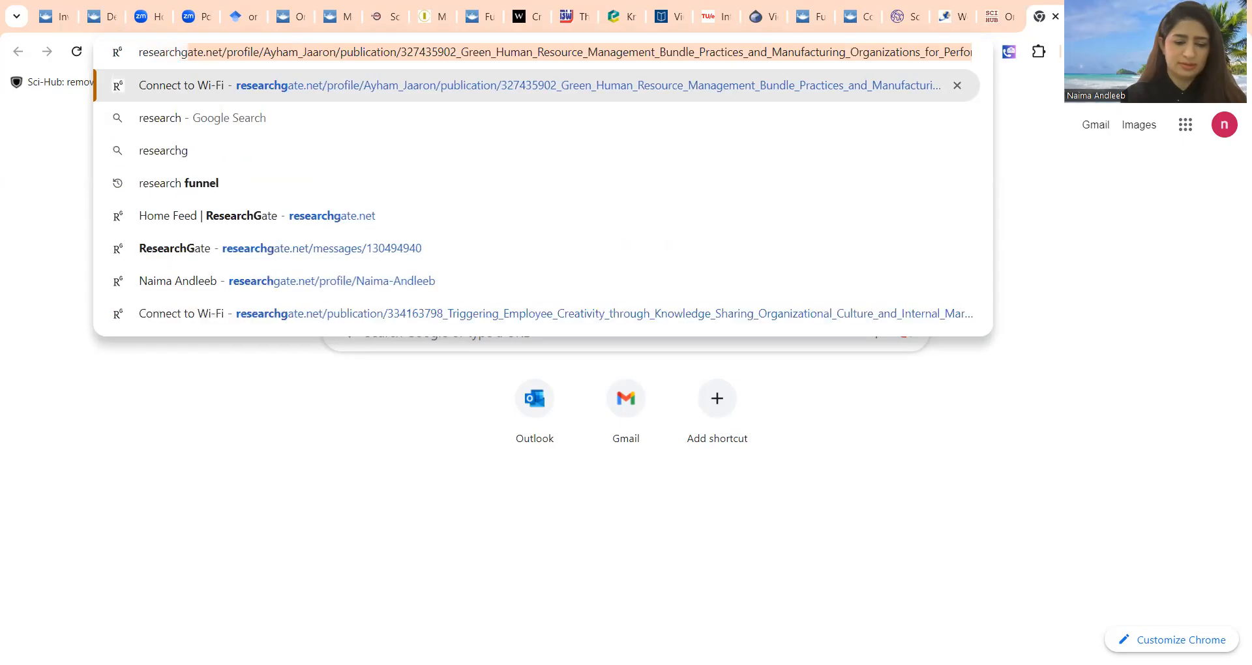
type("researchgate nai")
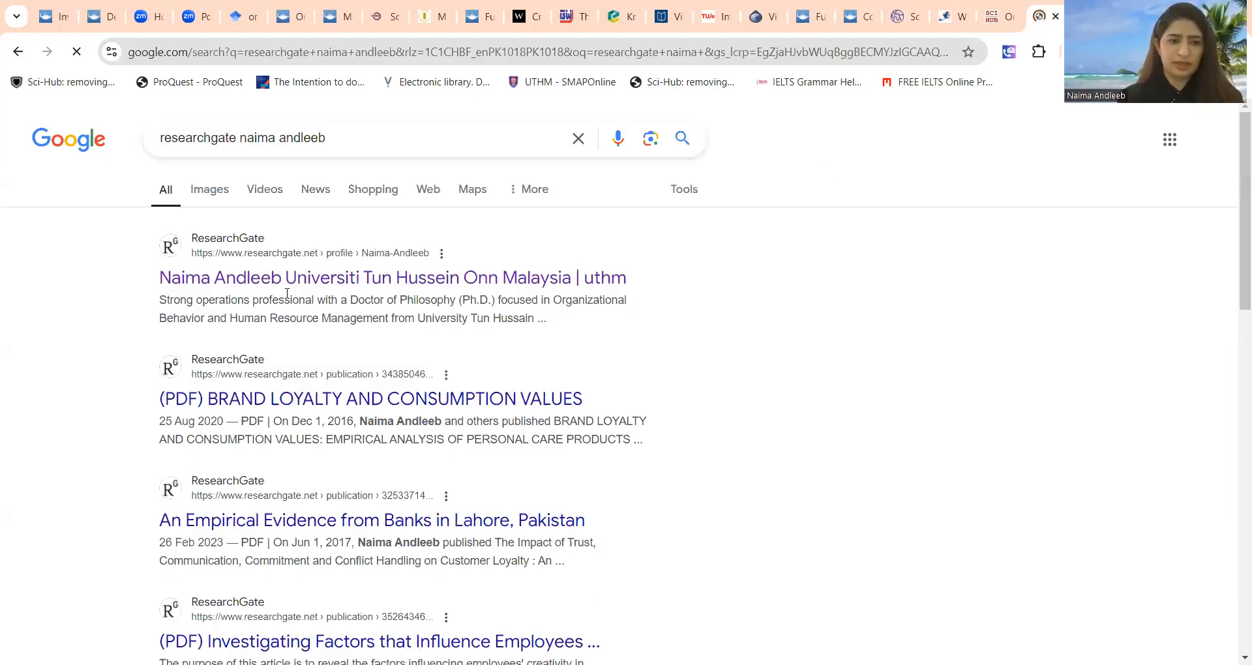
Open the author's ResearchGate profile and browse its citations and research items
left_click(393, 276)
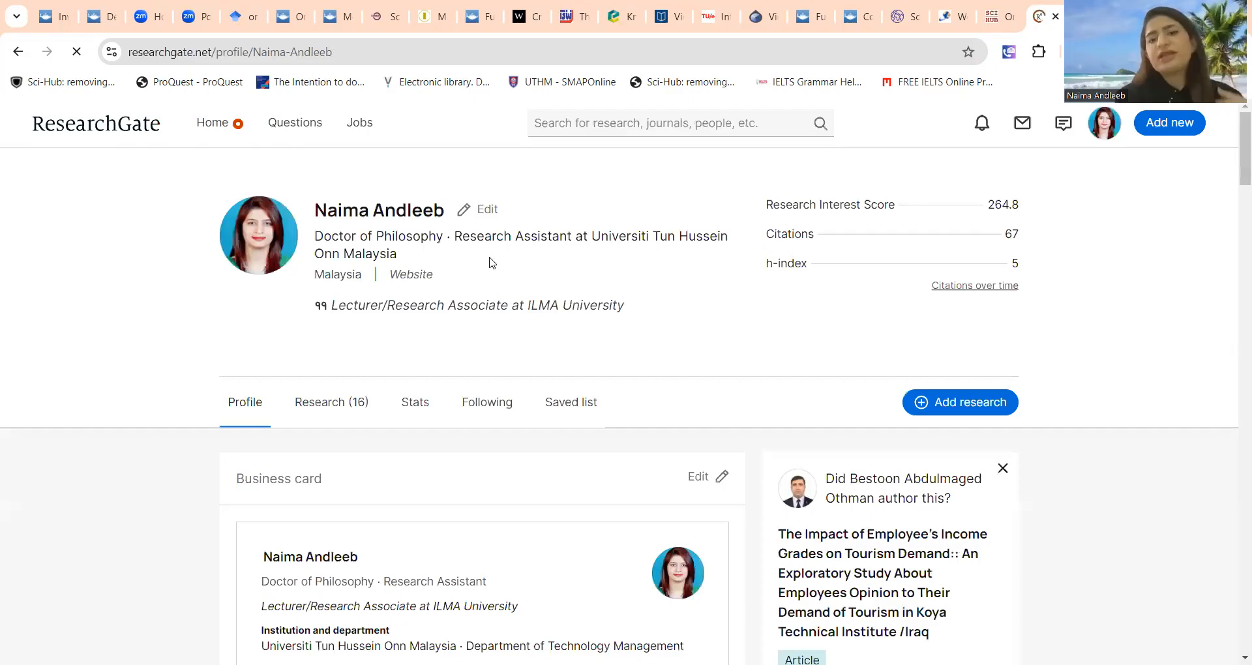
scroll("down", 3)
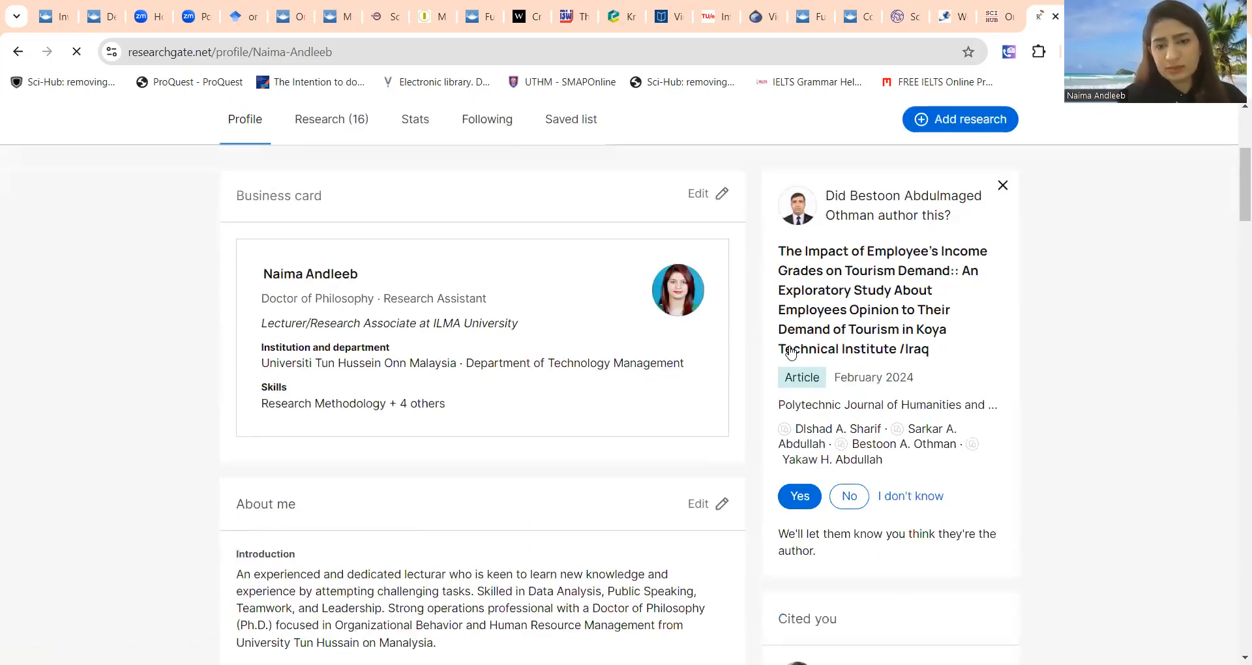
scroll("down", 3)
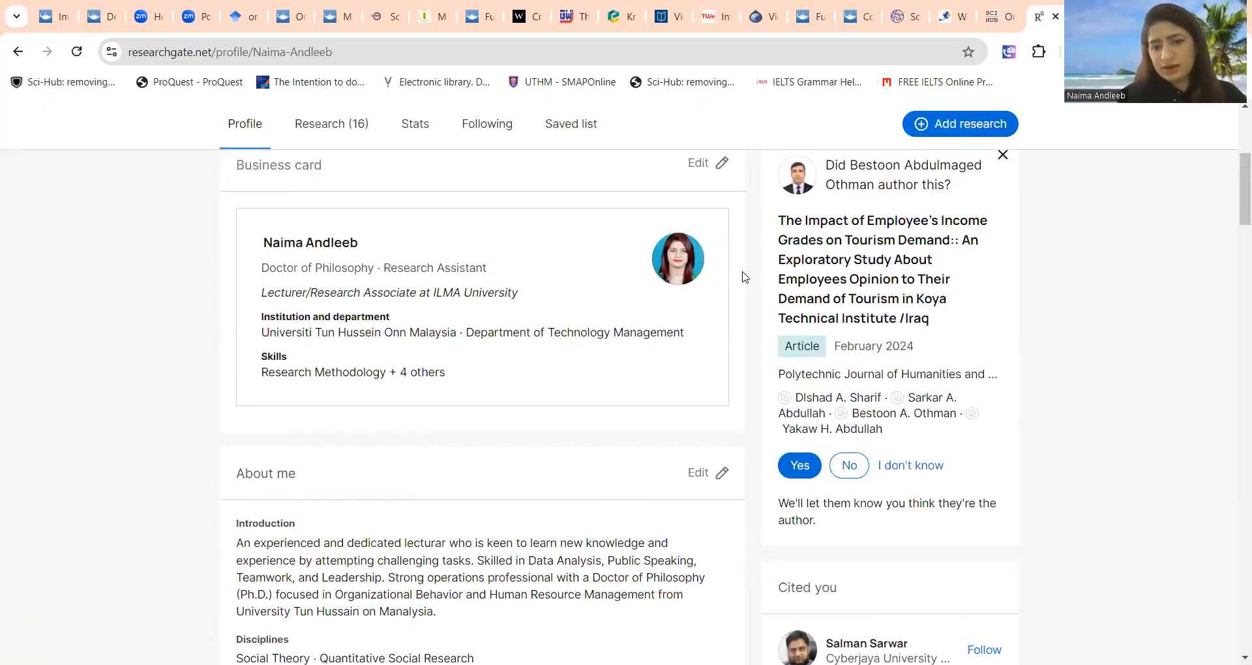
scroll("up", 3)
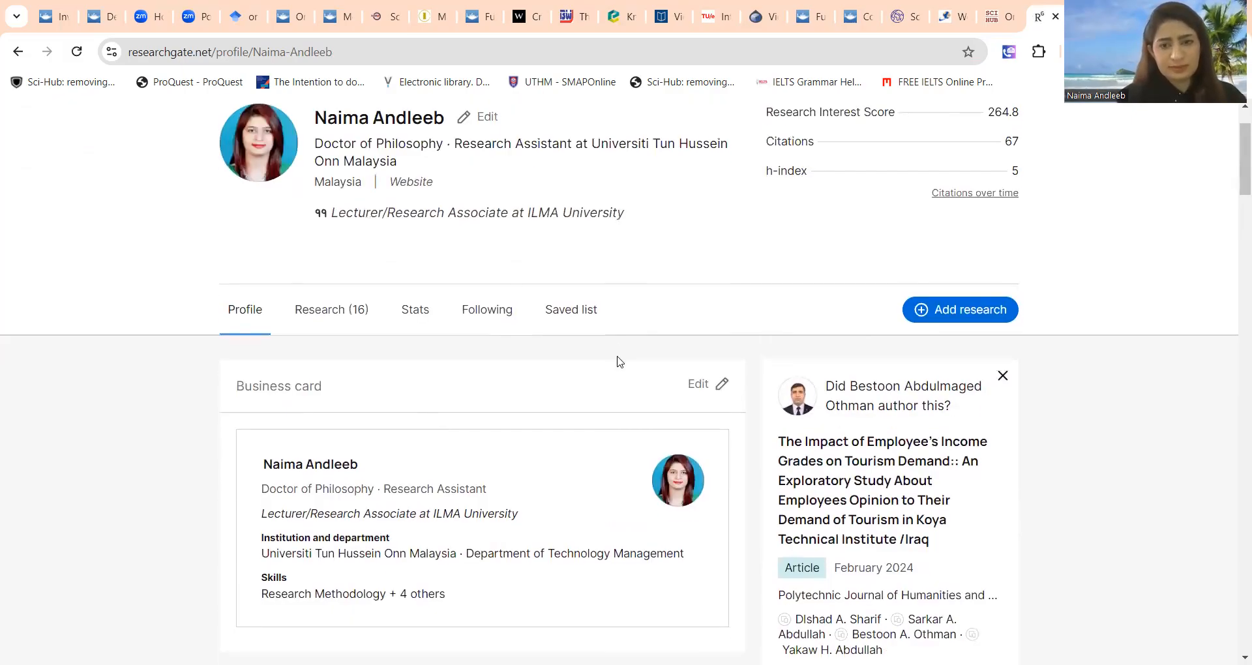
scroll("up", 3)
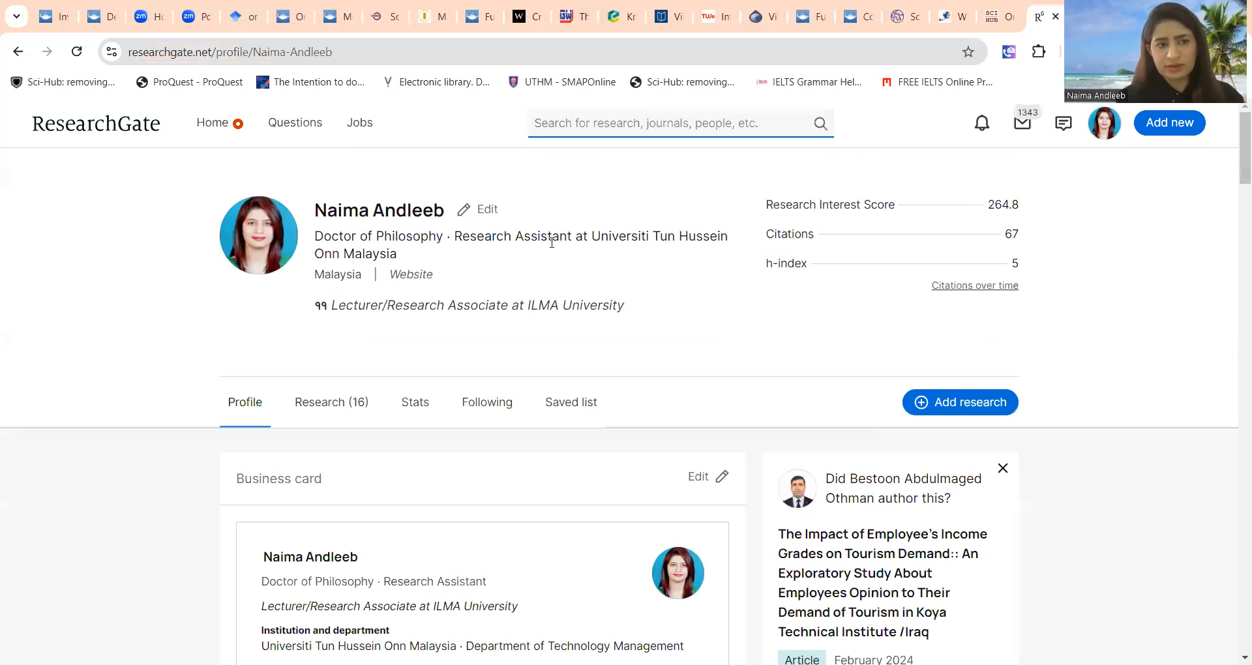
scroll("down", 3)
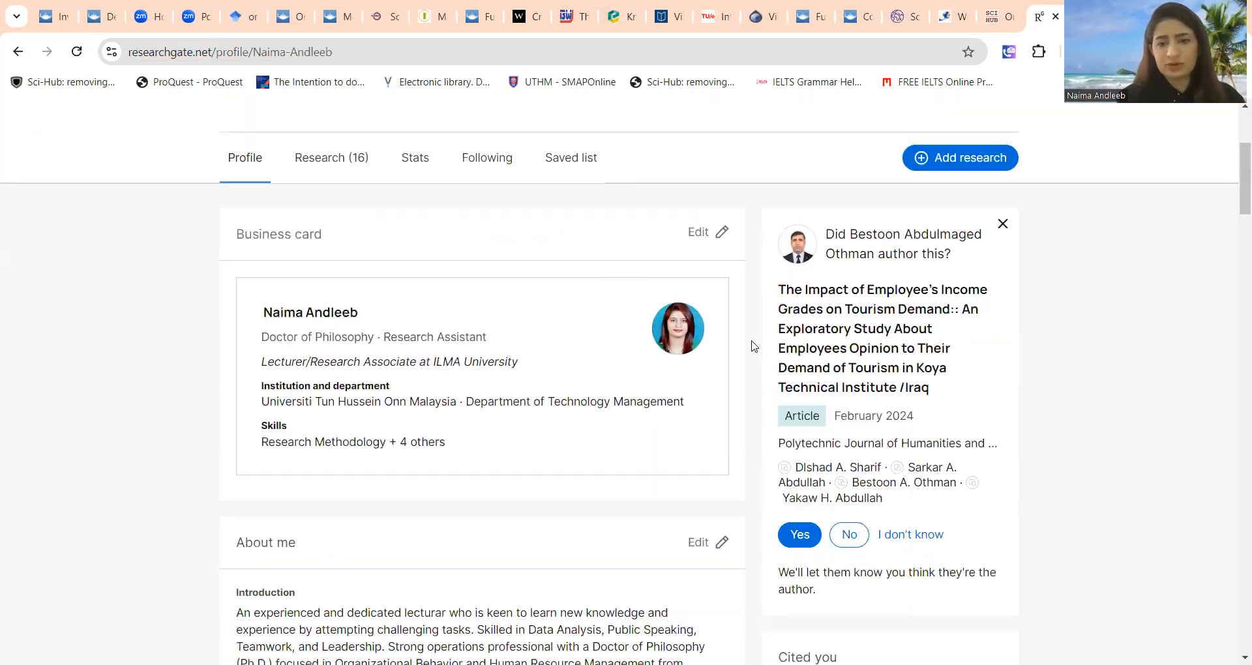
Briefly view the suggested tourism demand article, then return to the profile page
left_click(862, 338)
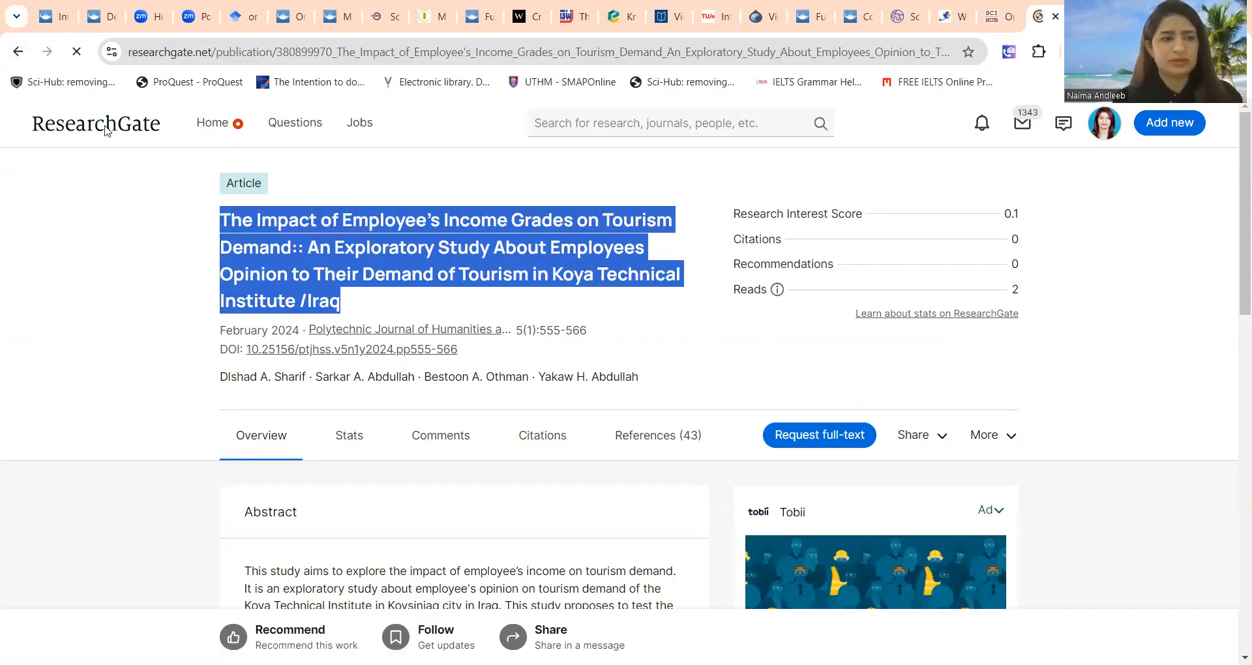
left_click(1103, 123)
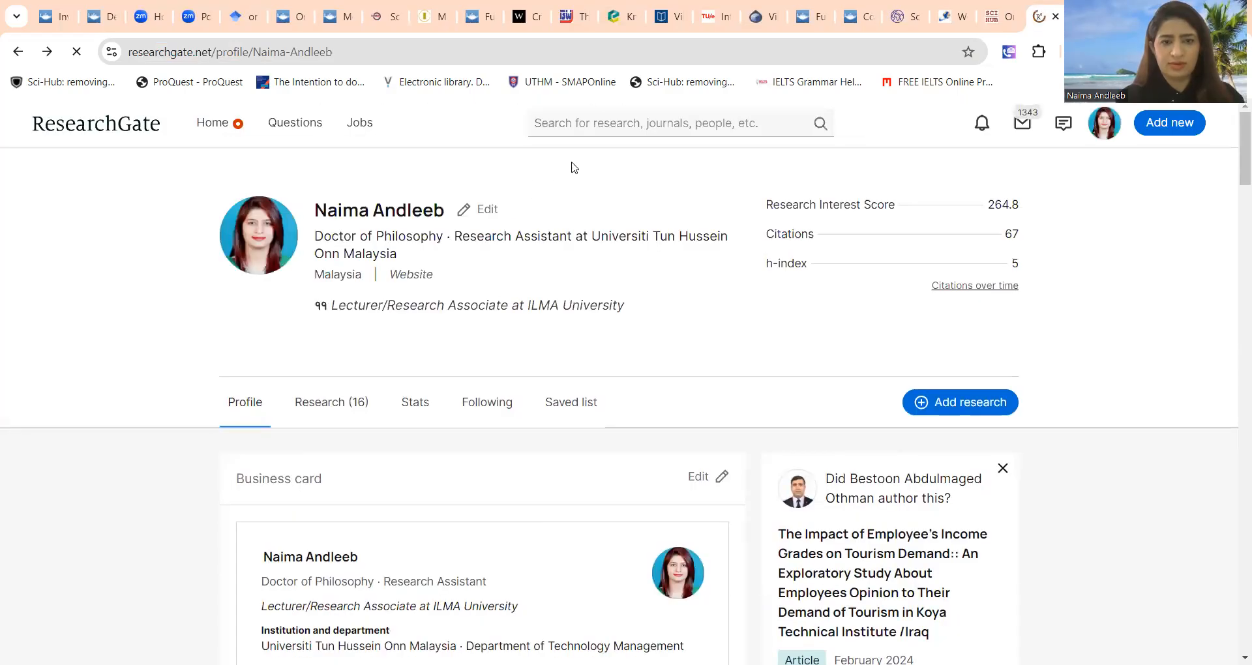
Search ResearchGate for the employee income grades and tourism demand title, browse results, return to the Sci-Hub PDF
left_click(678, 123)
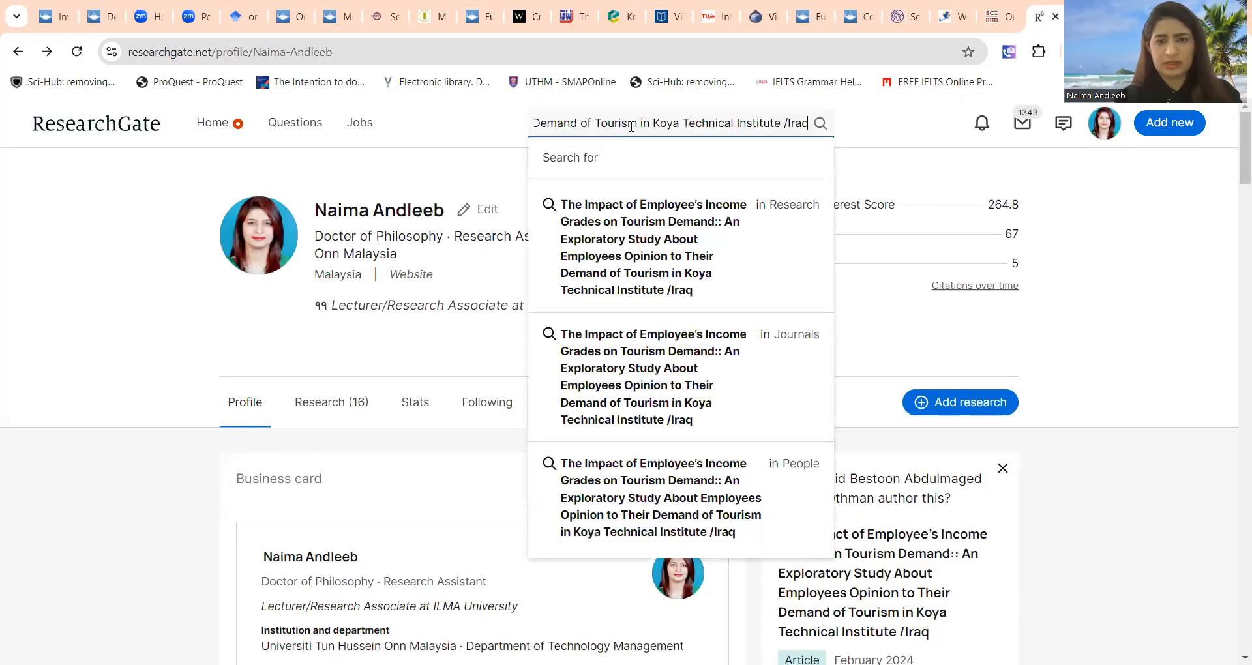
left_click(652, 247)
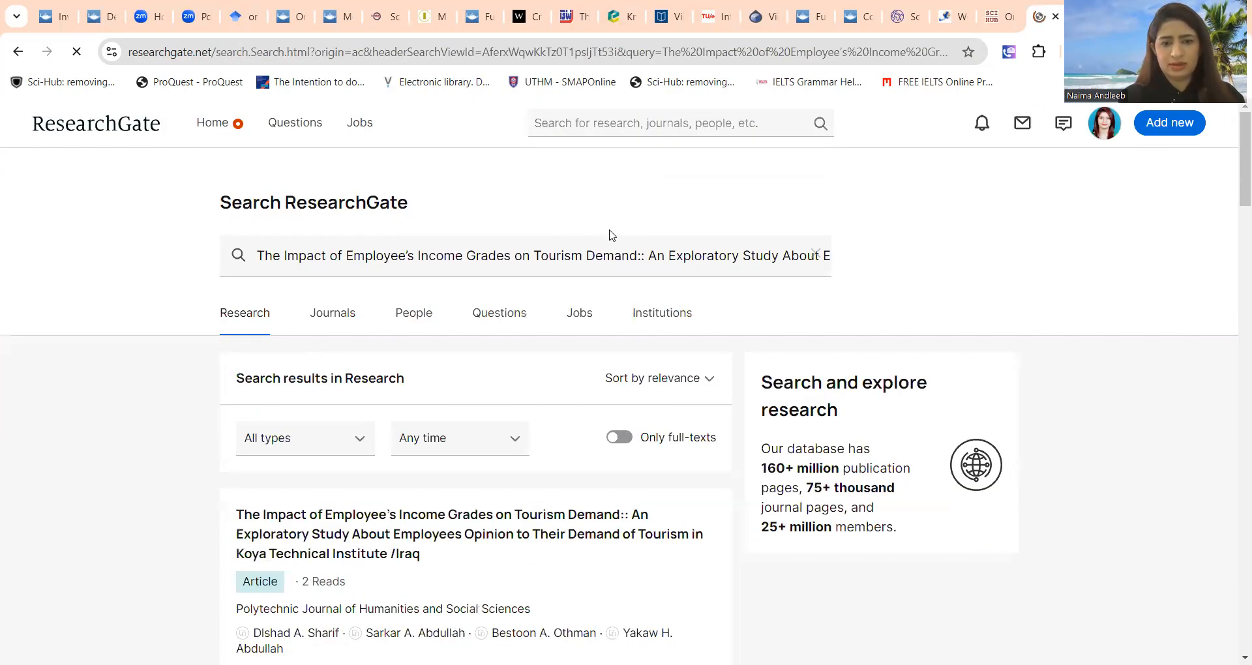
scroll("down", 3)
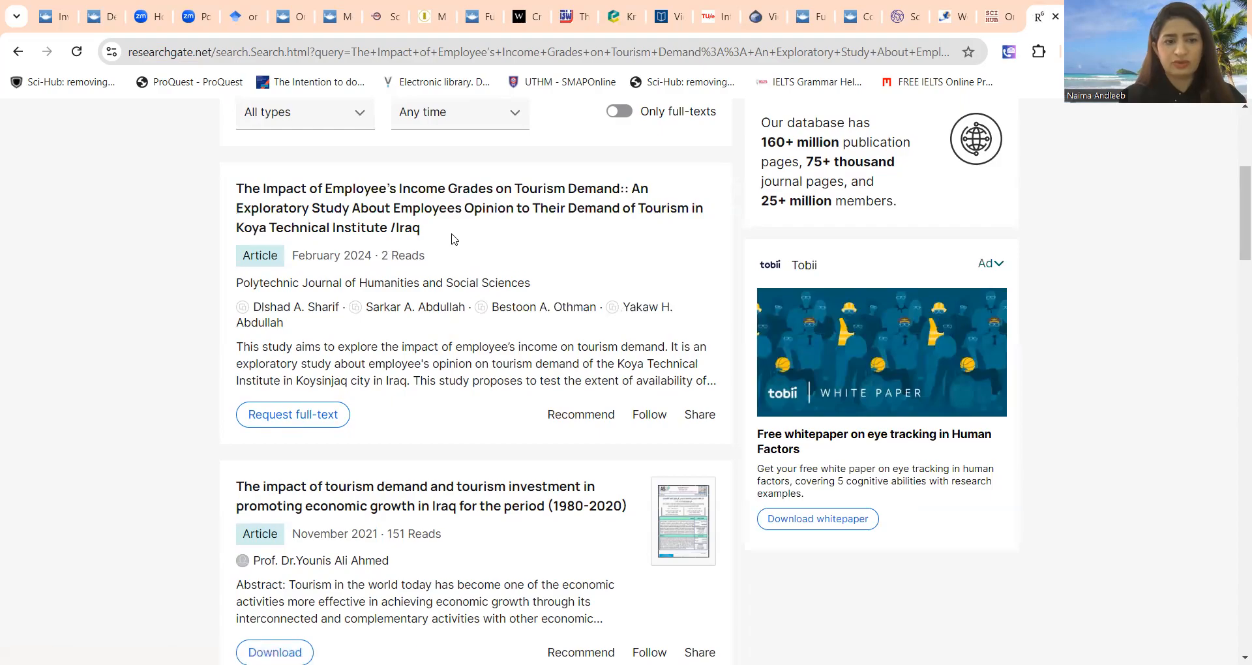
mouse_move(364, 218)
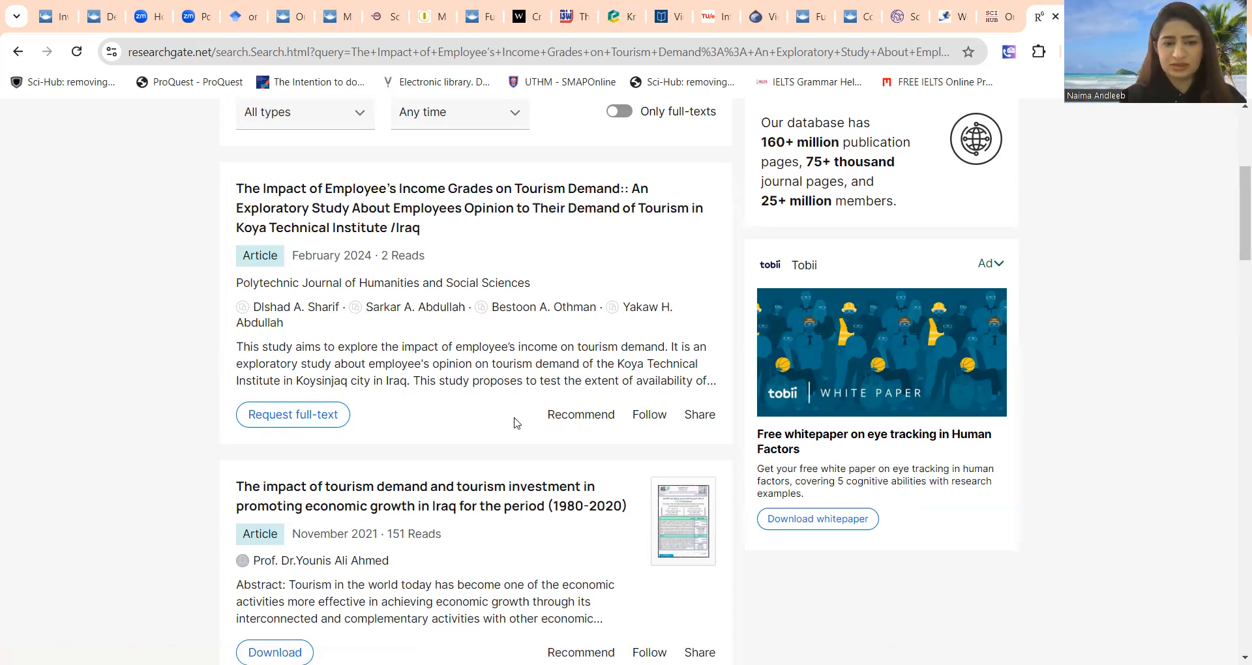
scroll("down", 3)
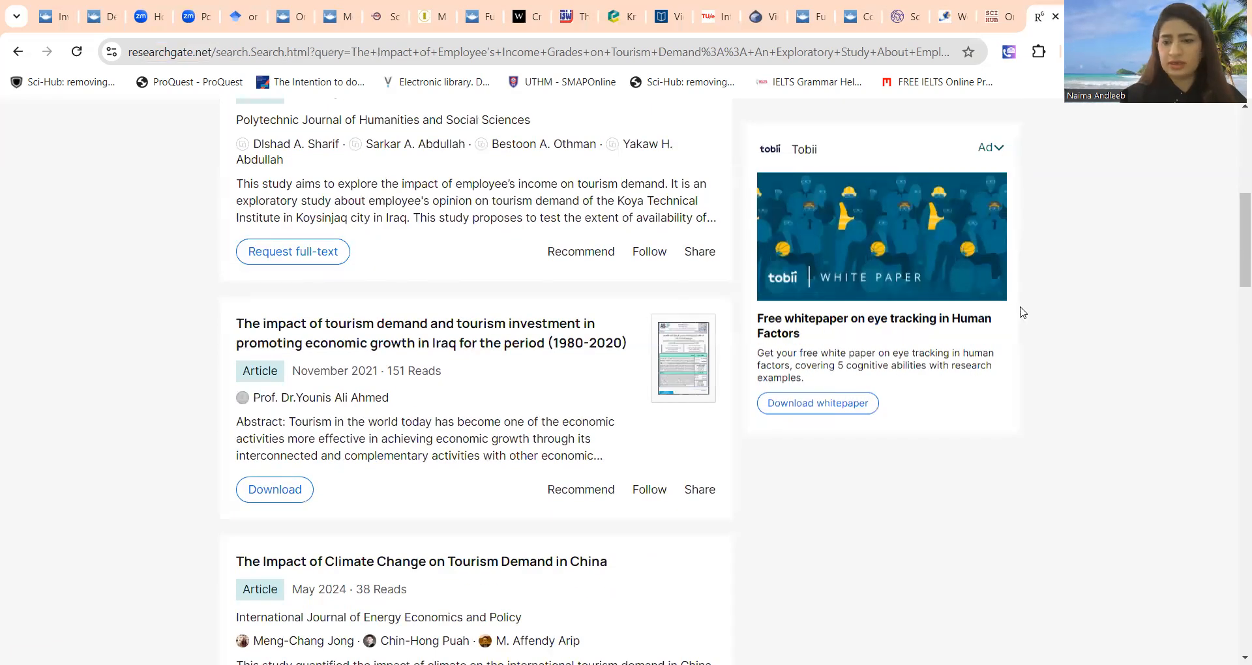
mouse_move(1091, 311)
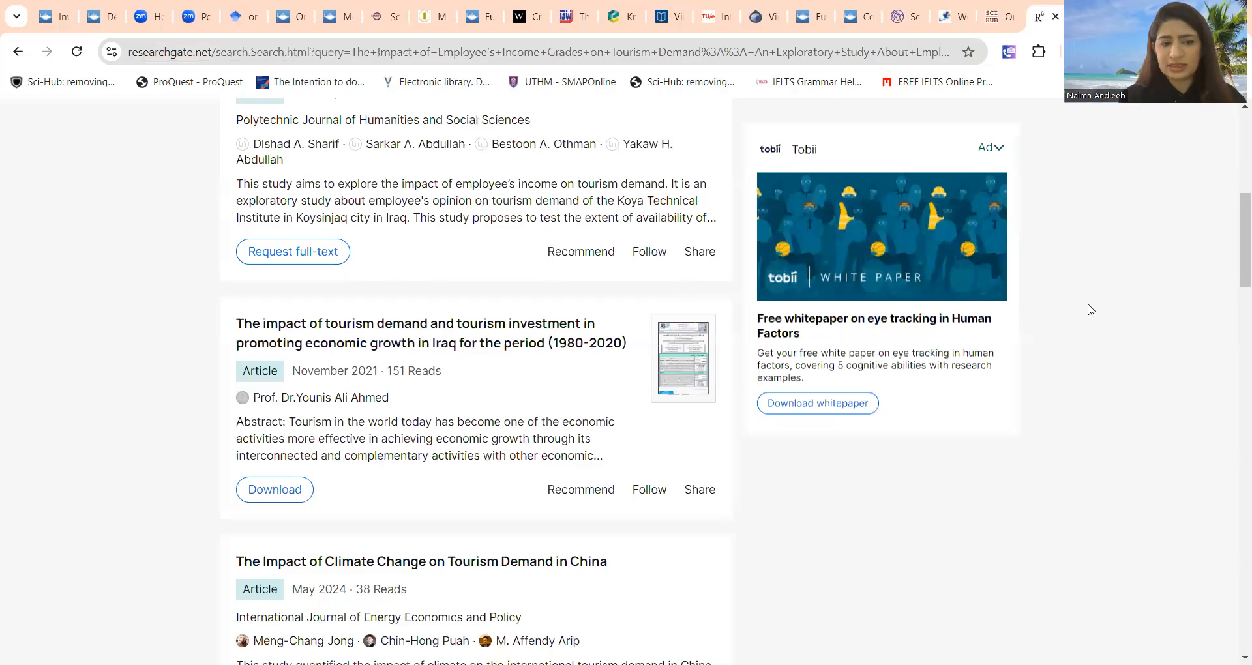
mouse_move(1014, 506)
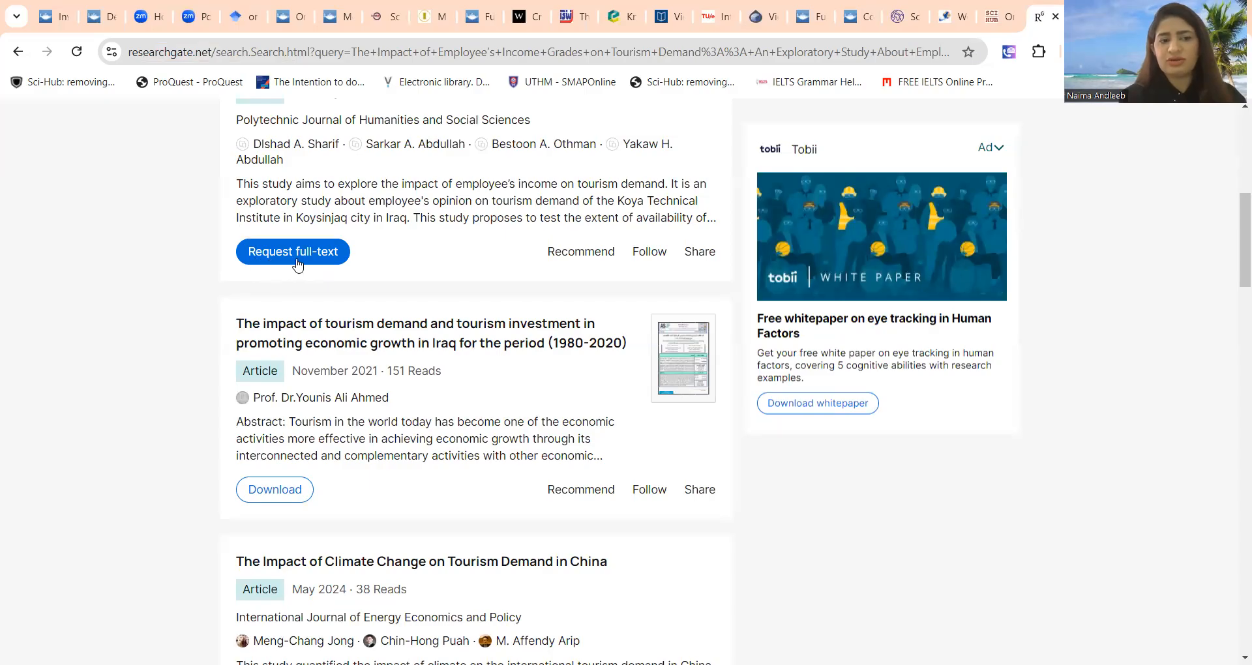
mouse_move(834, 534)
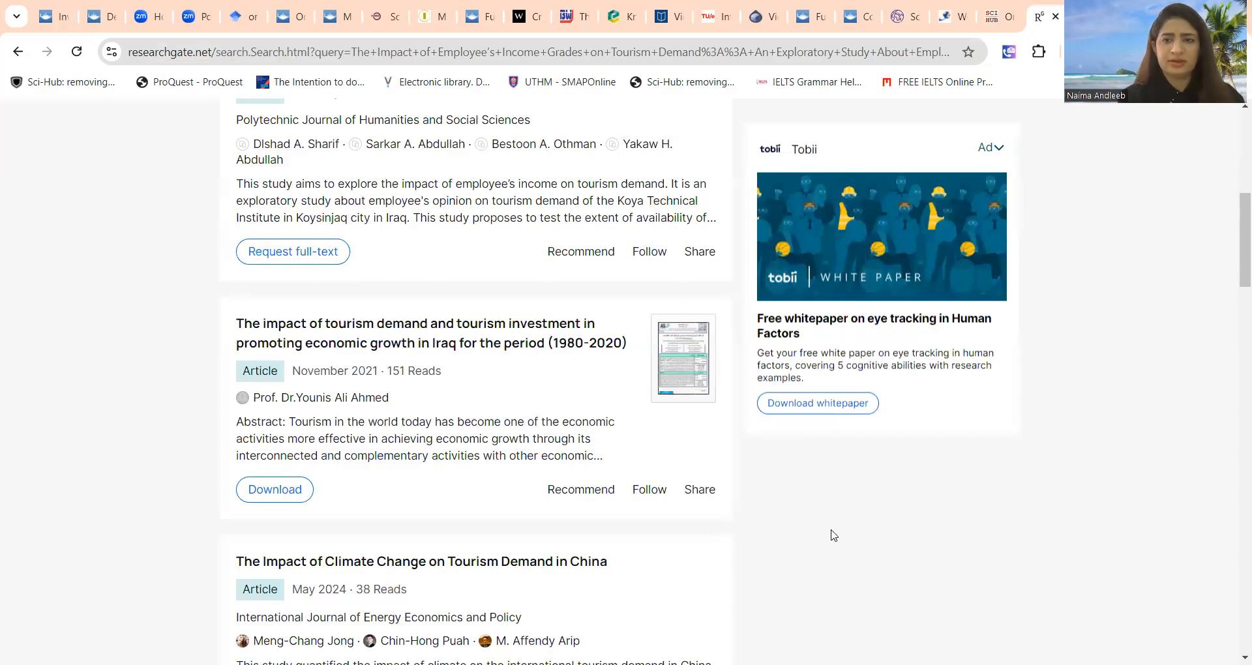
scroll("up", 3)
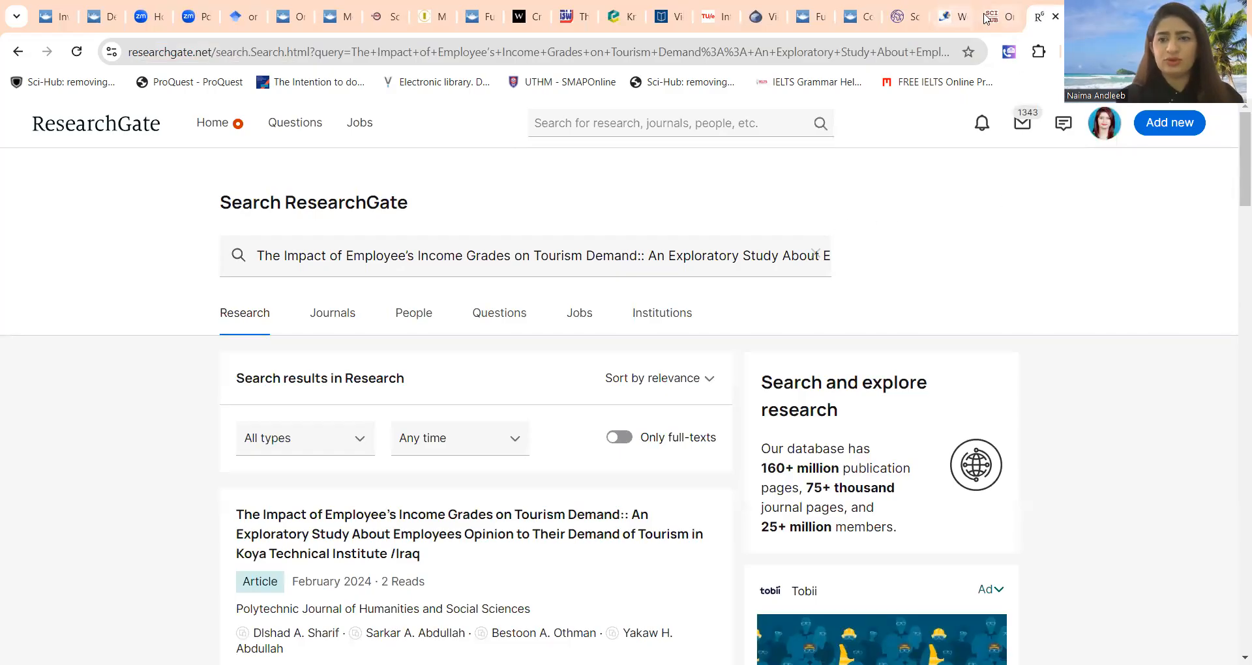
left_click(990, 16)
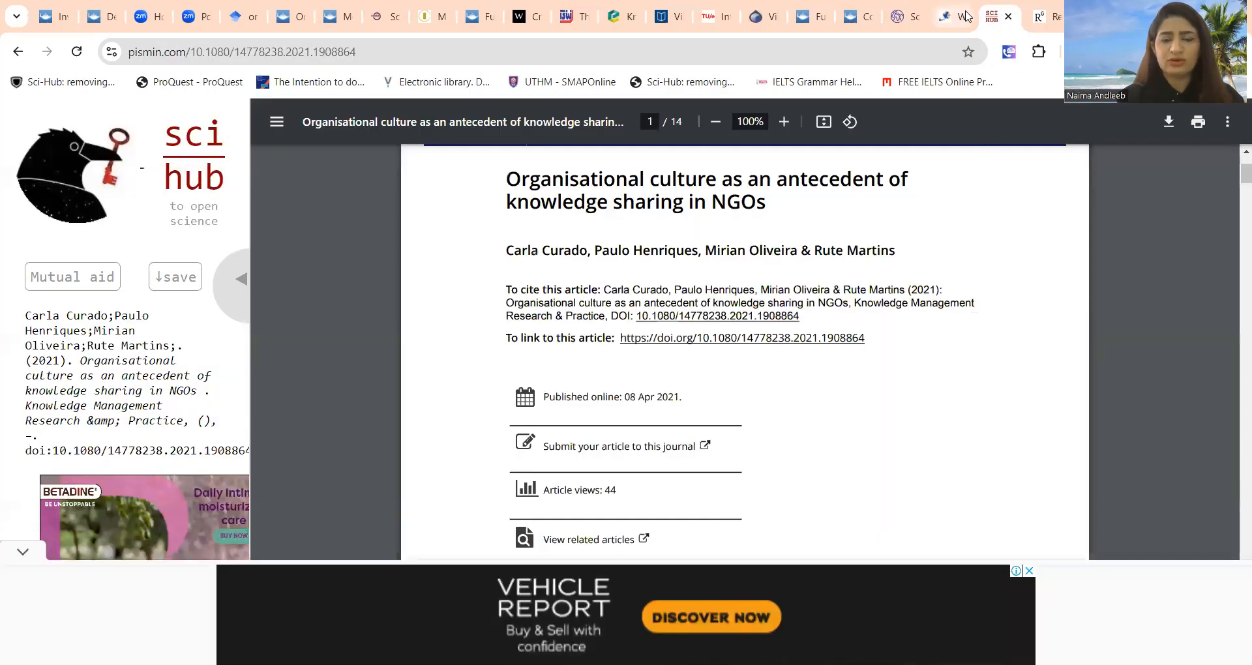